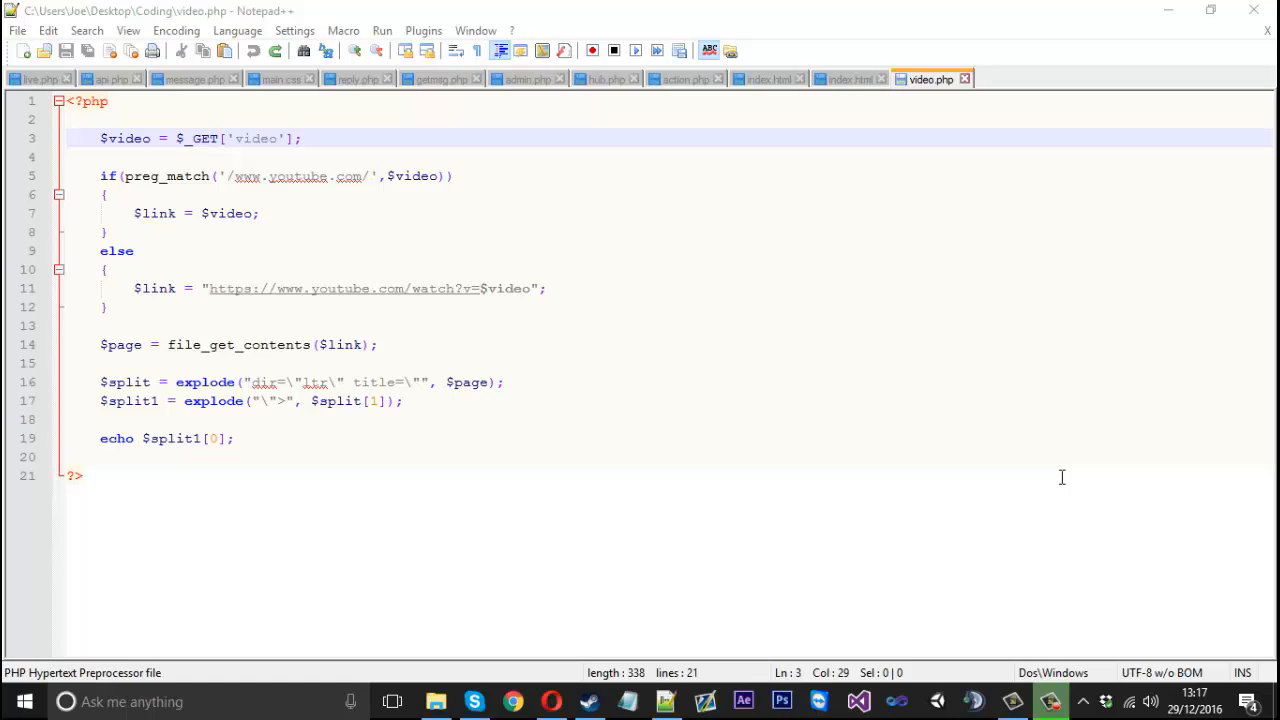
mouse_move(960, 486)
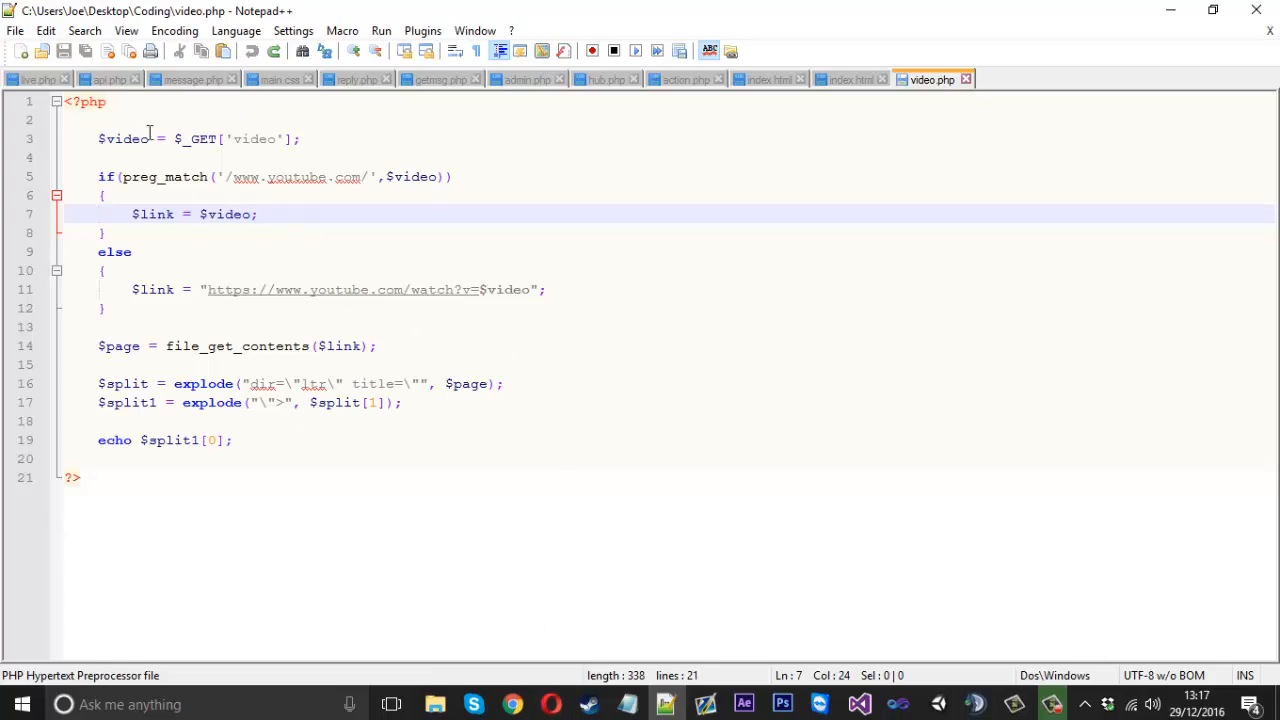
mouse_move(628, 704)
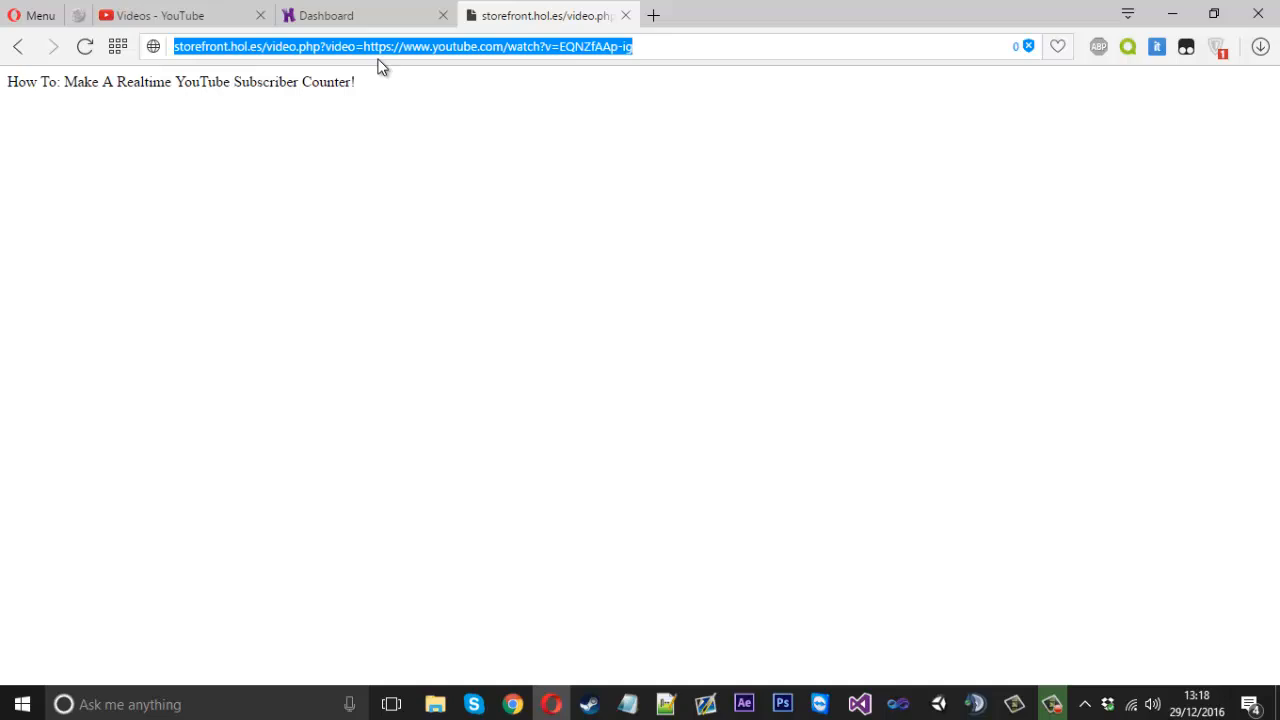
- Add the line $key = $_GET['key']; after the video variable, with blank lines below
double_click(336, 46)
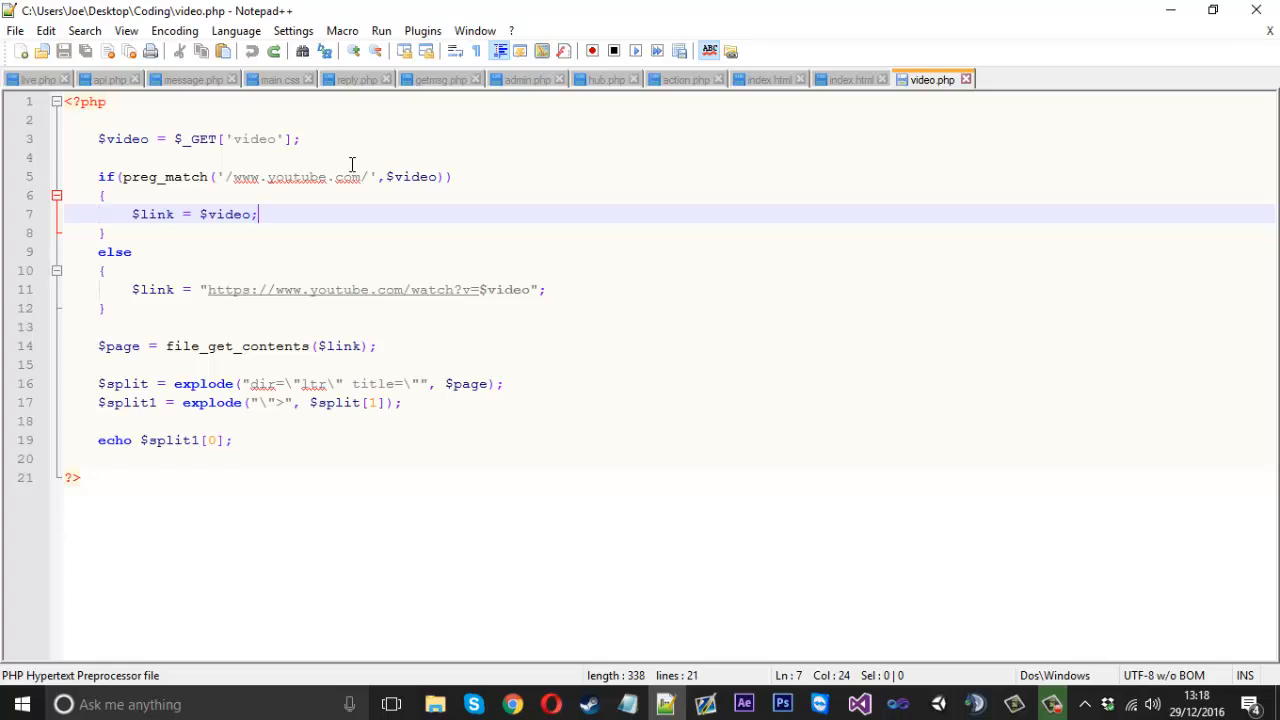
click(300, 140)
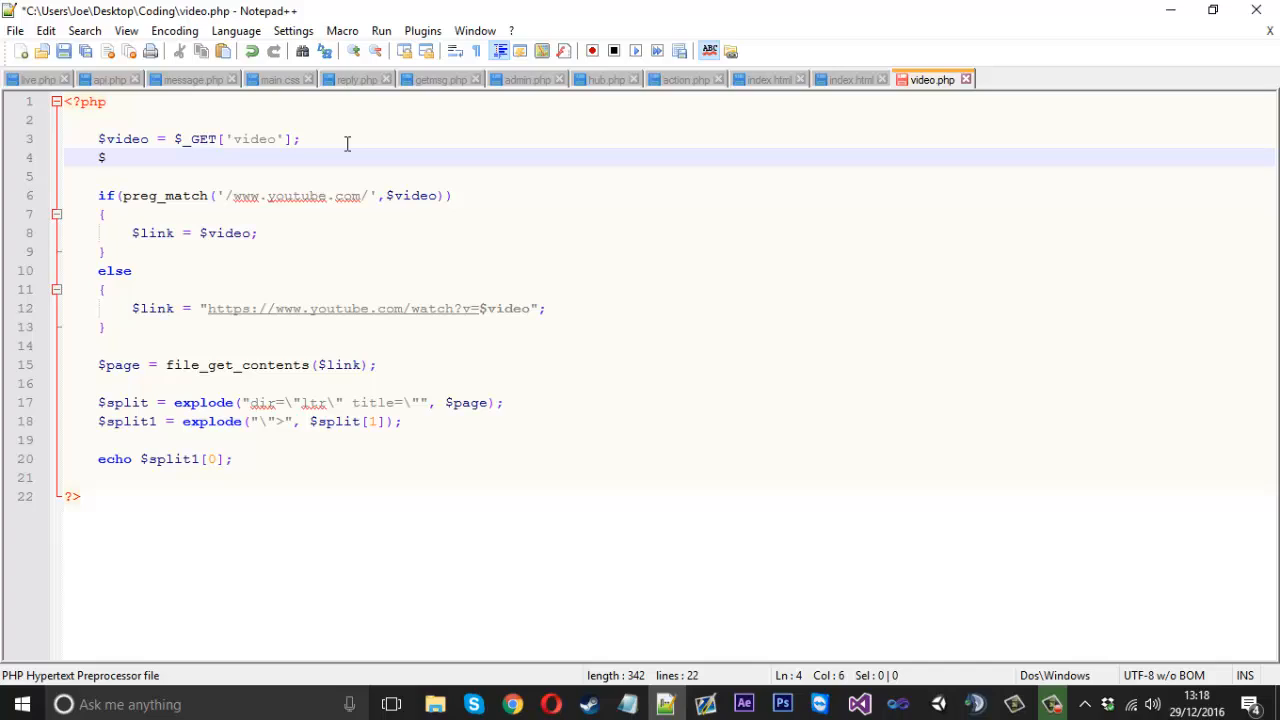
text(key)
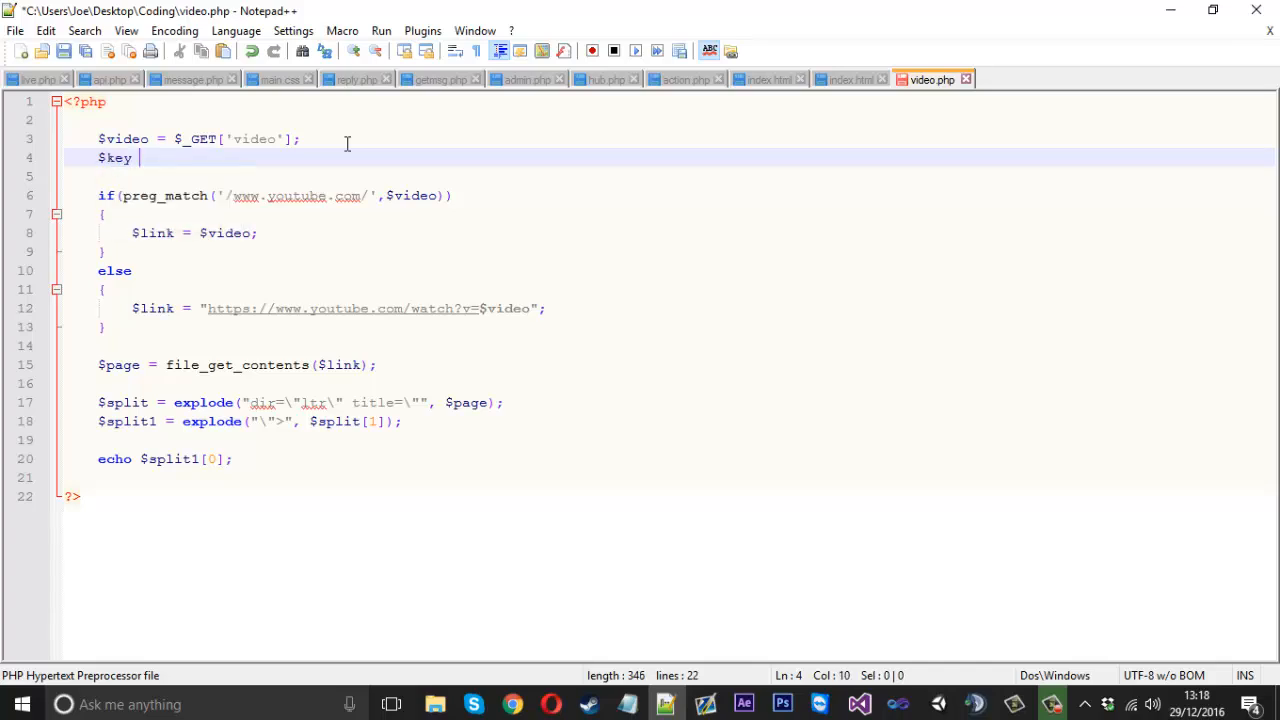
text(= $_GET[')
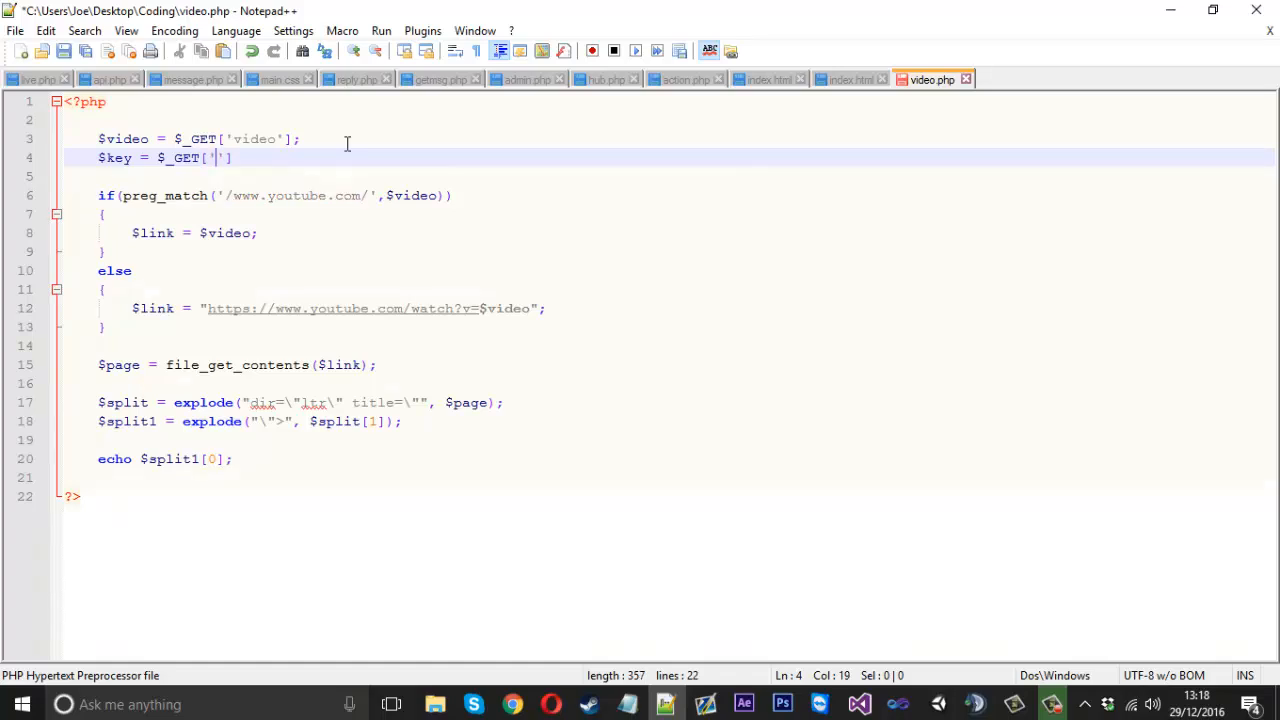
text(key'];)
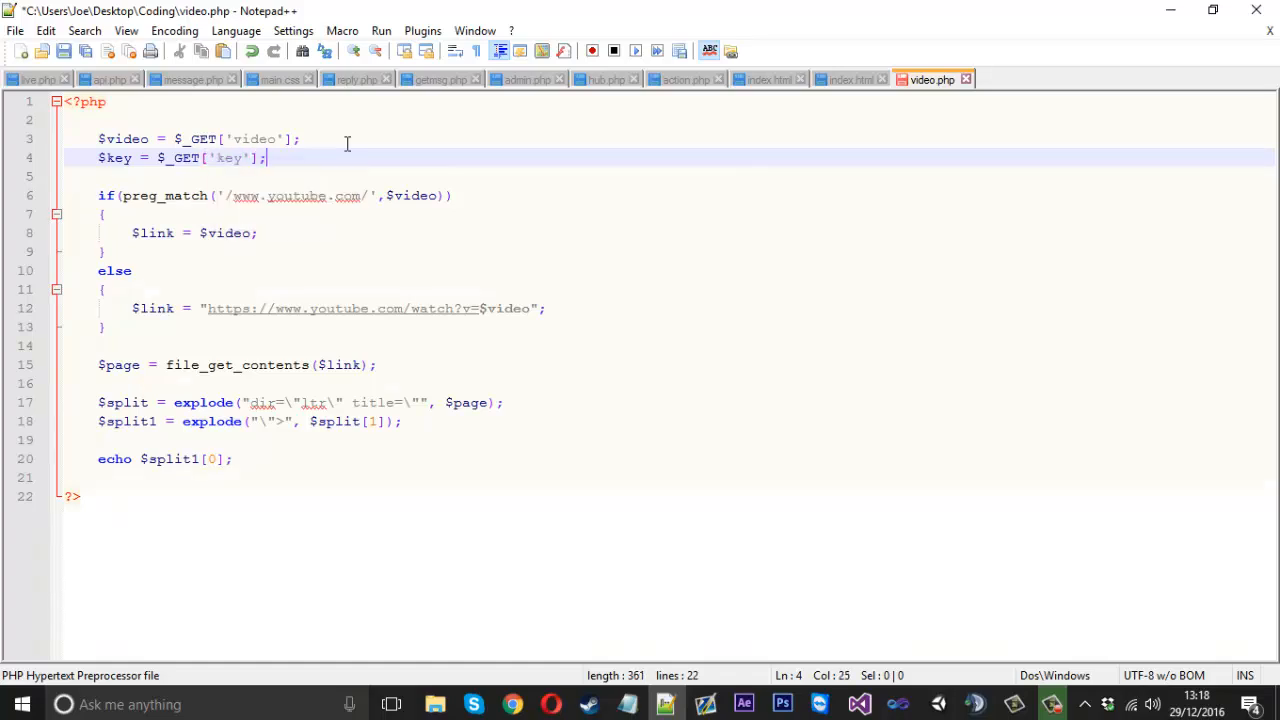
key(enter)
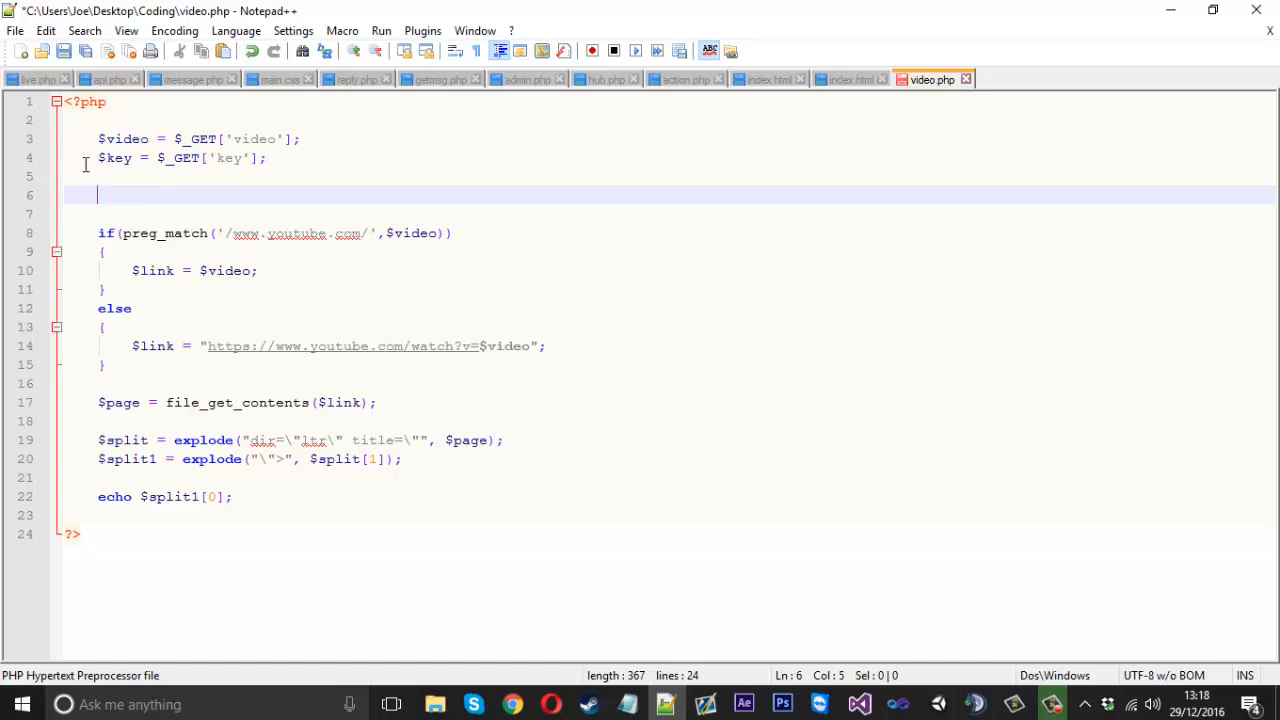
- Add if($key == "") echoing "Please enter a key." followed by an empty else{} block
text(if())
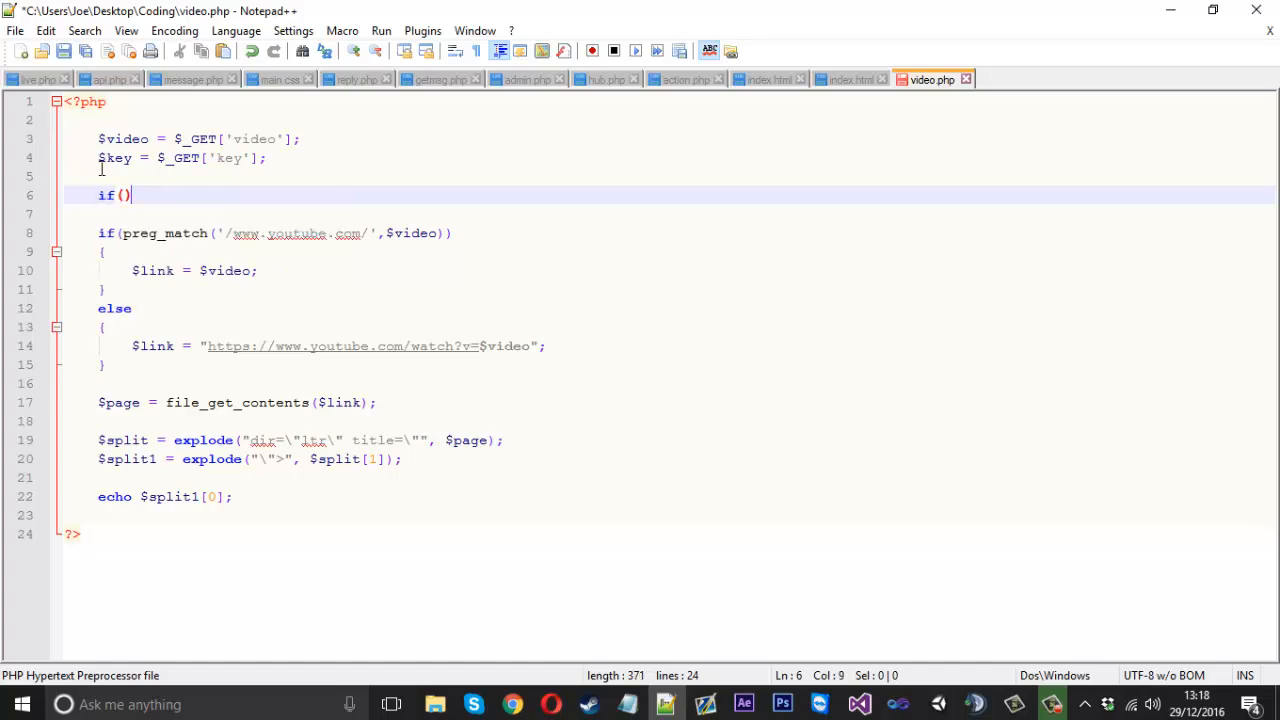
text($key == ")
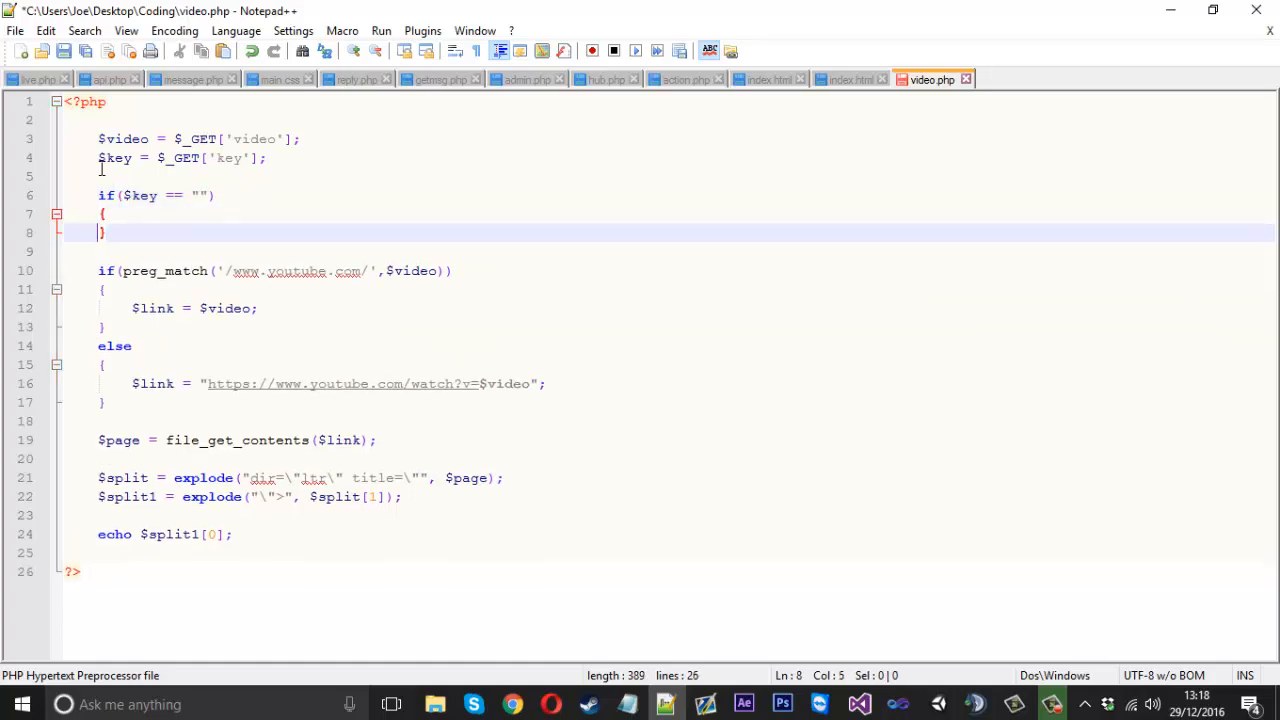
text(echo")
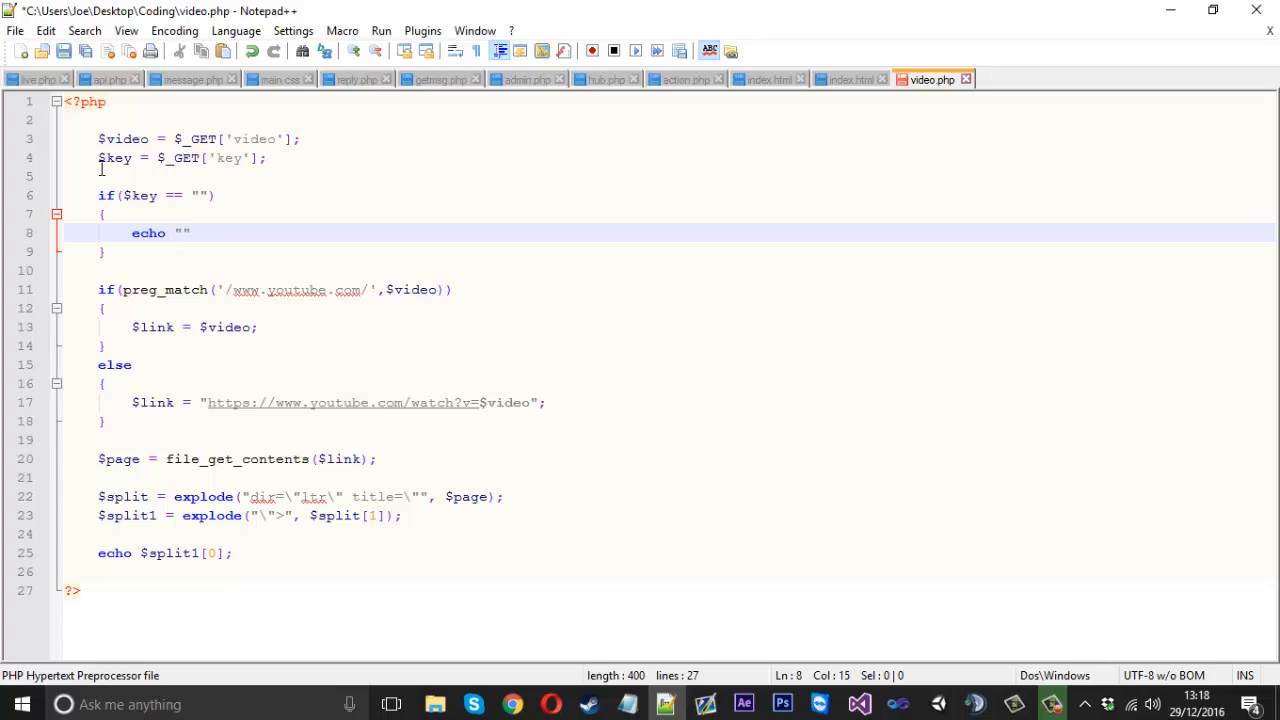
text(Please enter a key.)
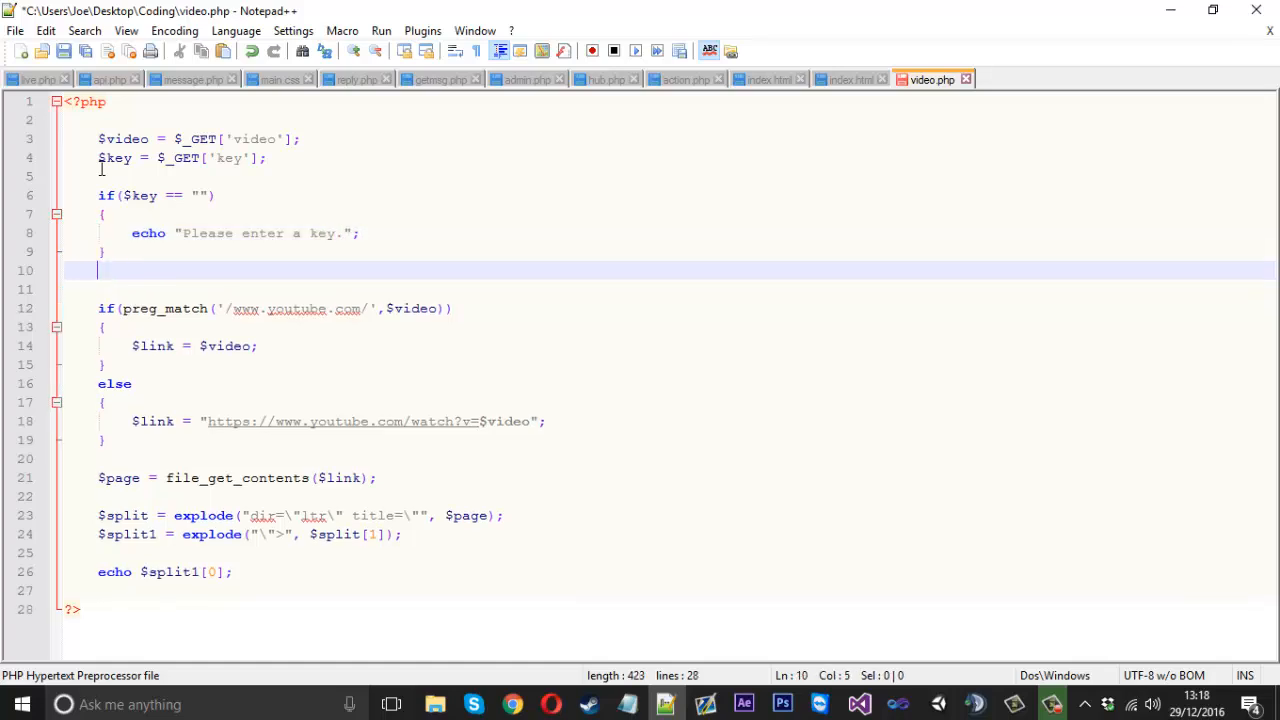
text(else{})
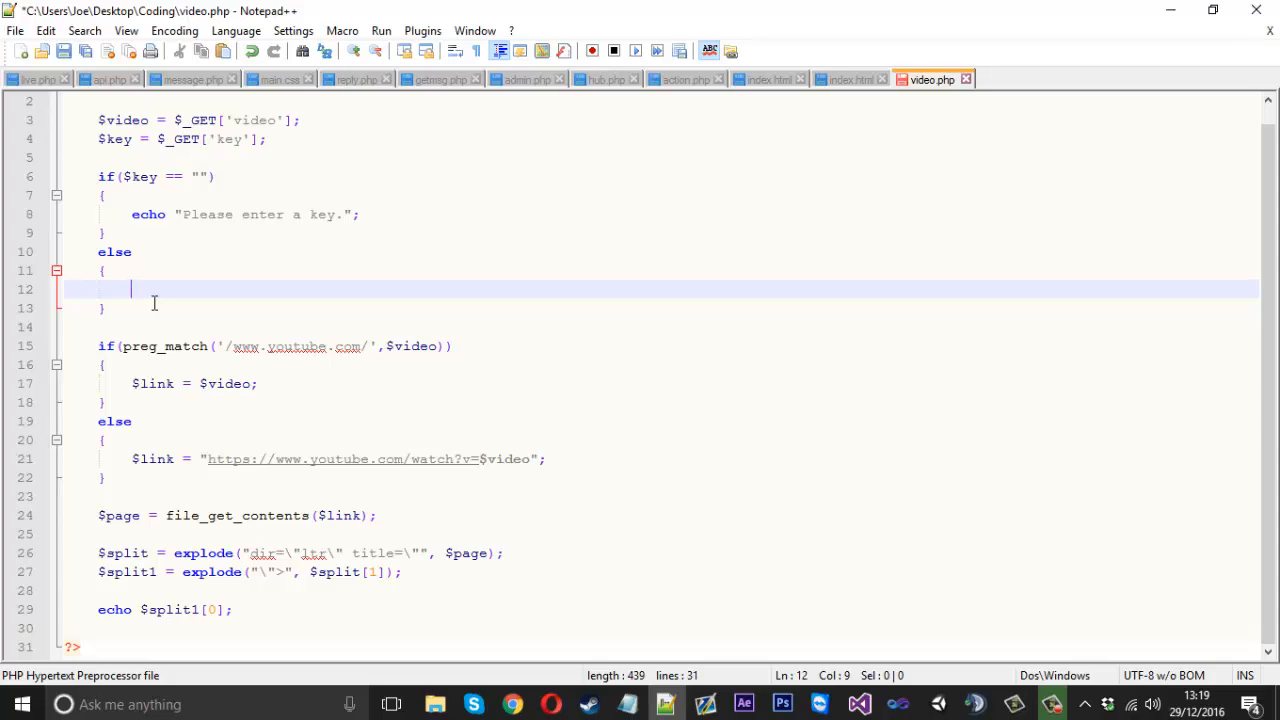
scroll(up, 3)
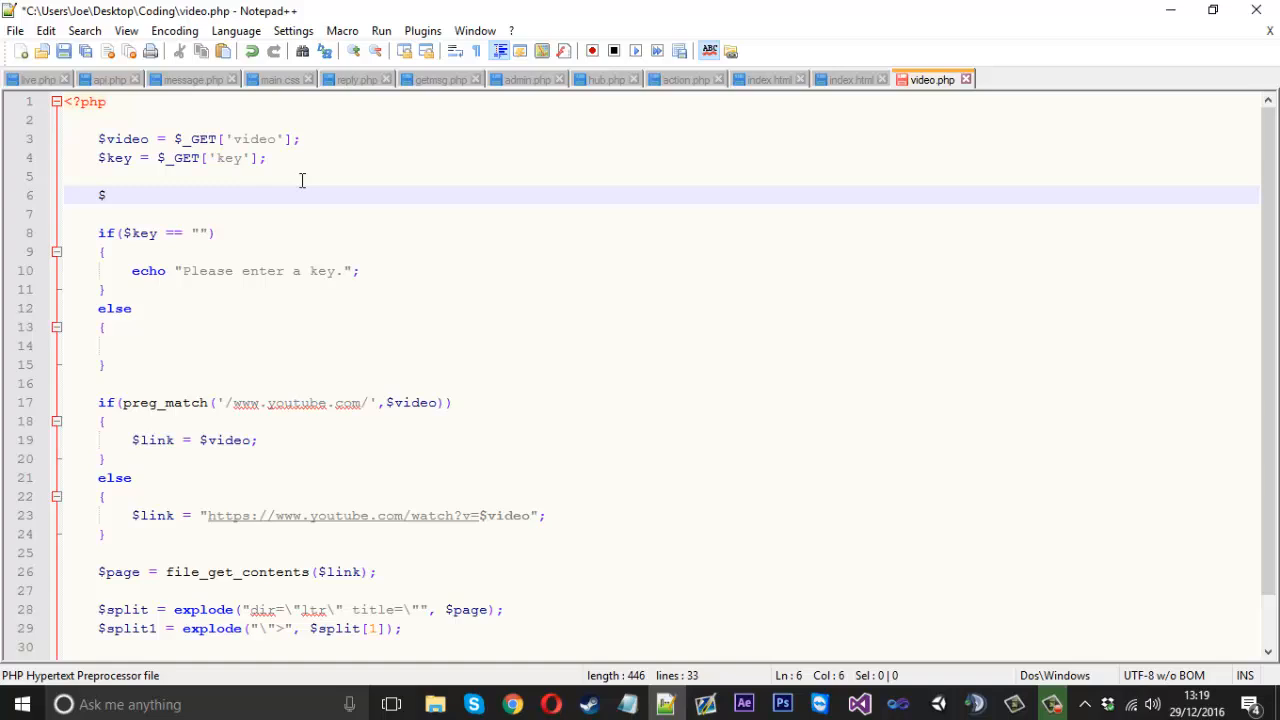
text(apiKeys =)
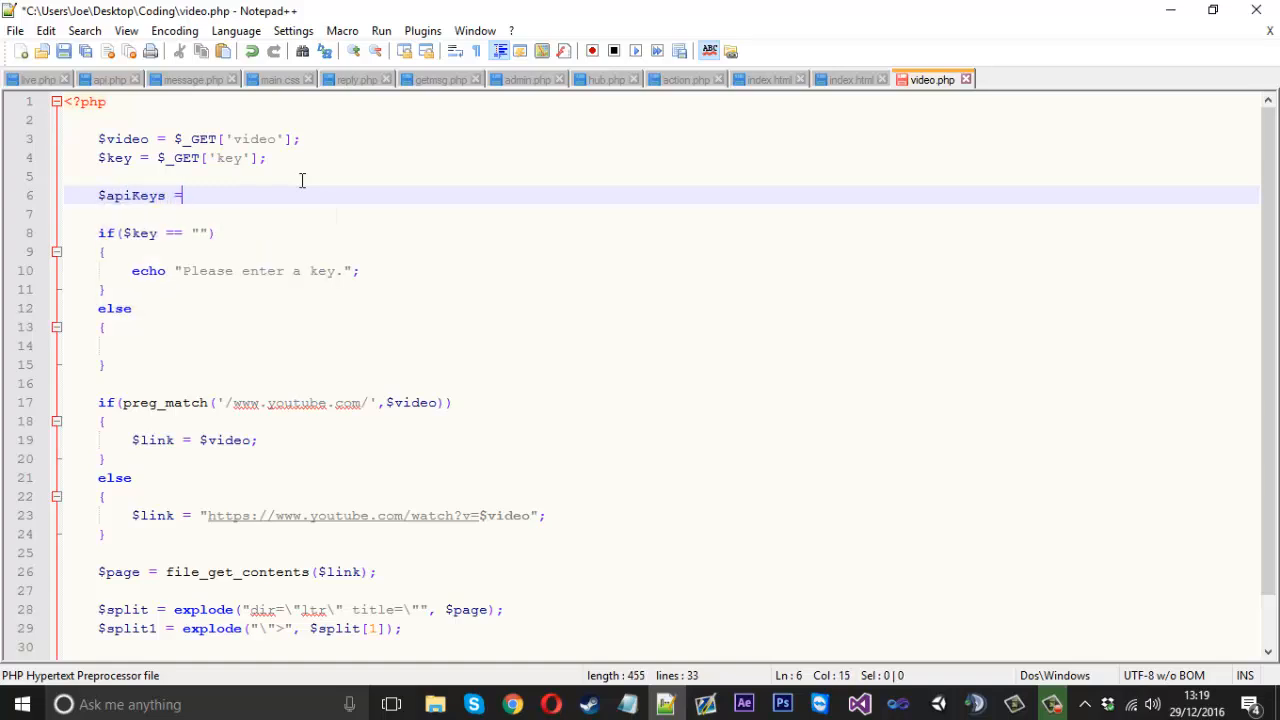
text(array())
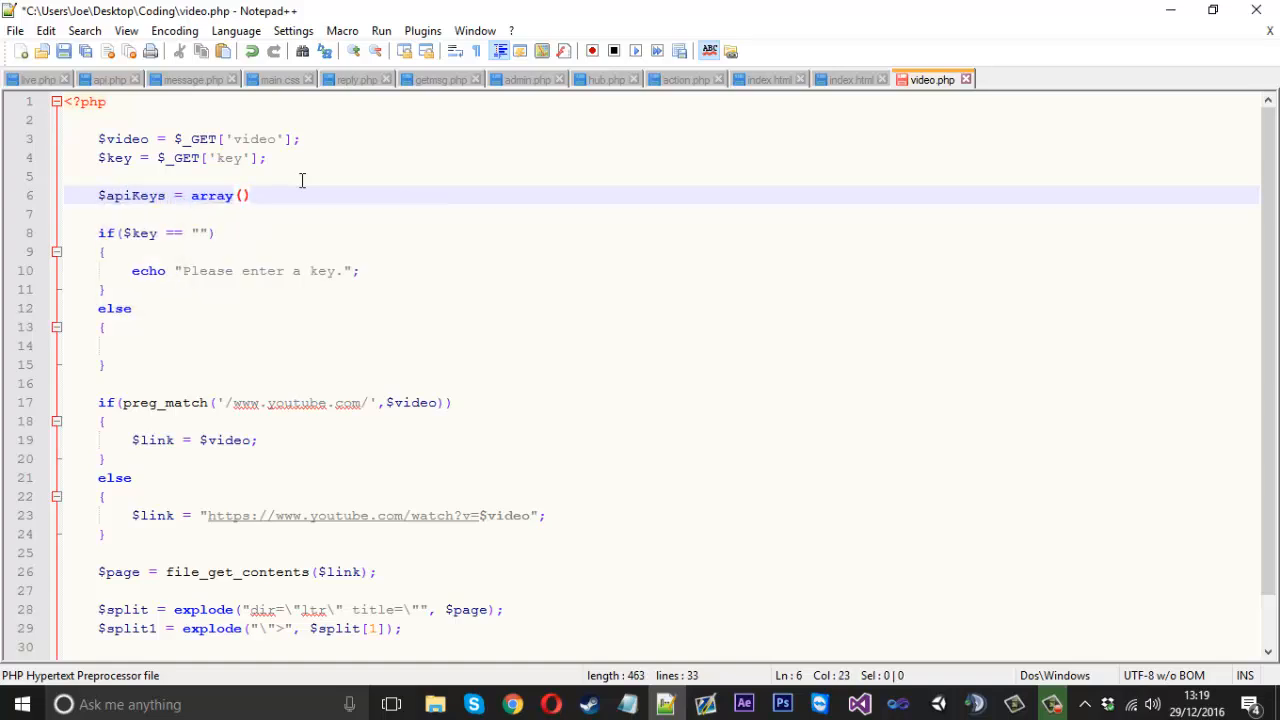
text(;)
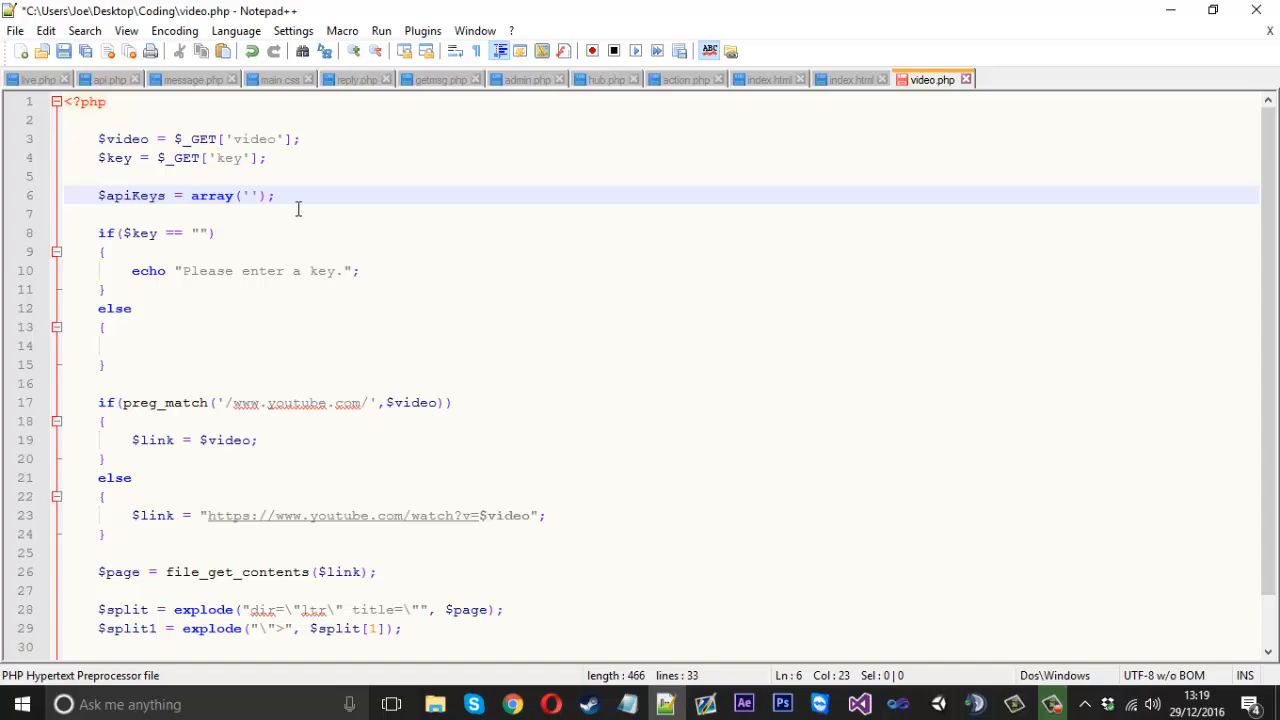
text(key)
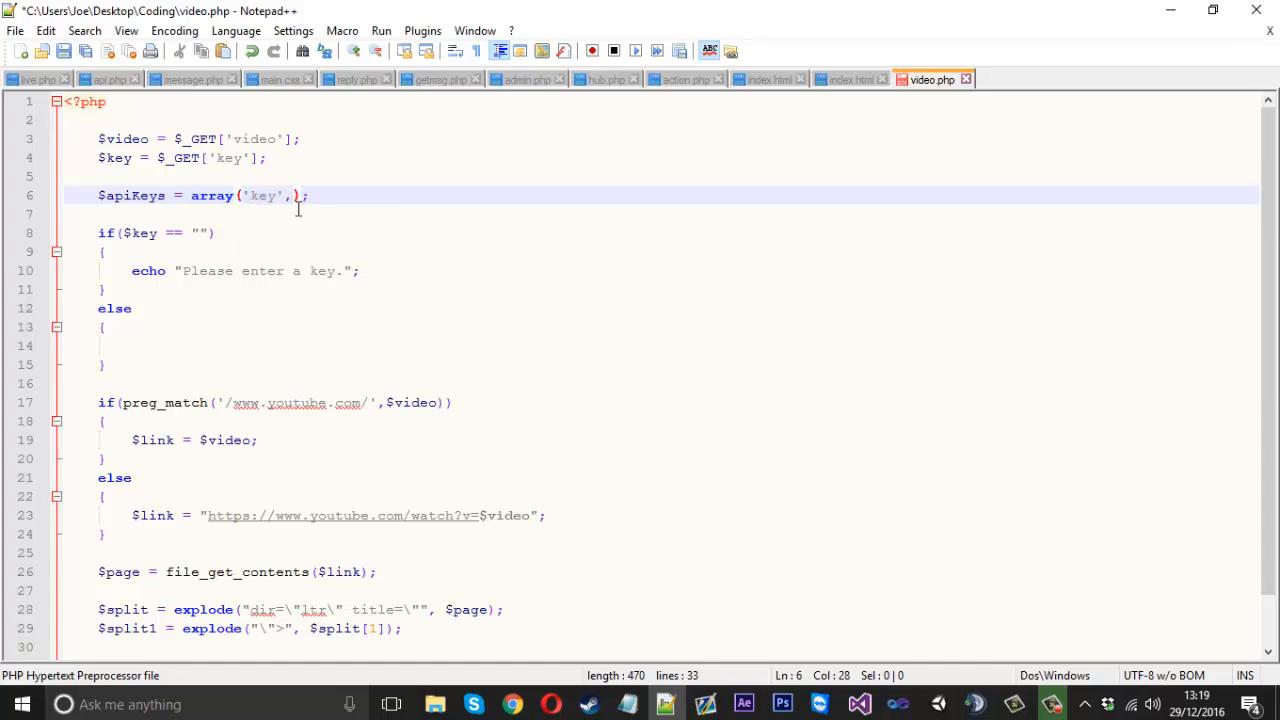
text('s)
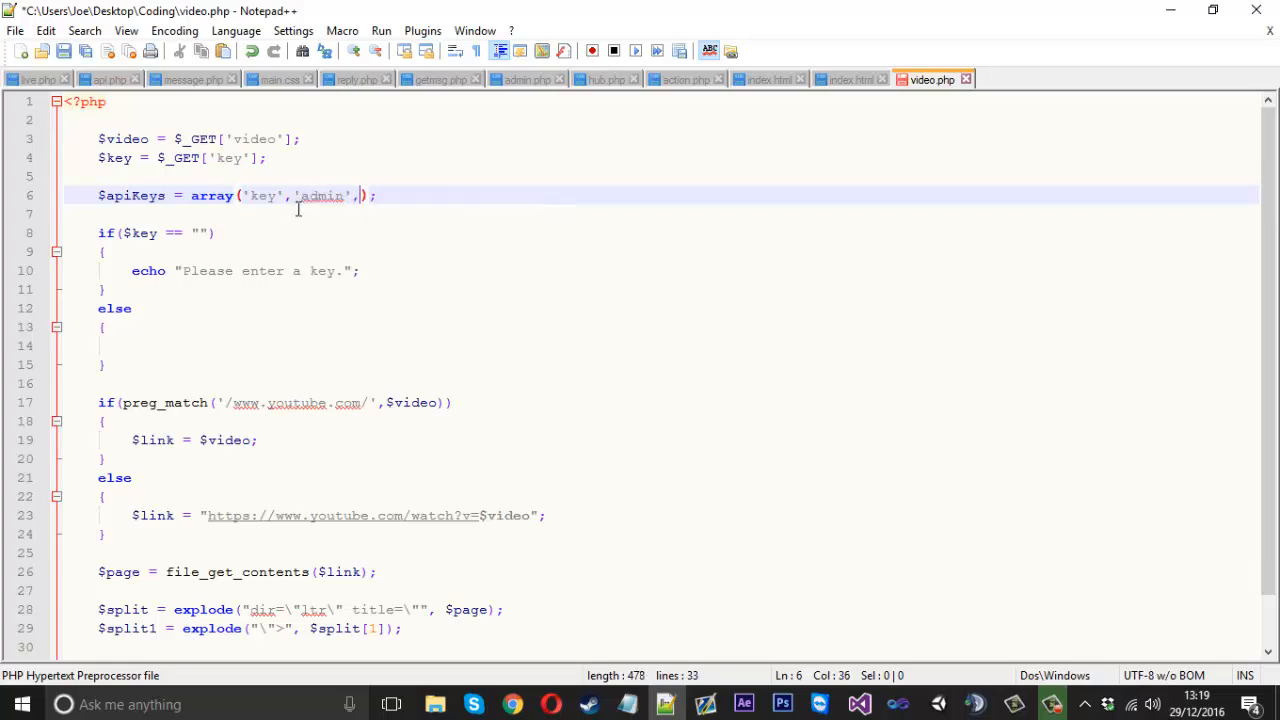
text('')
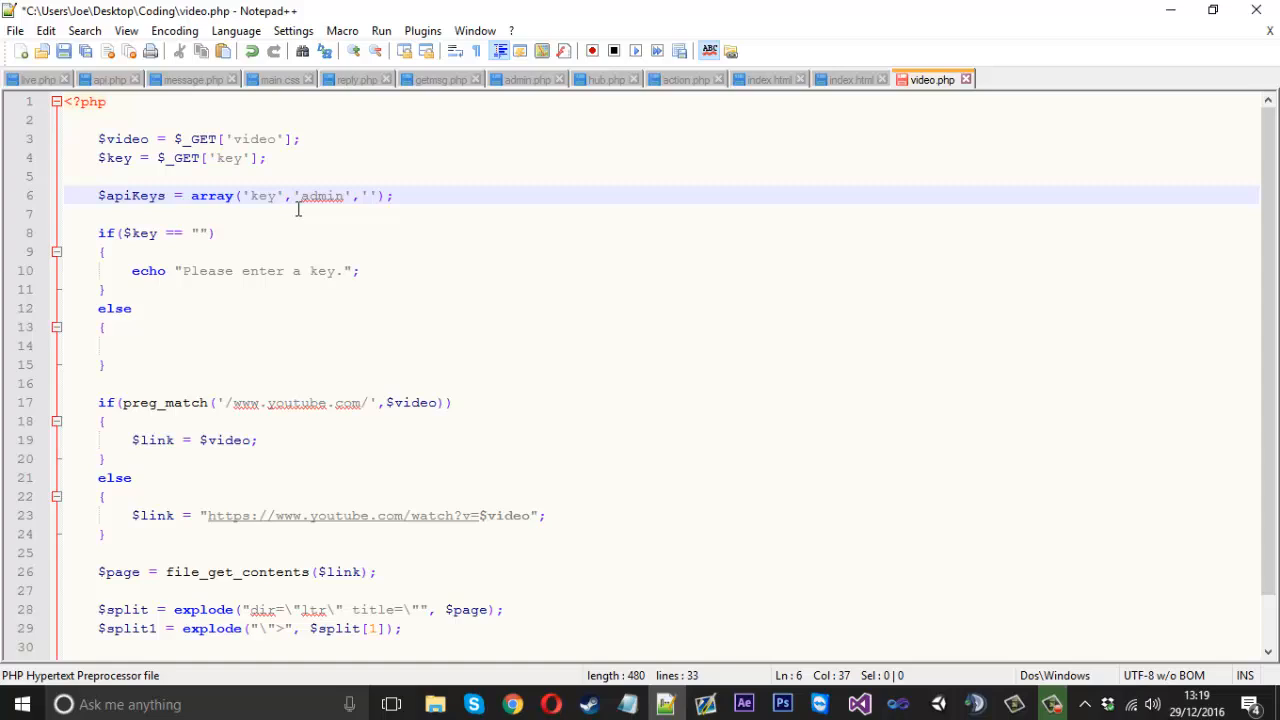
text(murk)
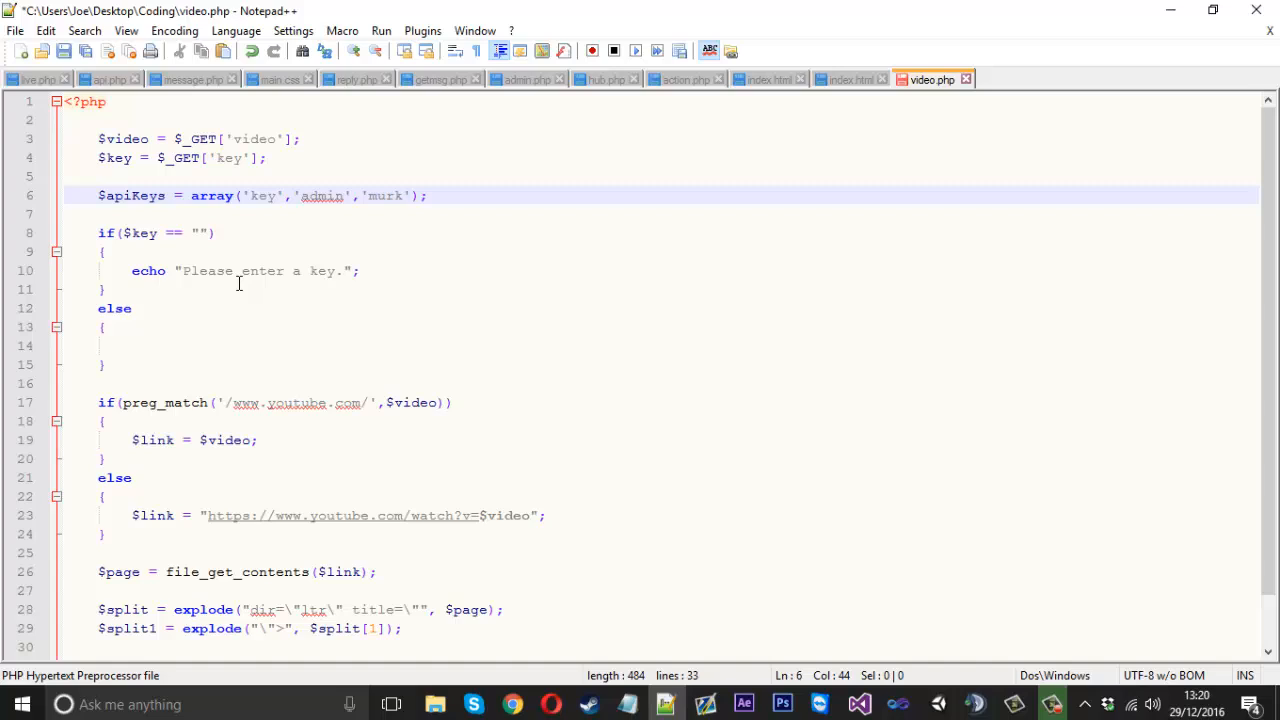
- Inside the else block, add if(in_array($key, $apiKeys)) with braces beneath it
click(202, 344)
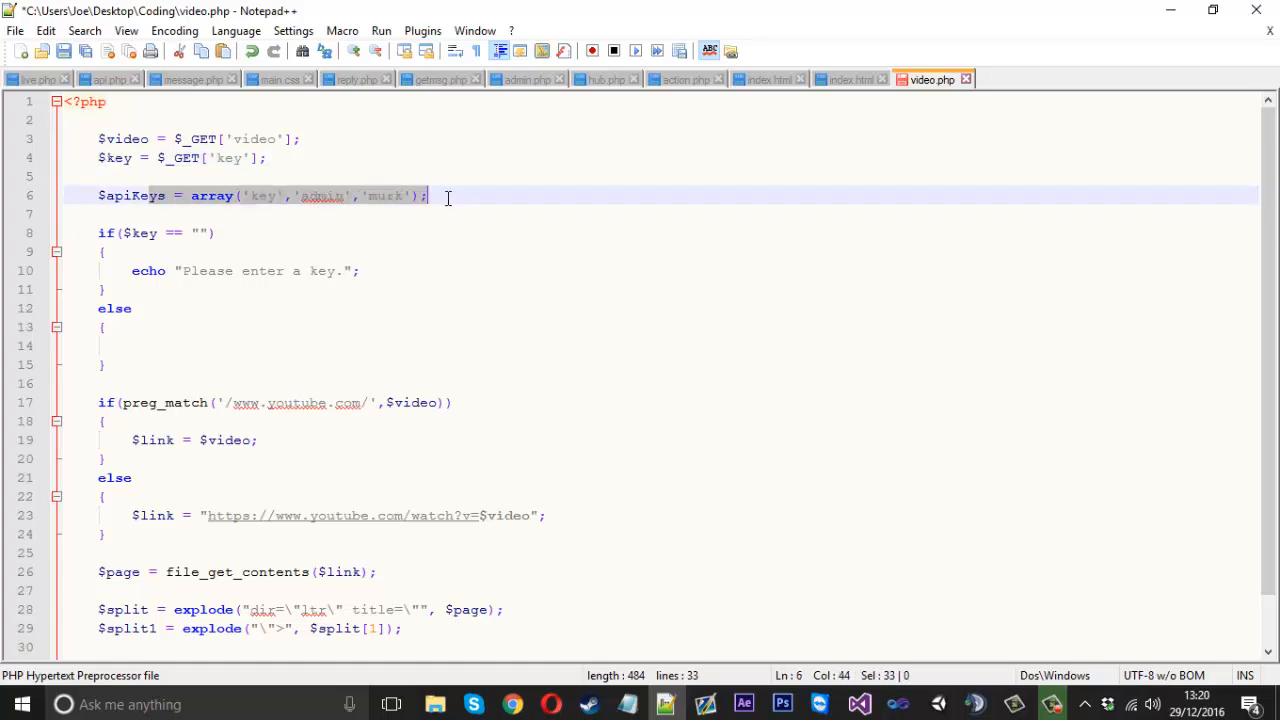
mouse_move(190, 424)
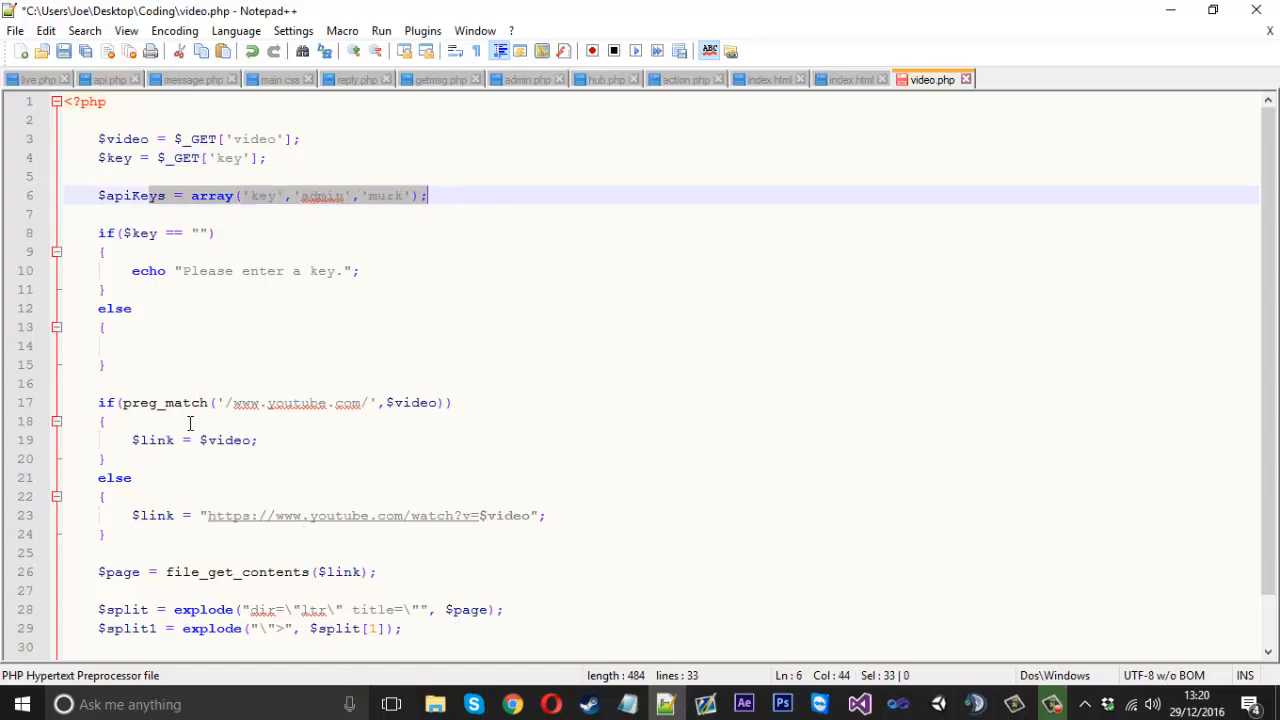
click(240, 344)
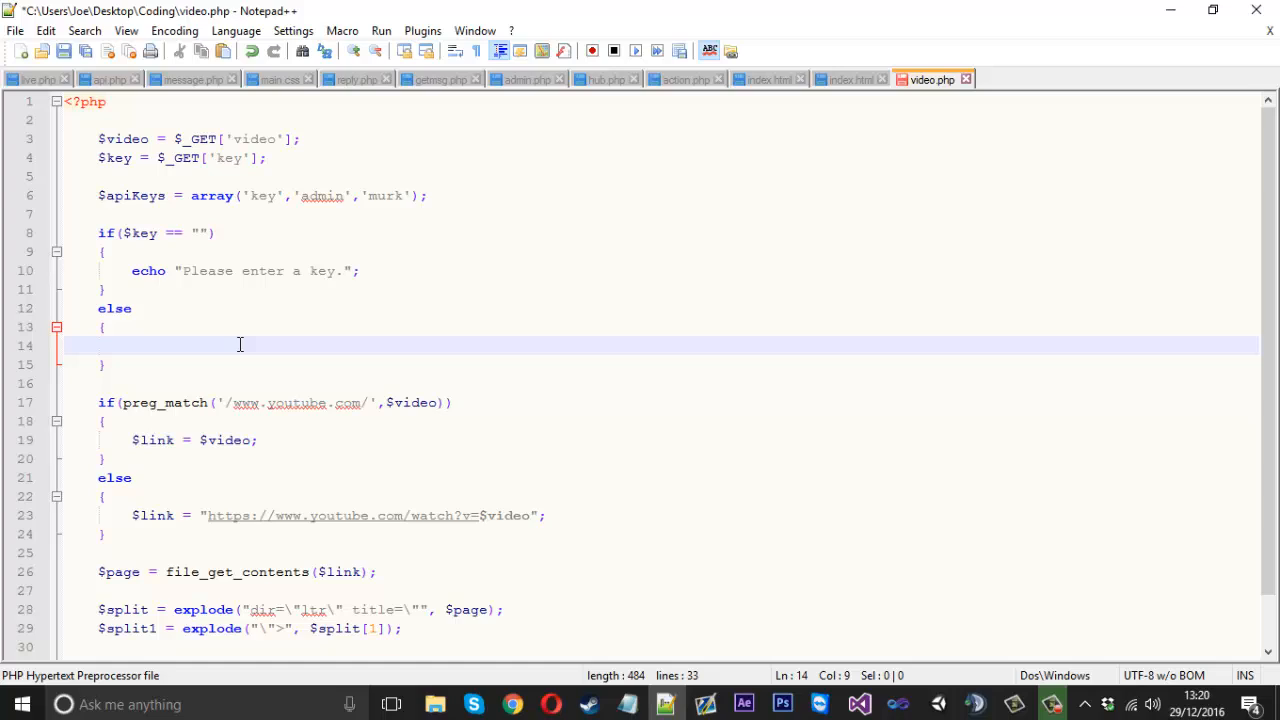
text(if())
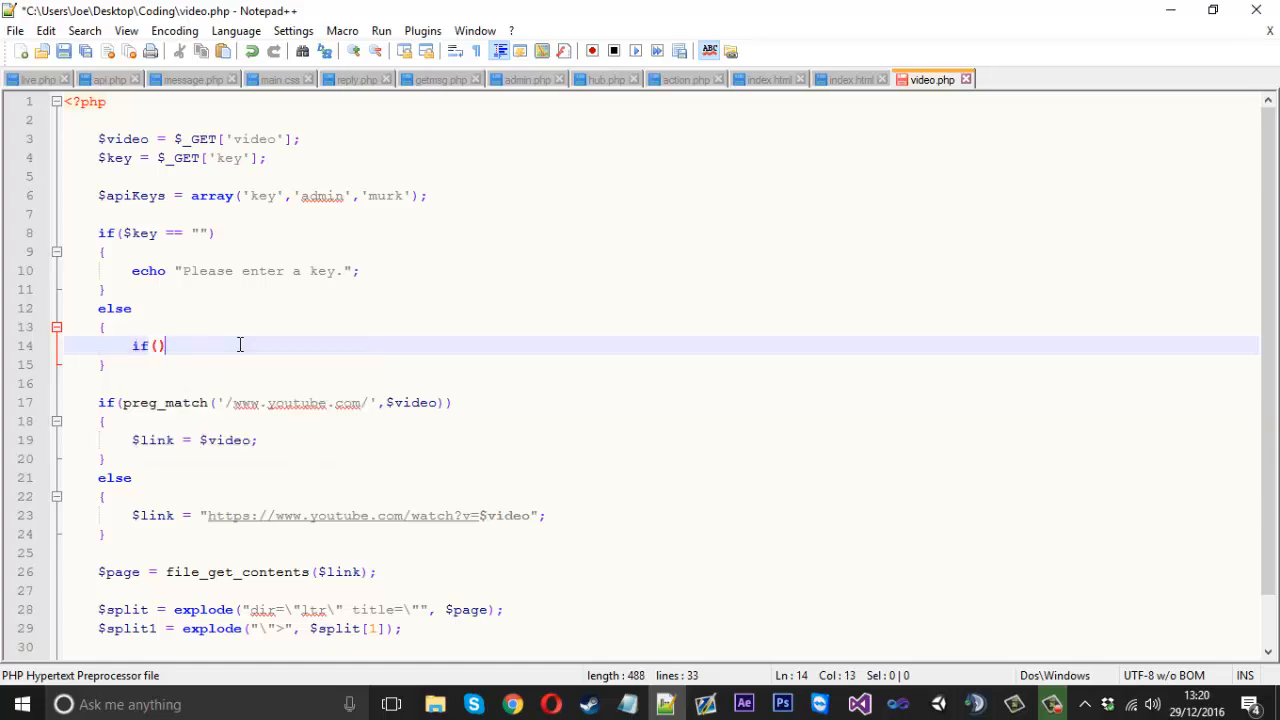
text(in_array()
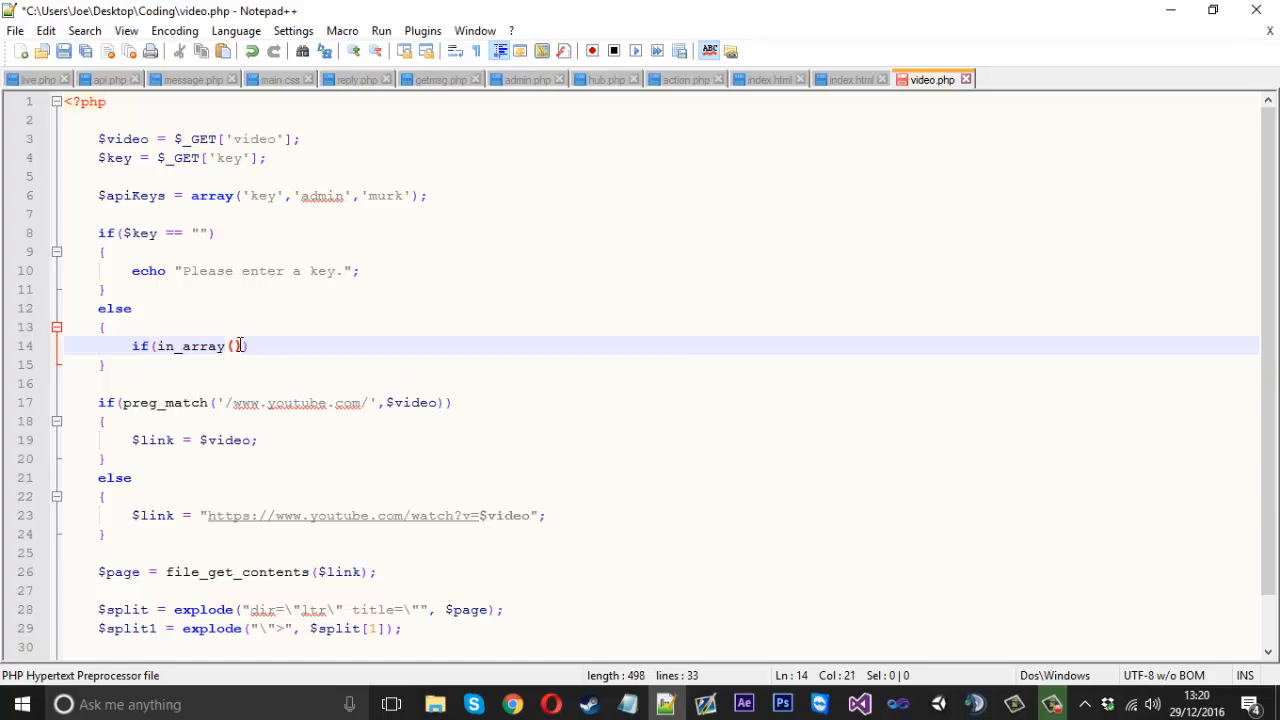
text($key,)
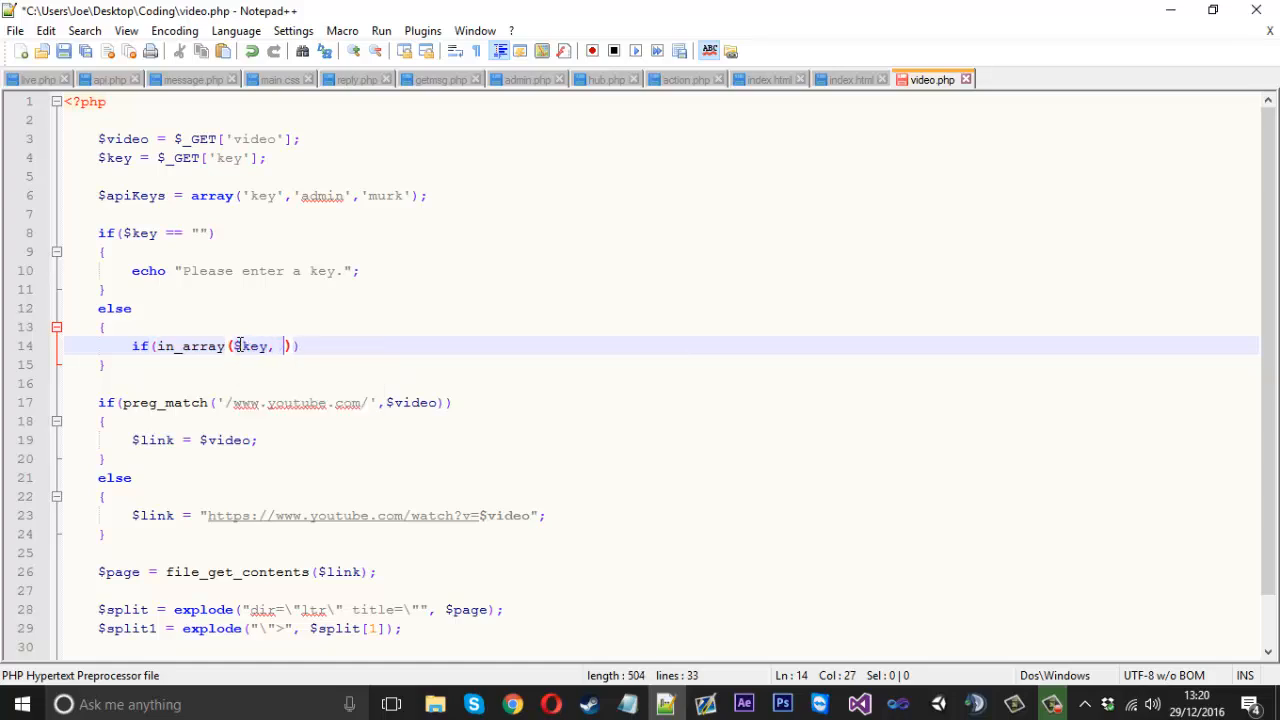
text(apiKeys)
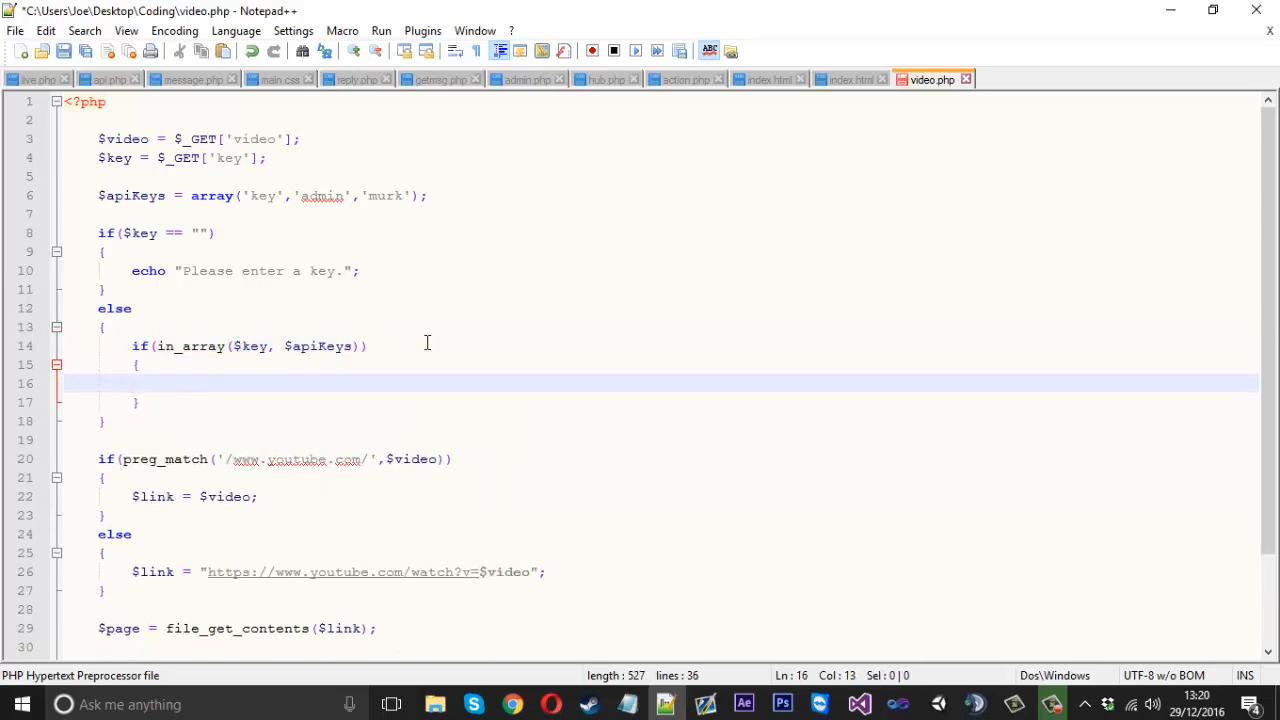
scroll(down, 3)
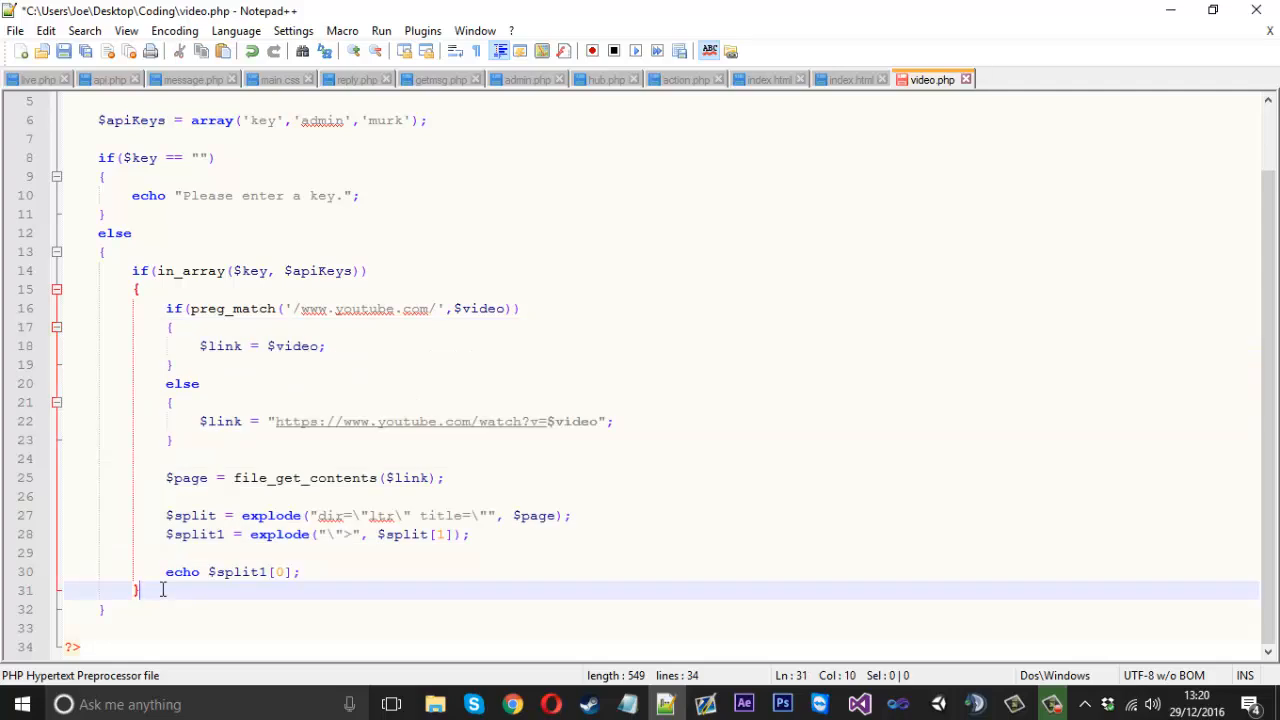
- Add an else branch echoing "Key is not correct." and save video.php
text(els)
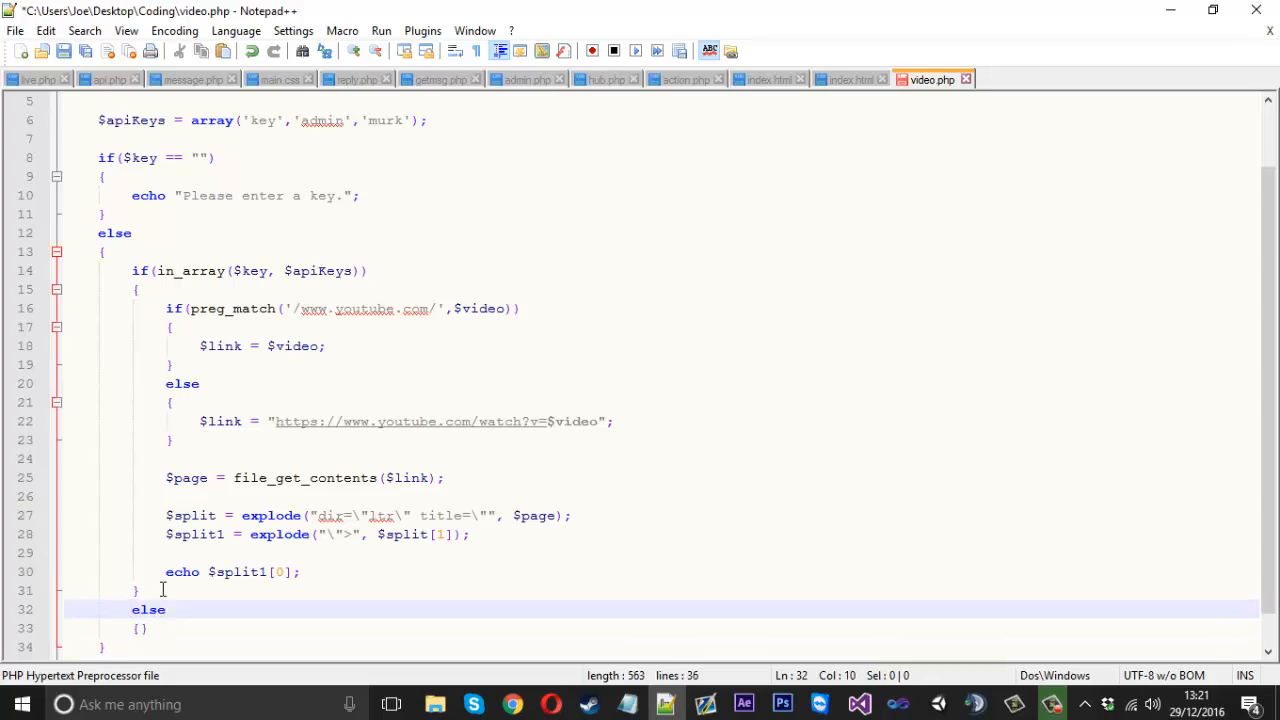
text(echo ")
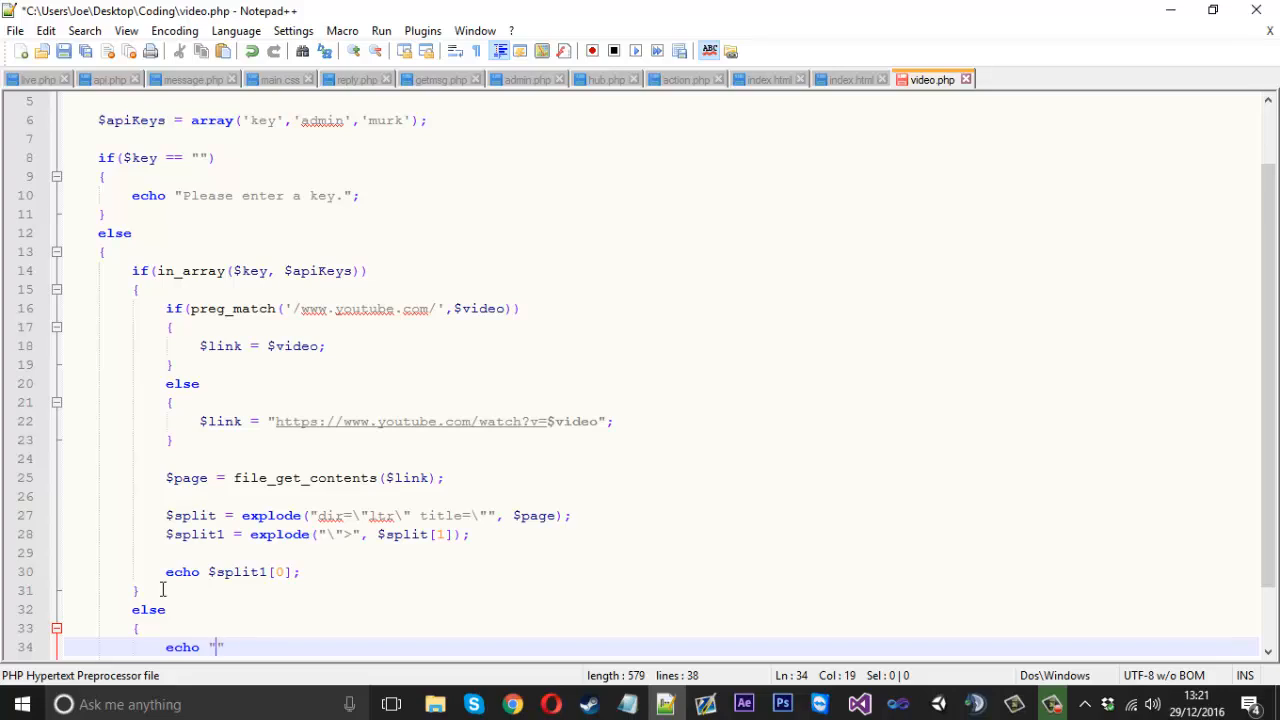
text(Key is)
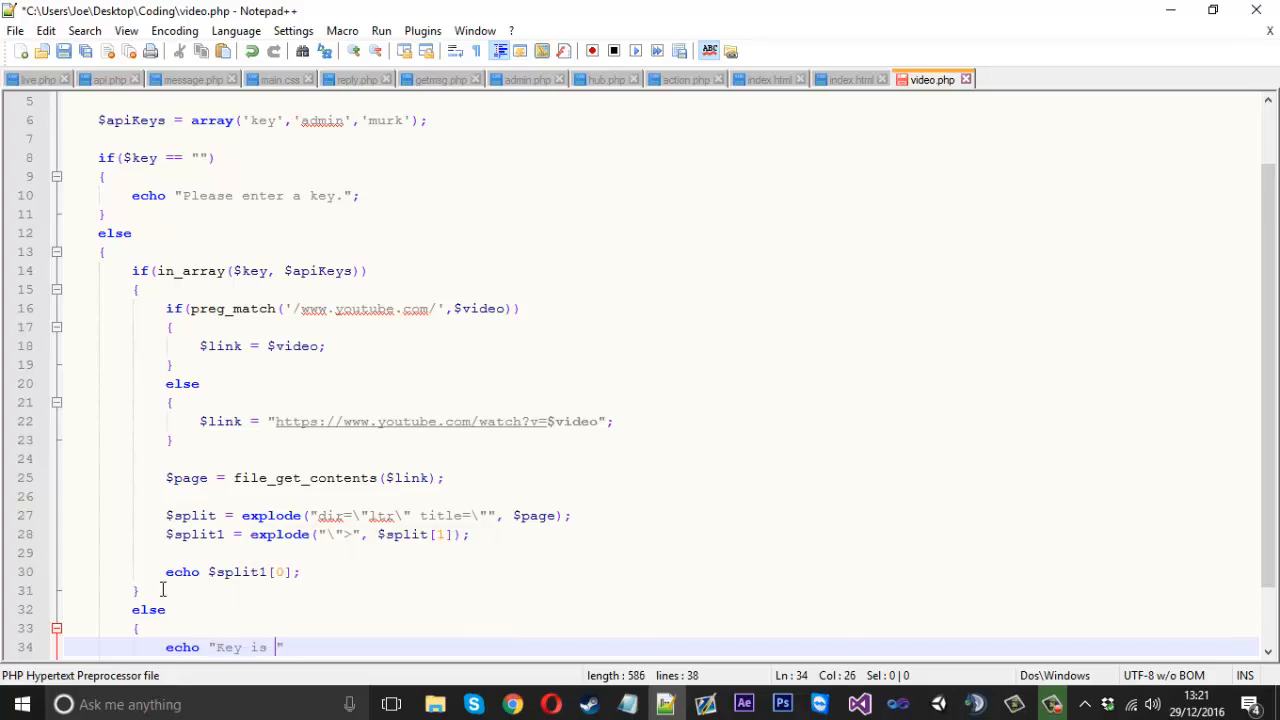
text(not correct.)
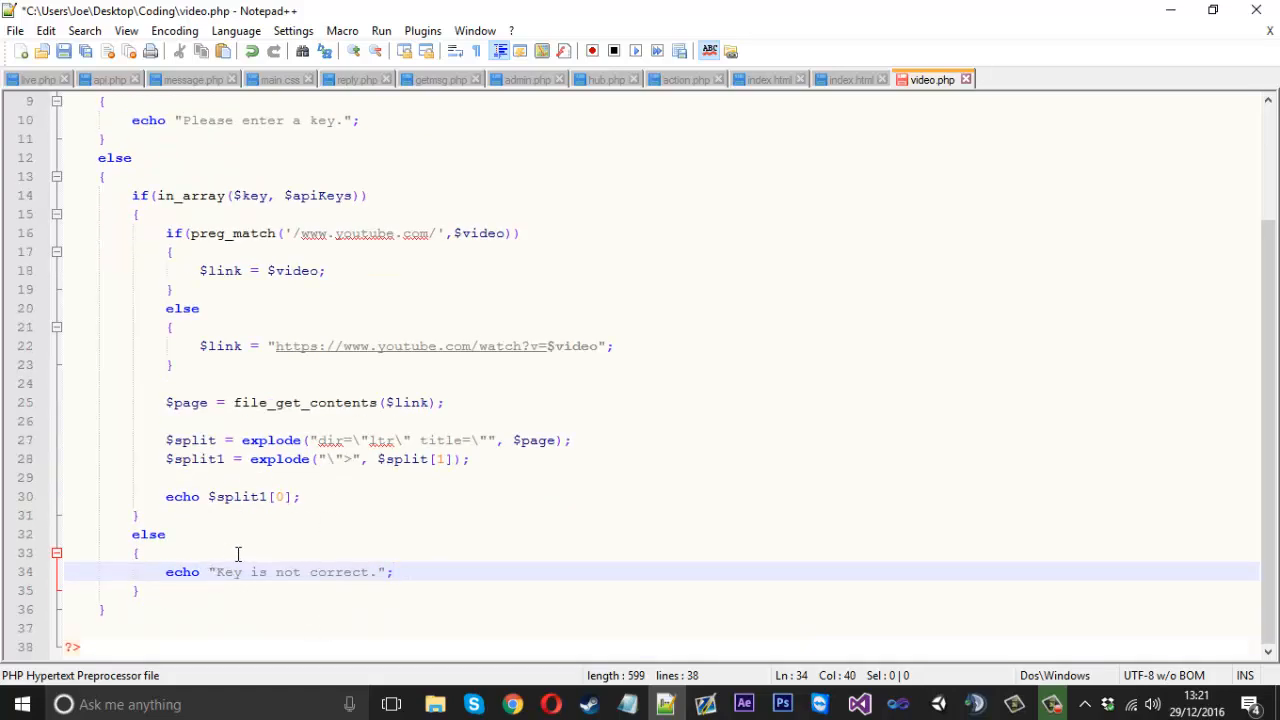
click(168, 534)
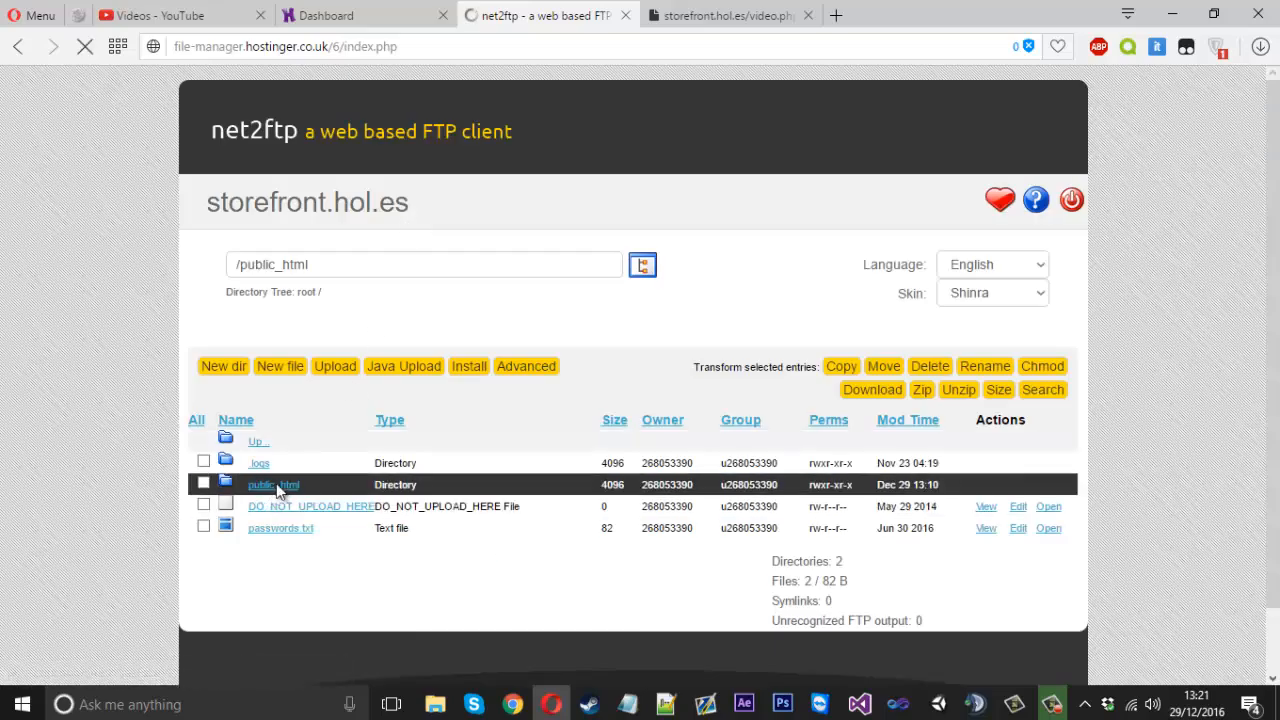
- Upload video.php into public_html via net2ftp and return to the video.php browser page
click(272, 484)
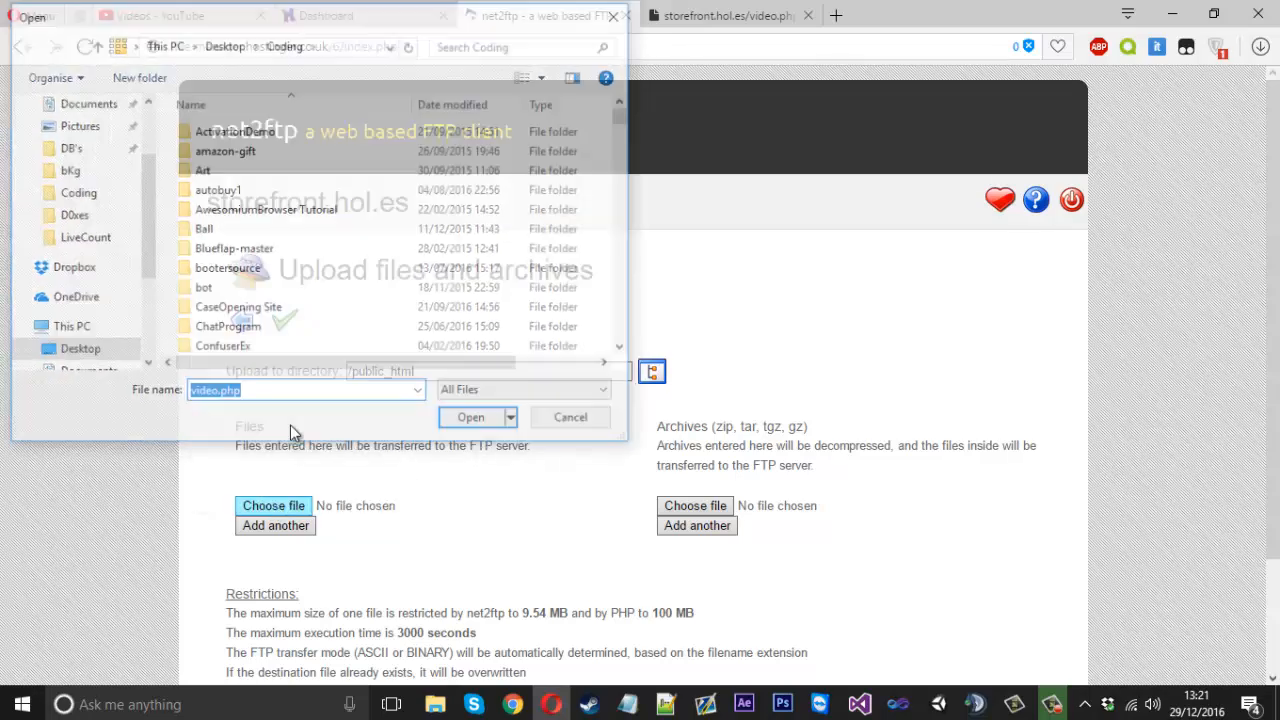
click(470, 418)
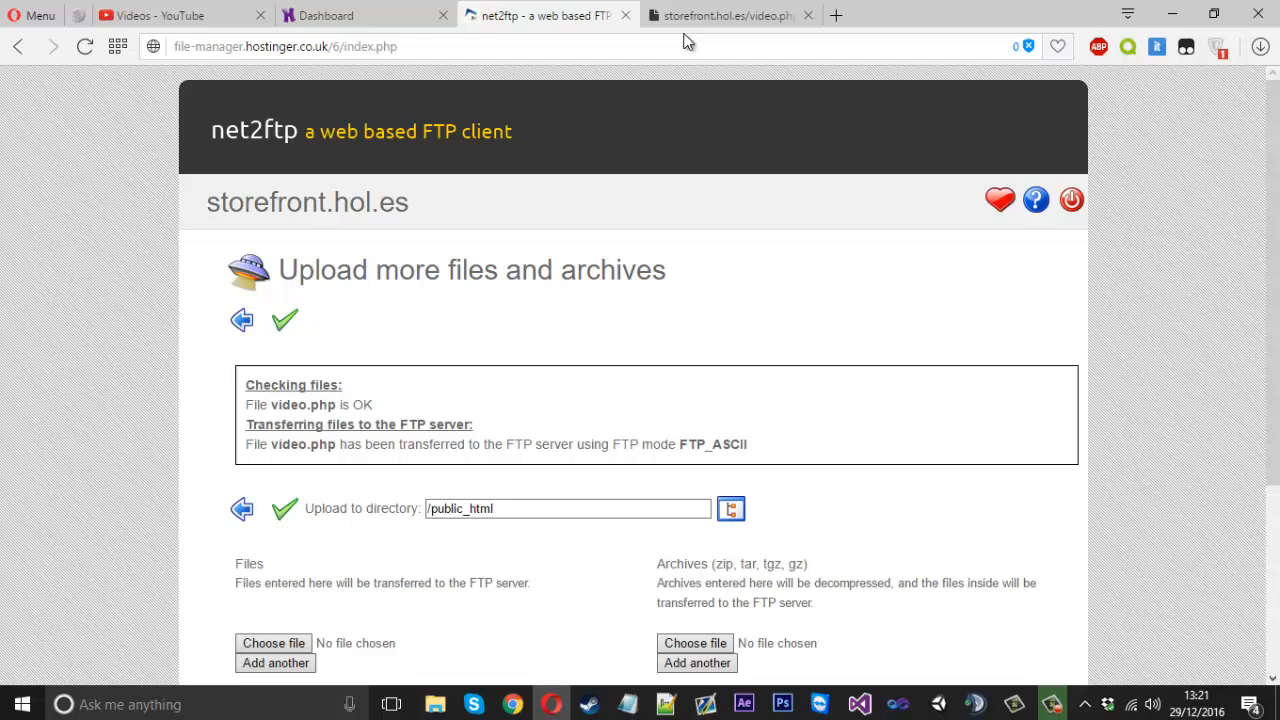
click(724, 16)
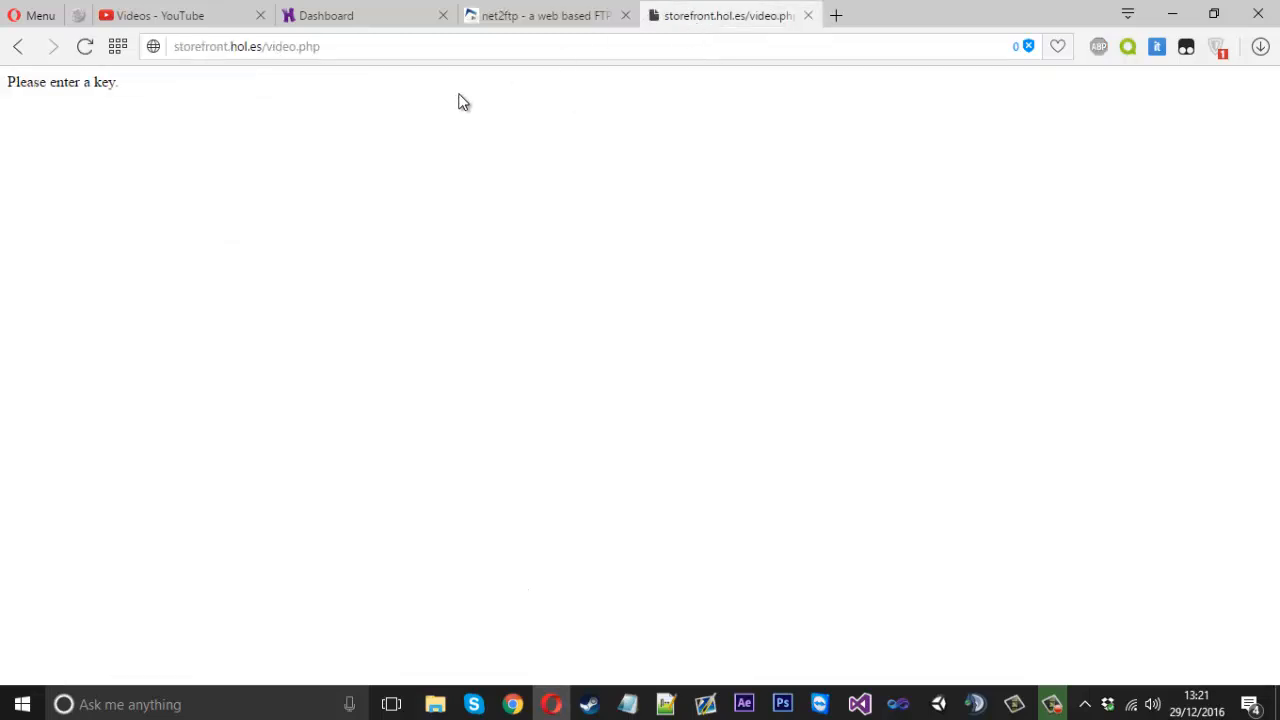
double_click(62, 82)
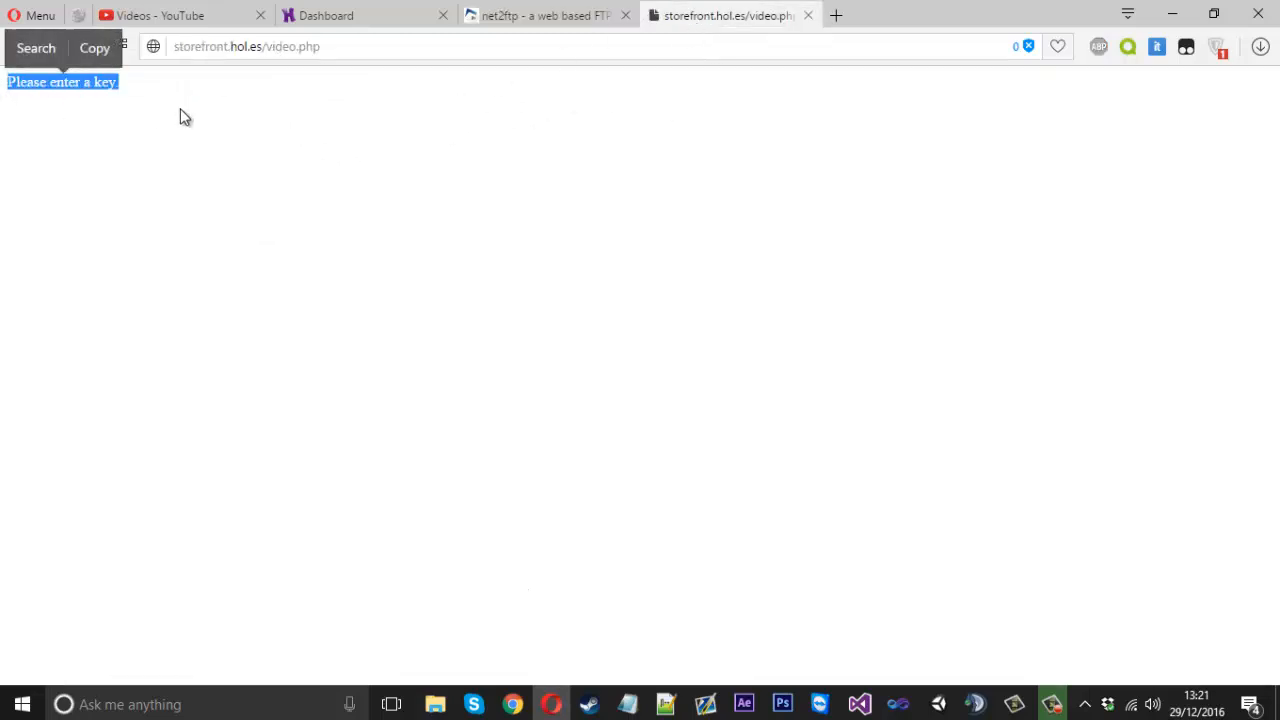
click(400, 46)
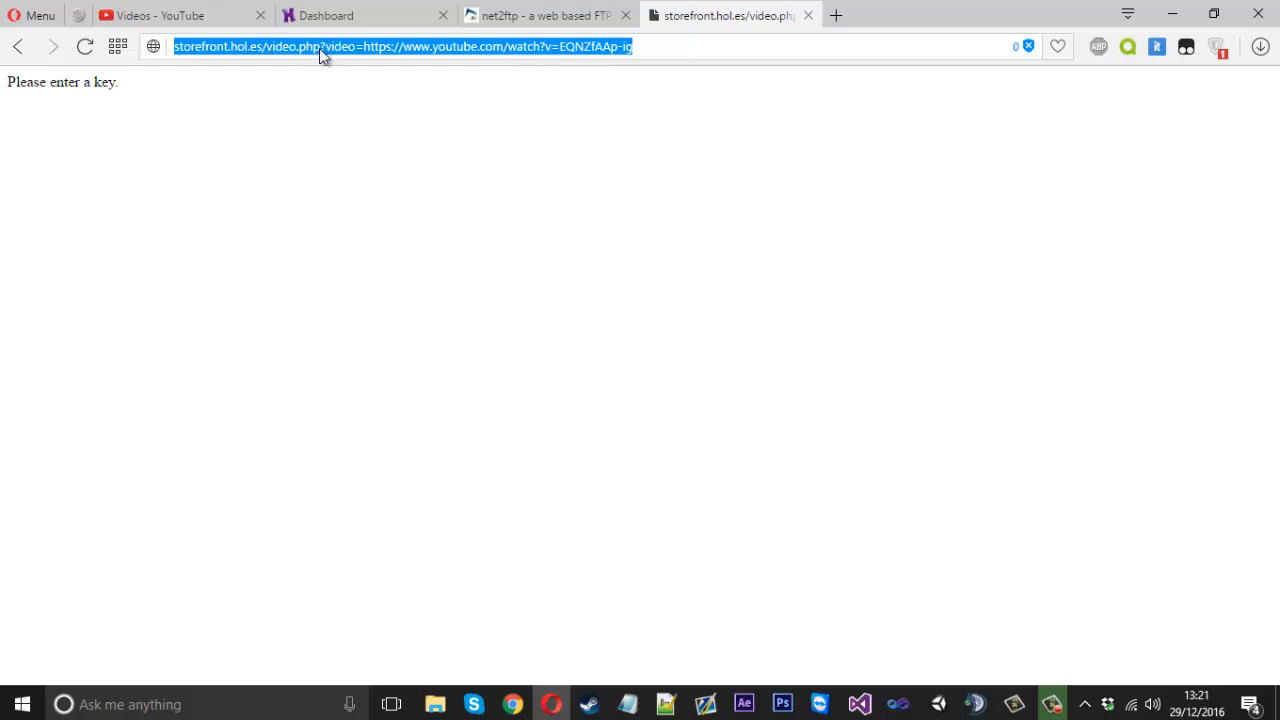
text(key)
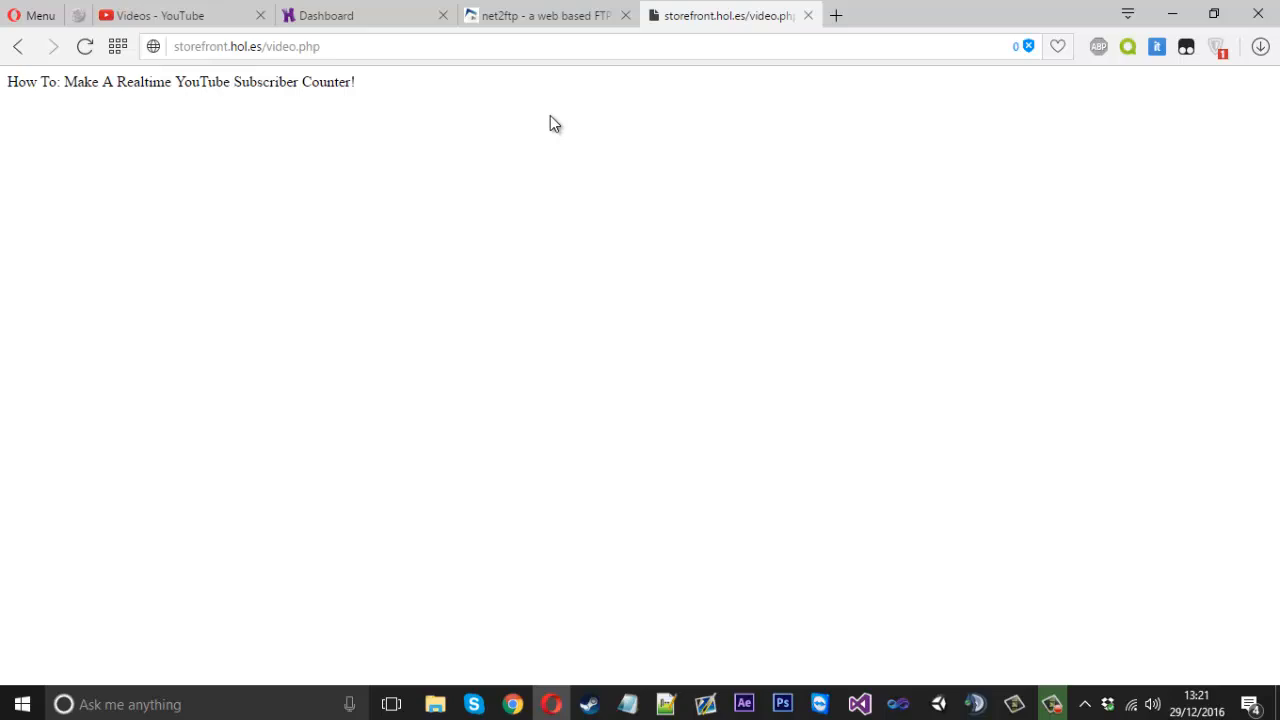
triple_click(180, 80)
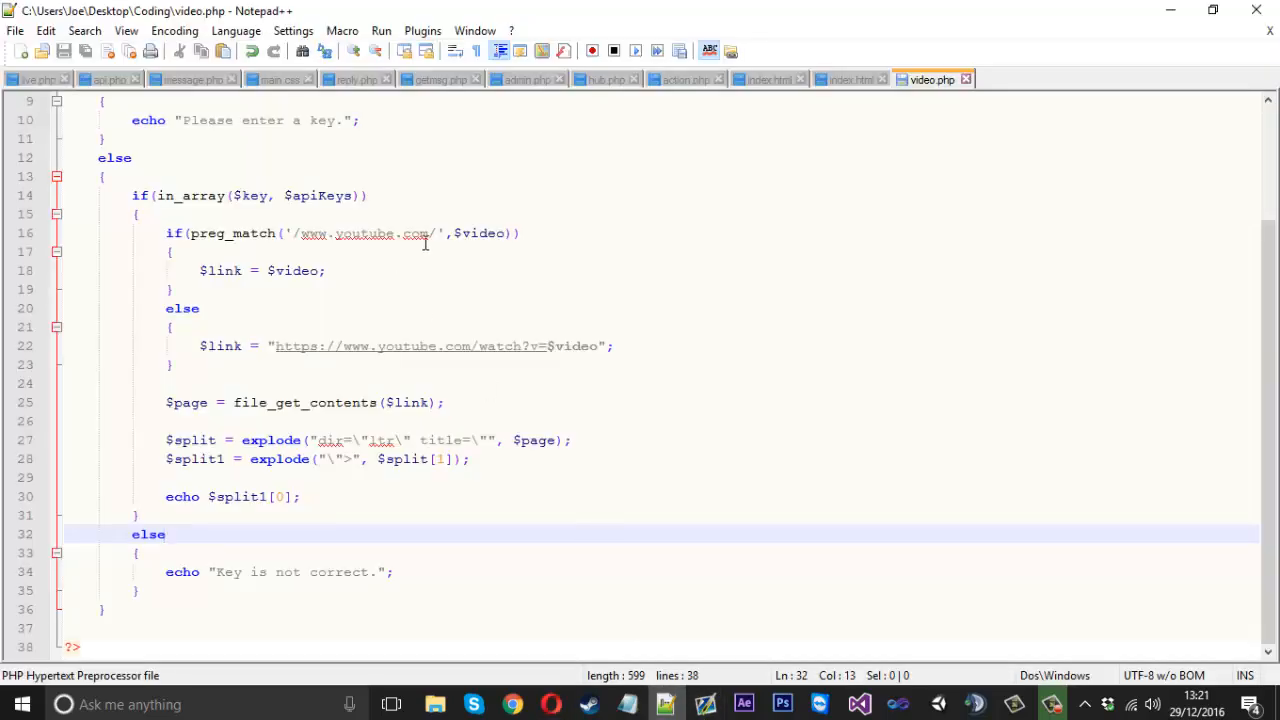
scroll(up, 3)
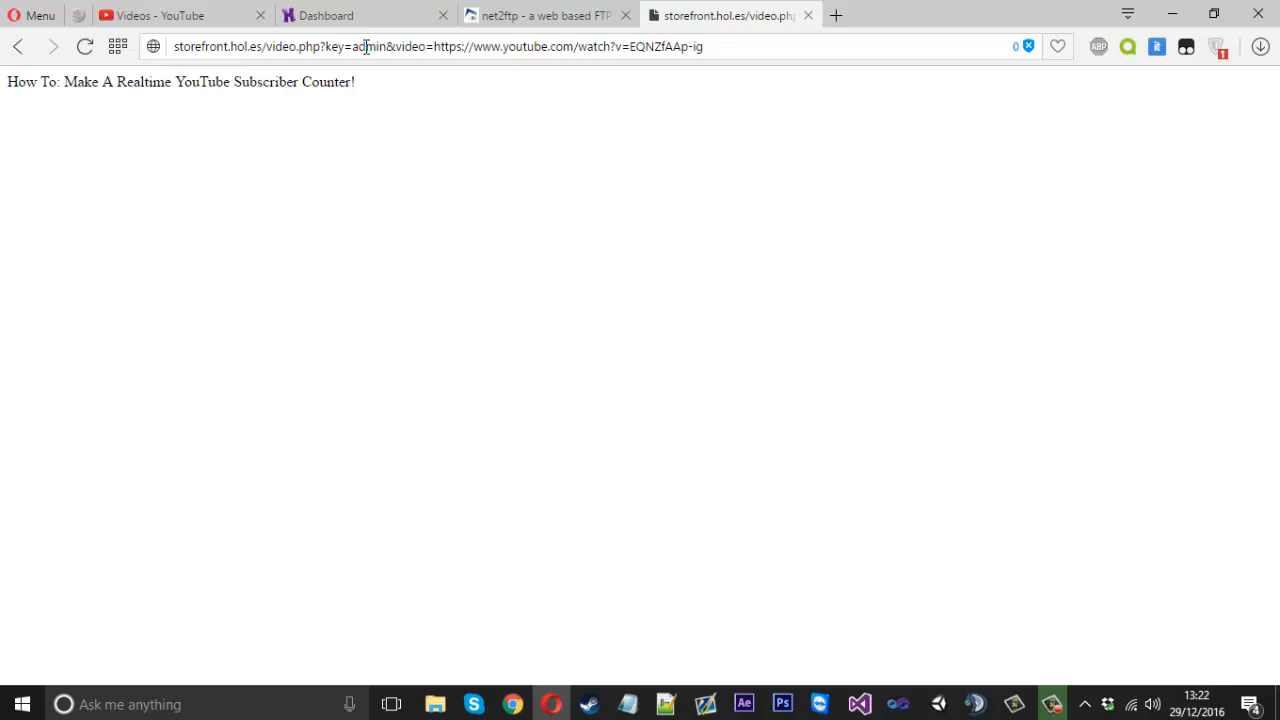
double_click(368, 46)
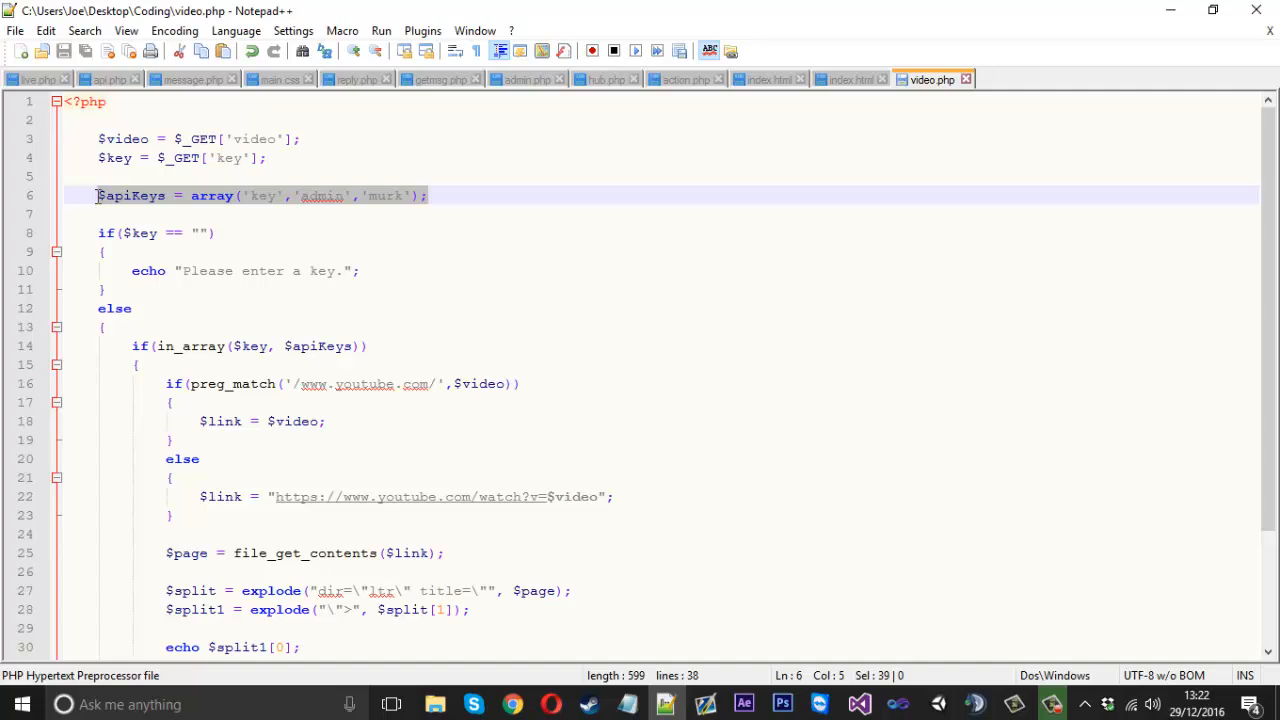
- Add $method = $_GET['method']; below the key line
scroll(down, 3)
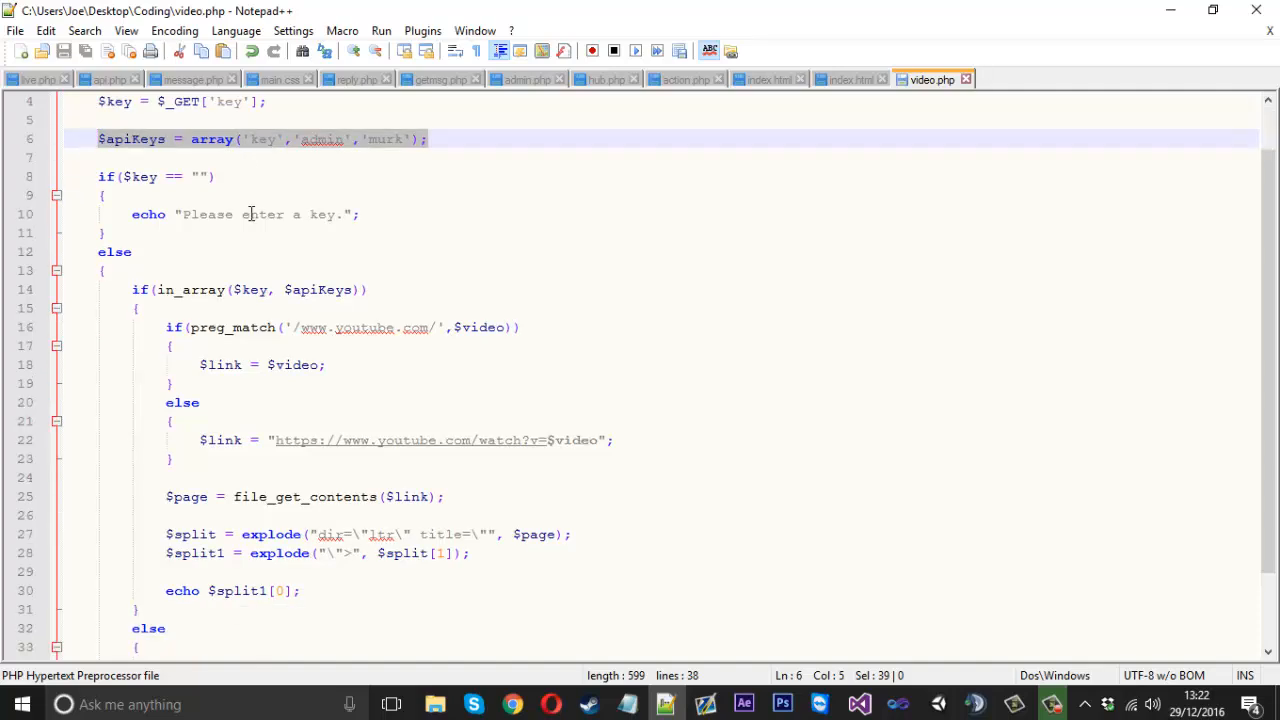
scroll(up, 3)
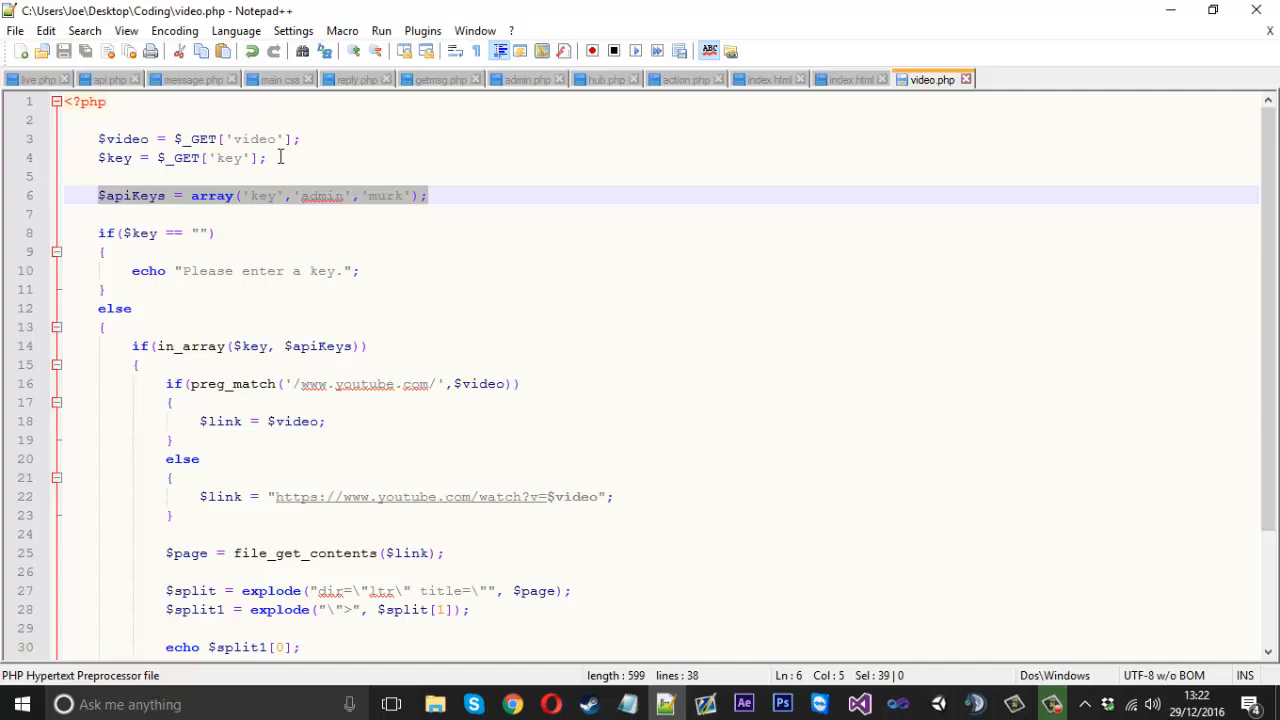
scroll(down, 3)
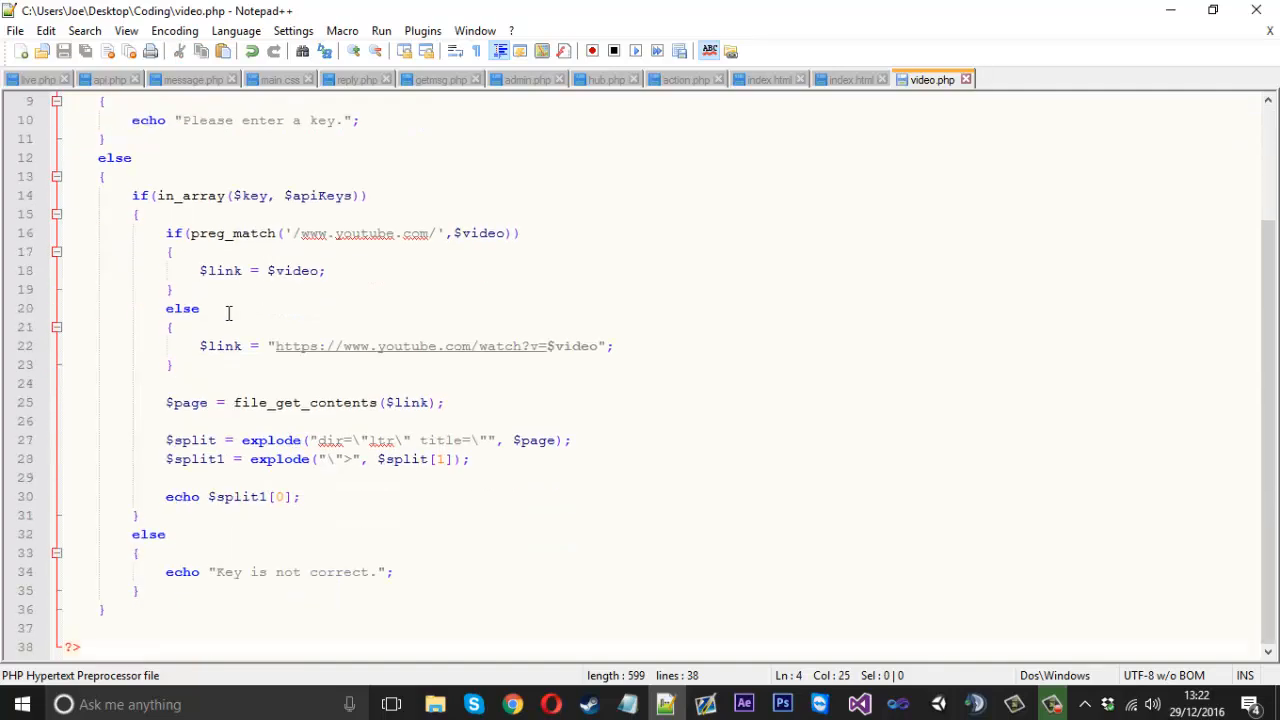
mouse_move(160, 218)
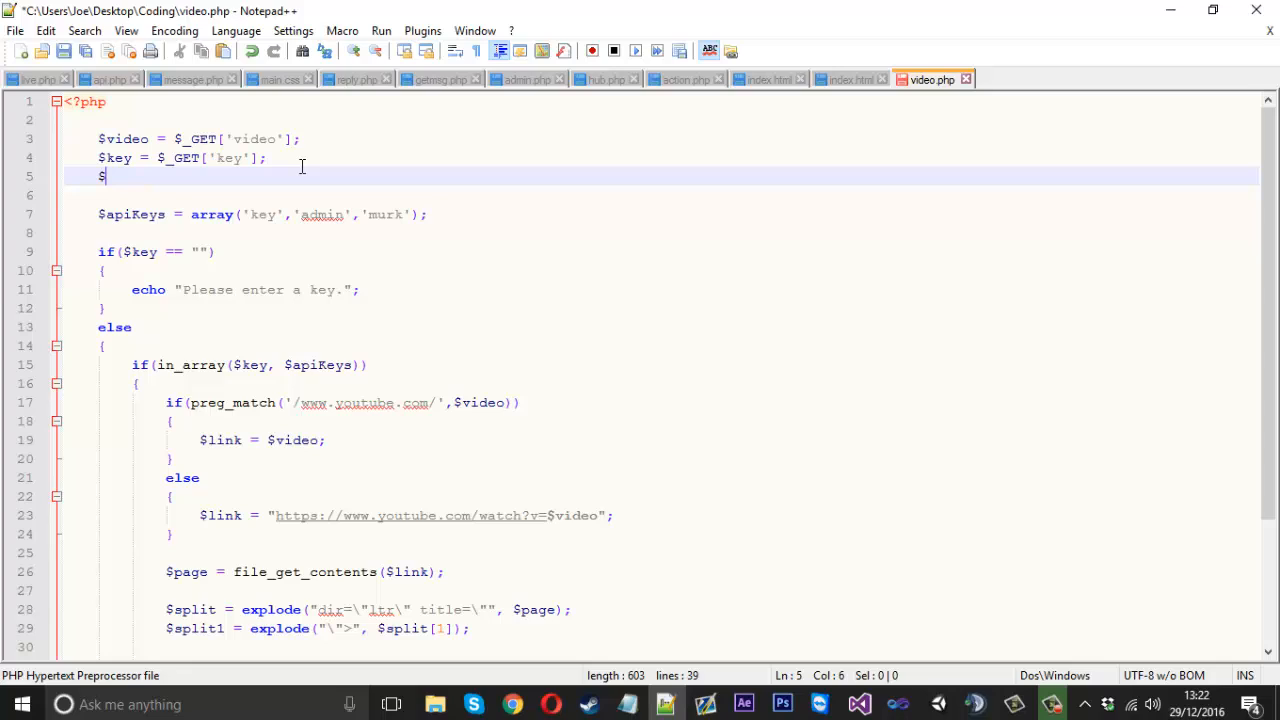
text(method)
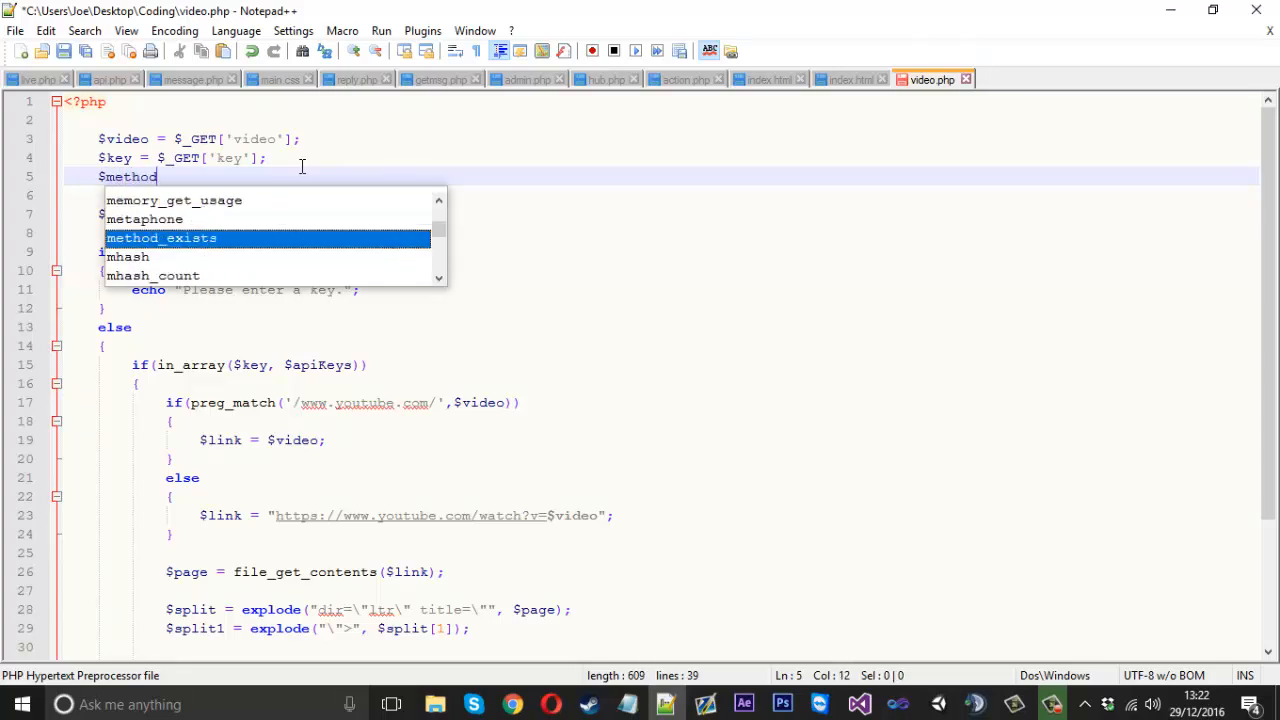
text(= $)
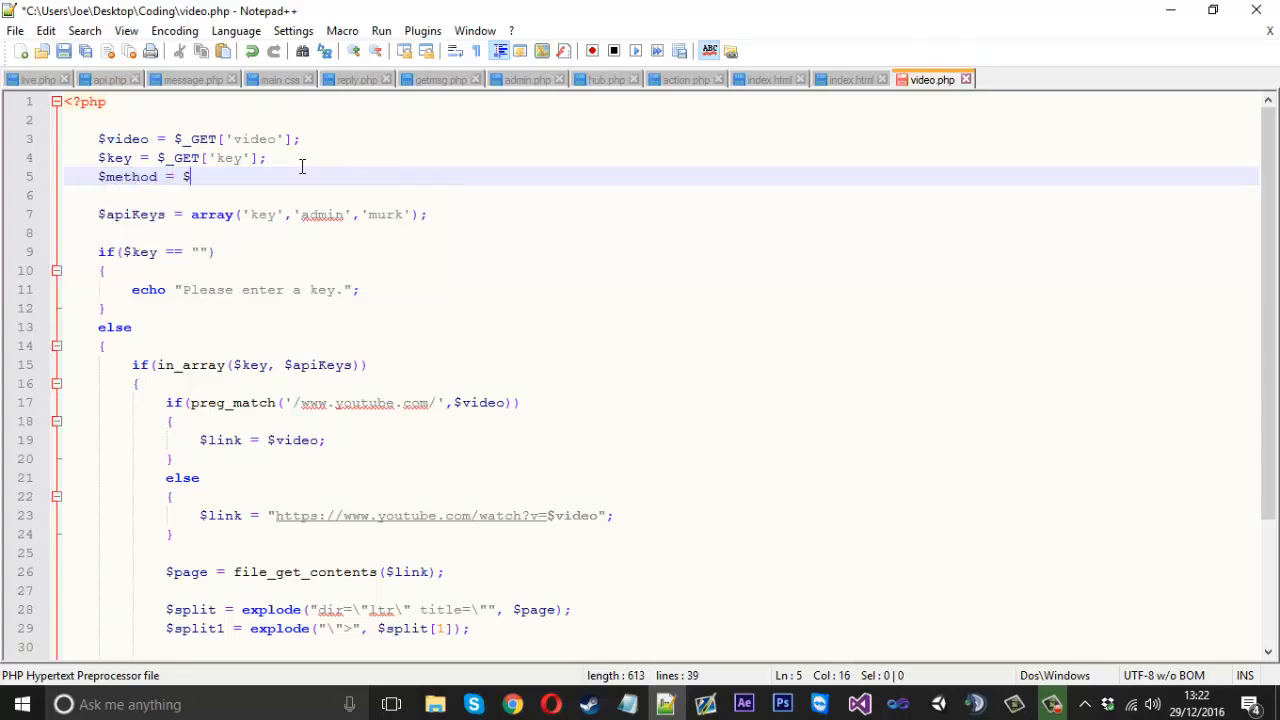
text(_GET[')
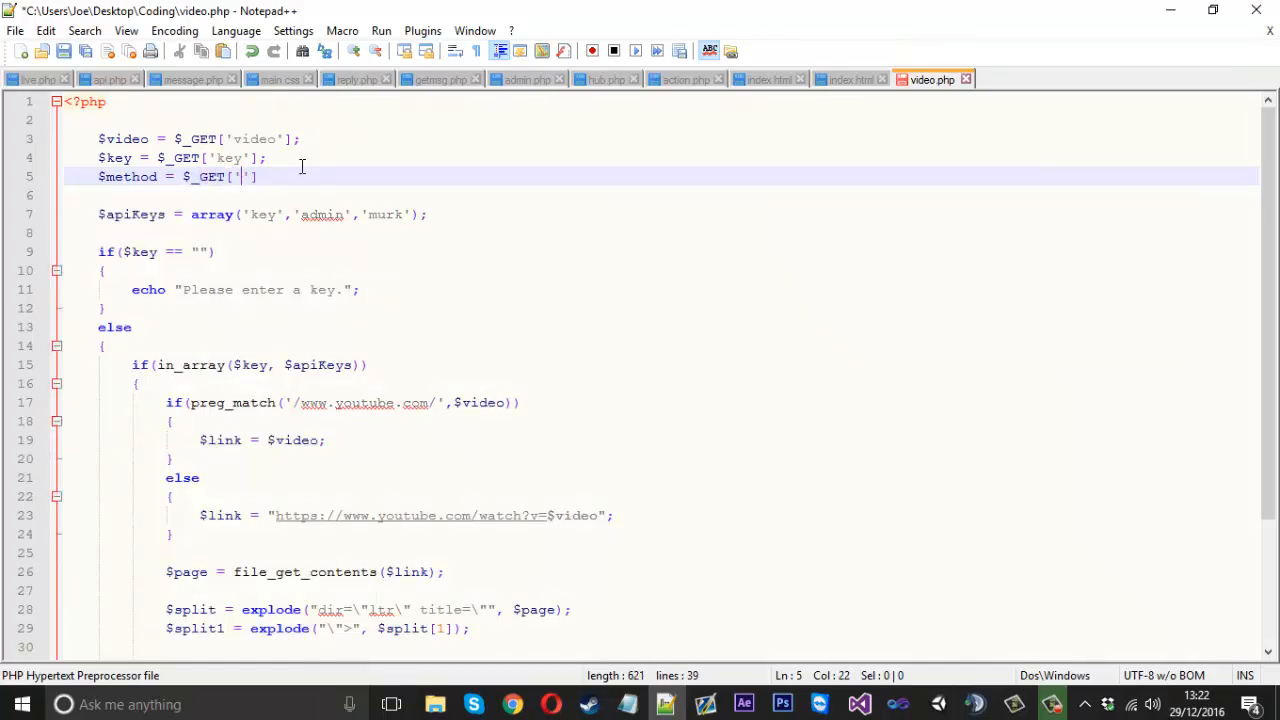
text(ethod)
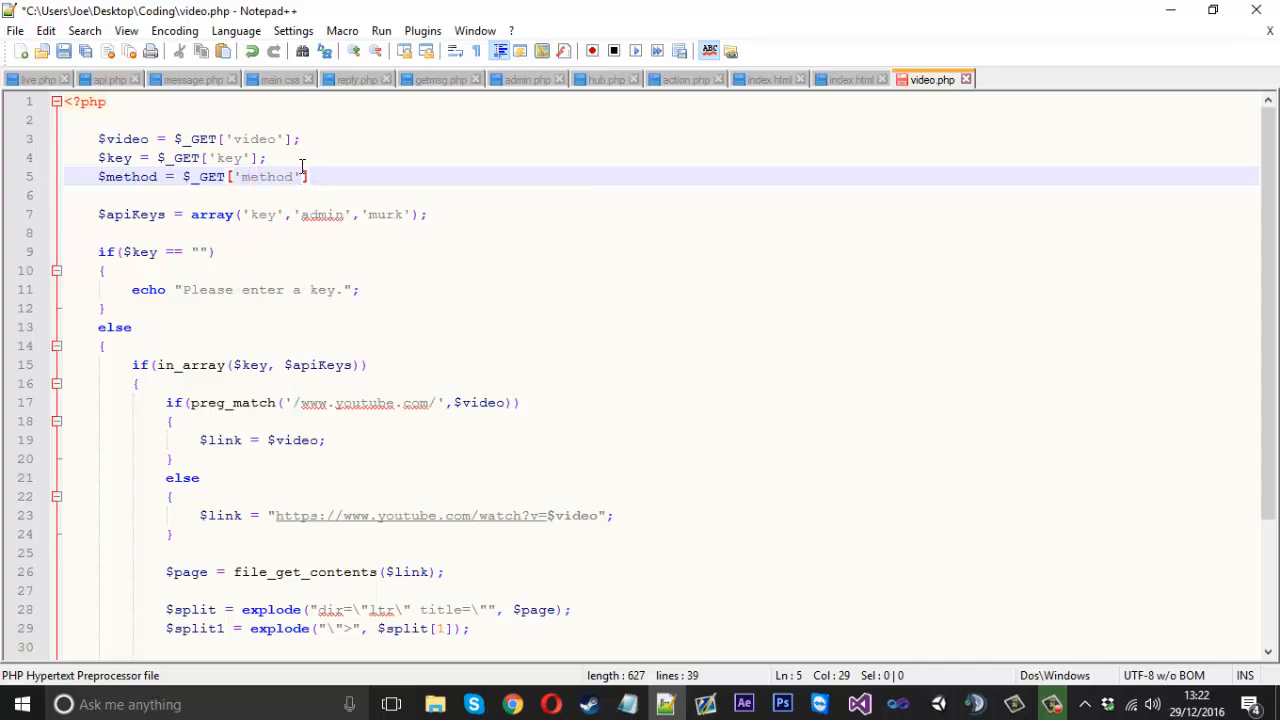
click(304, 138)
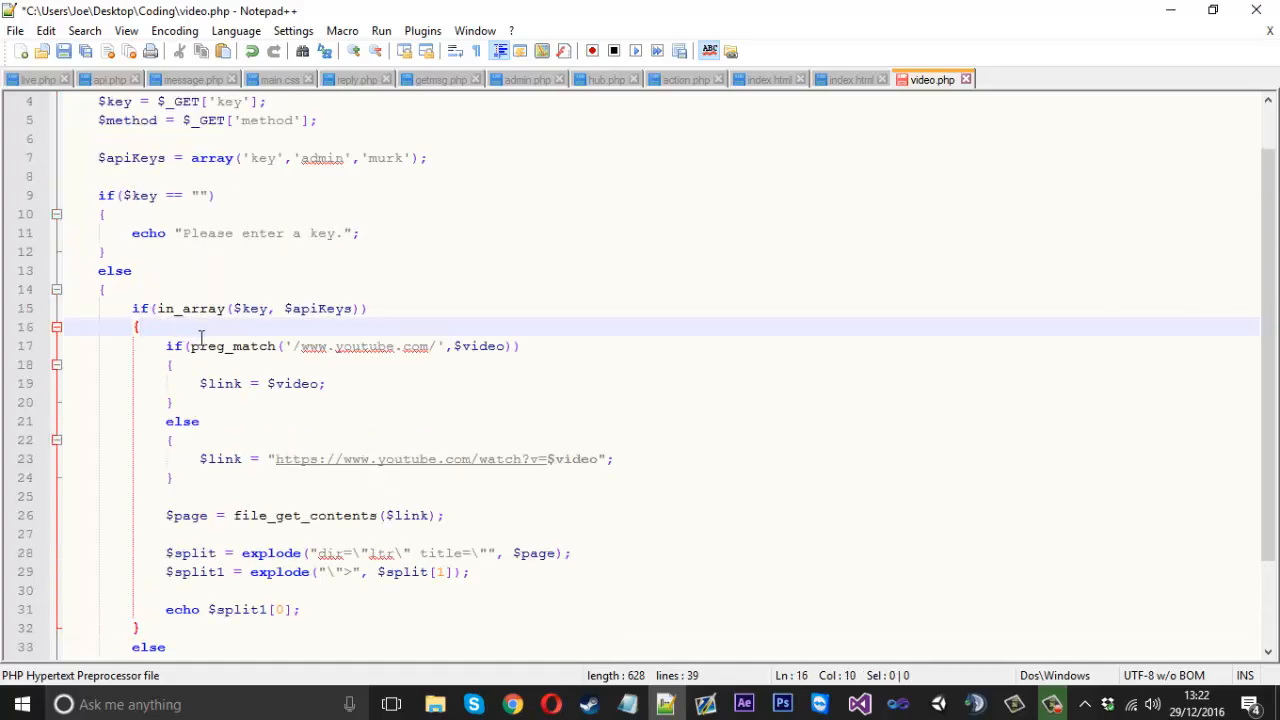
- Add if($method == "") echoing "Please enter a method." and wrap the title code in else if($method == "title")
key(enter)
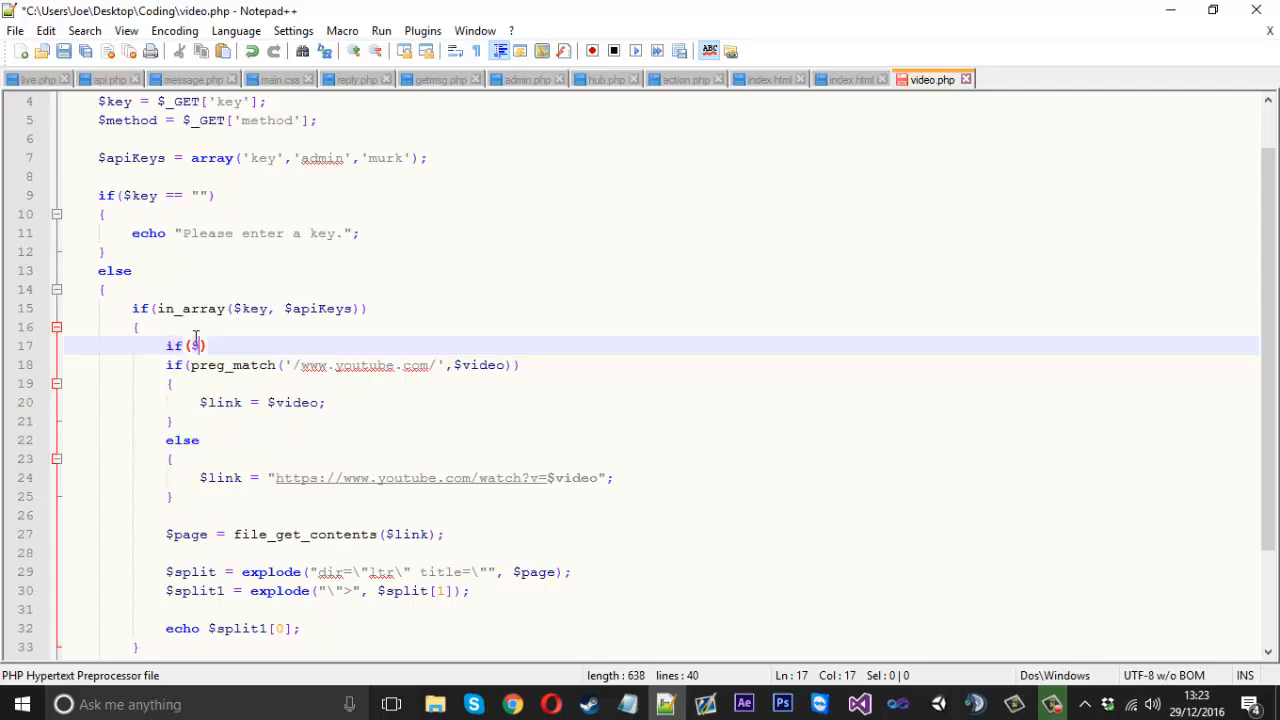
text(method)
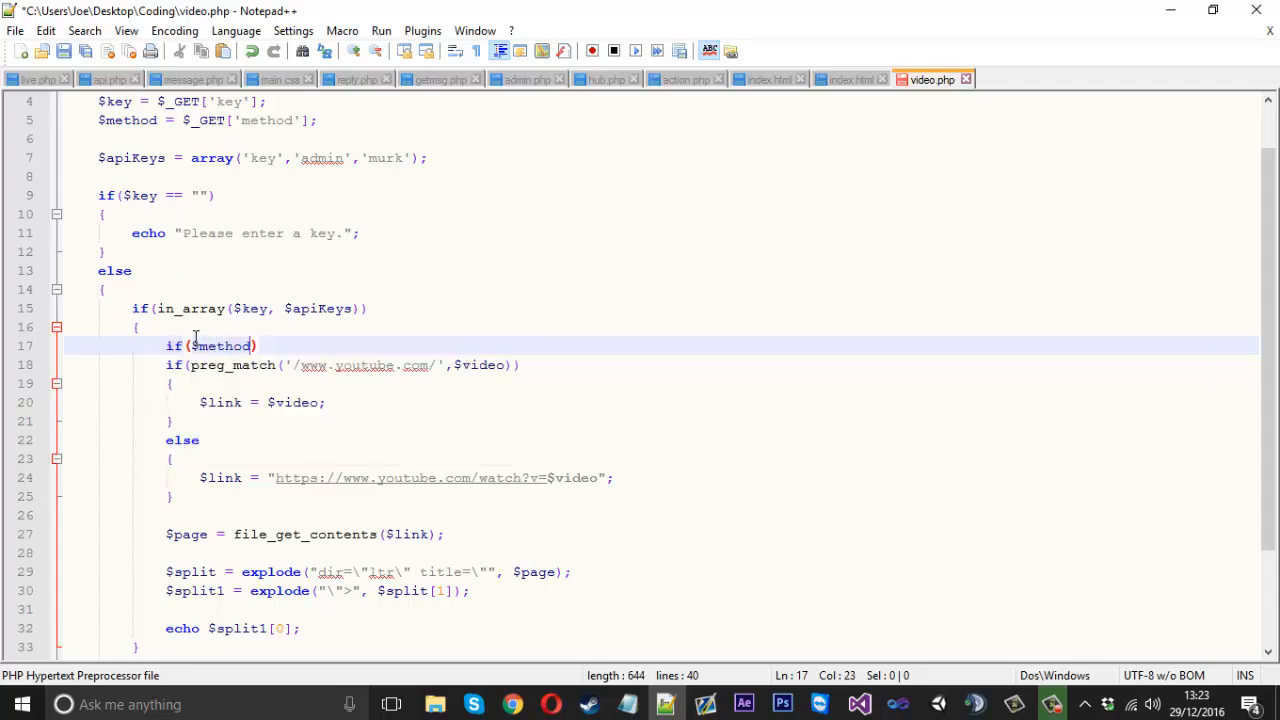
text(== "")
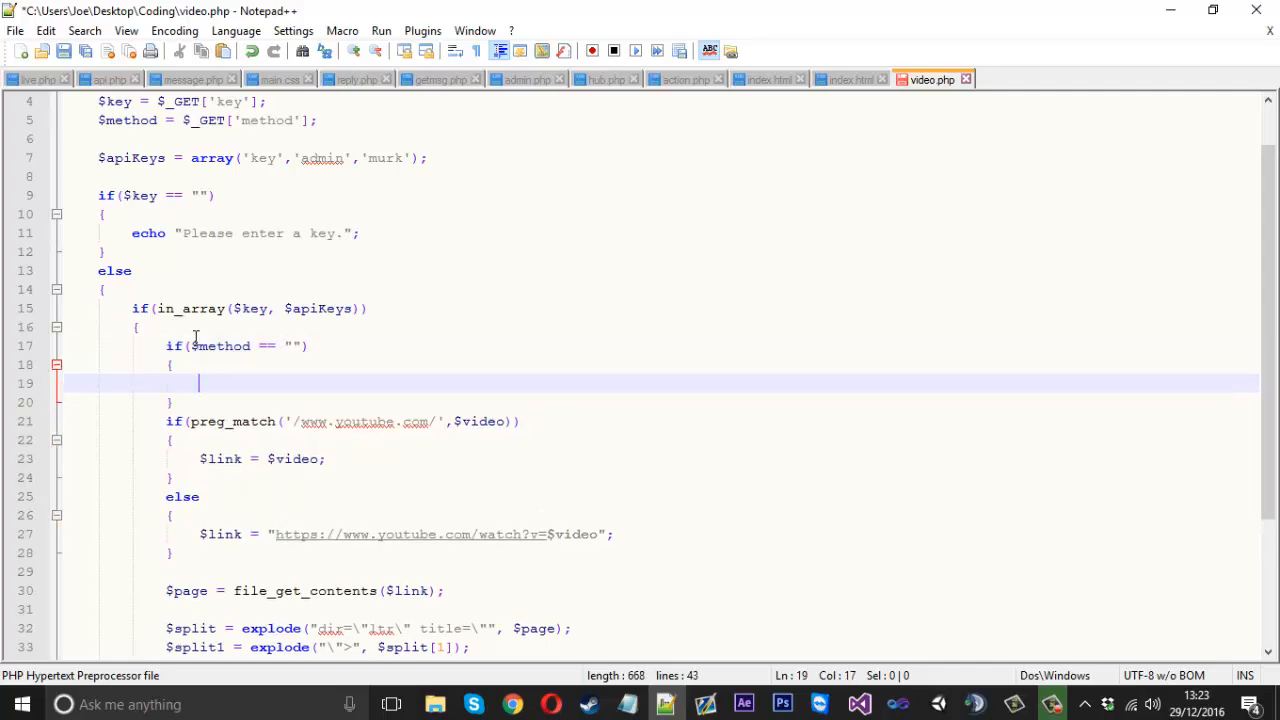
text(echo "")
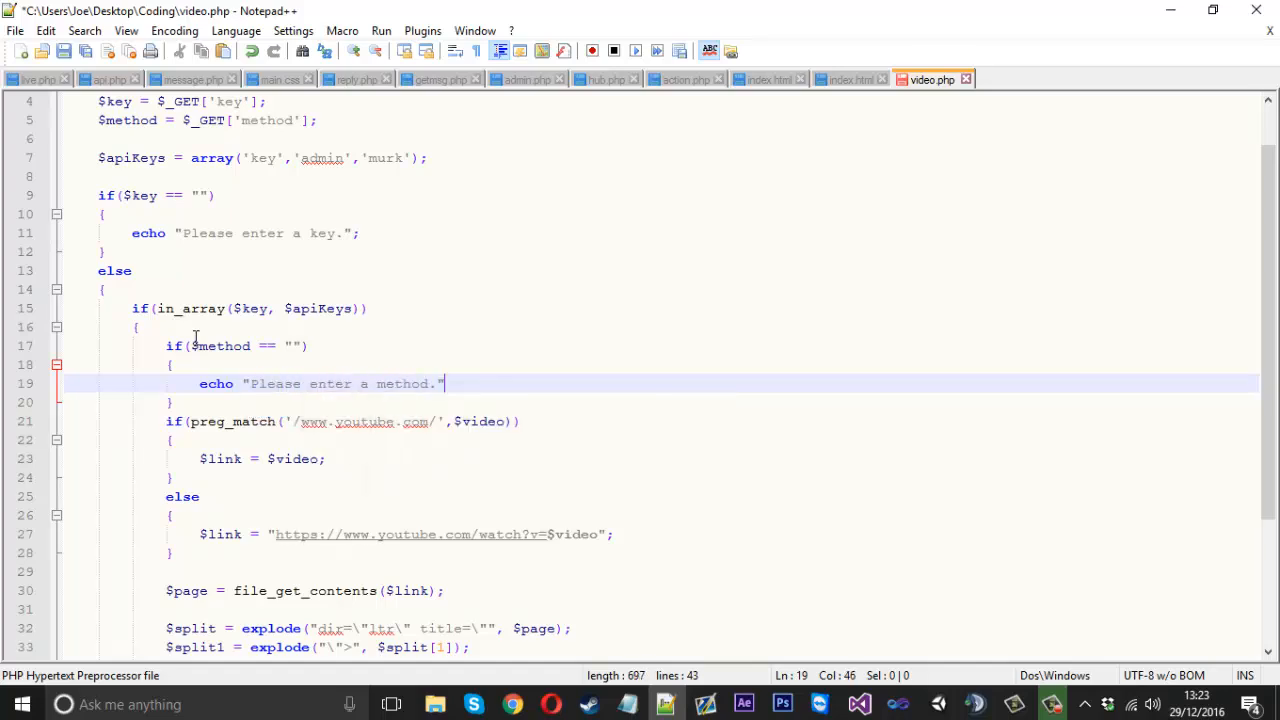
text(else if ()
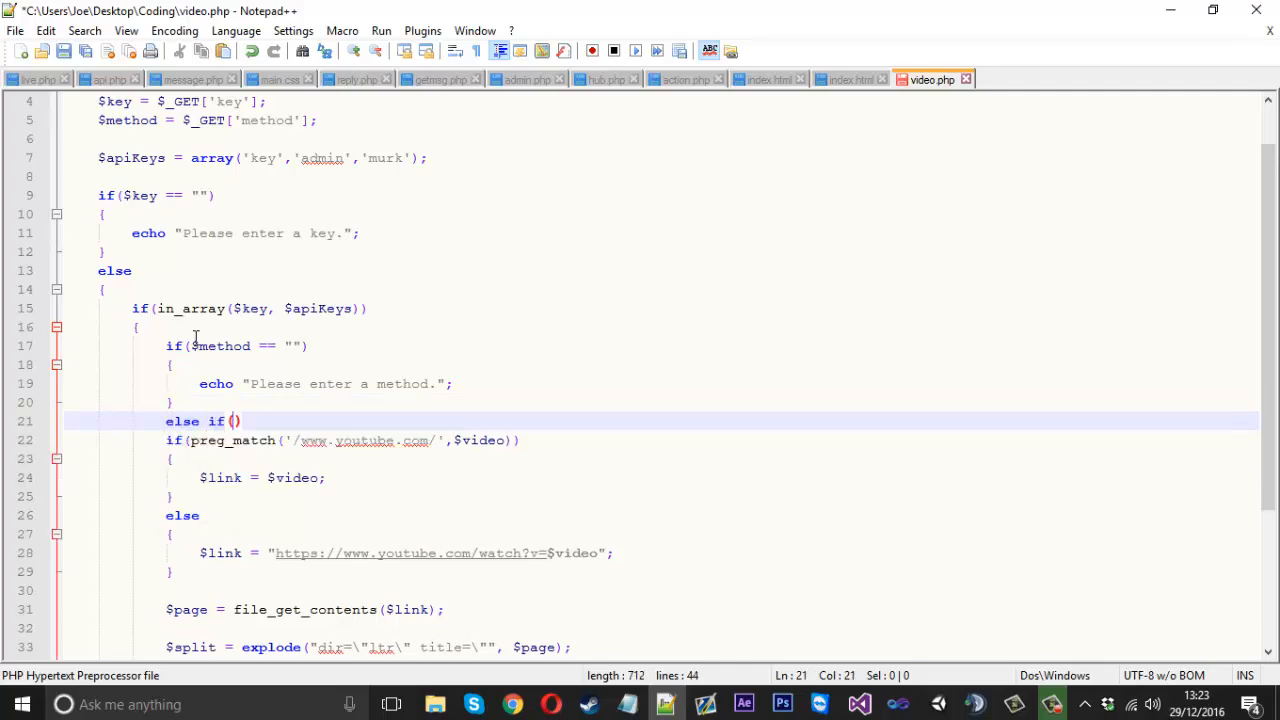
text($method == ")
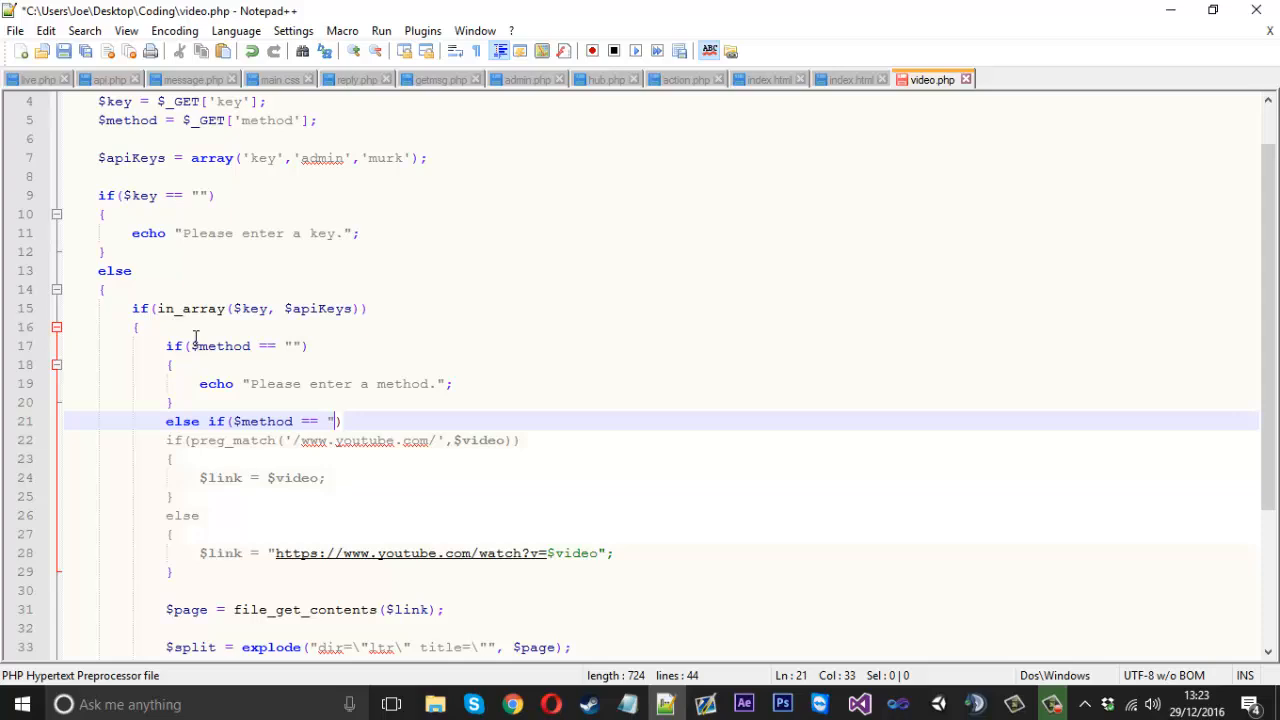
text(title)
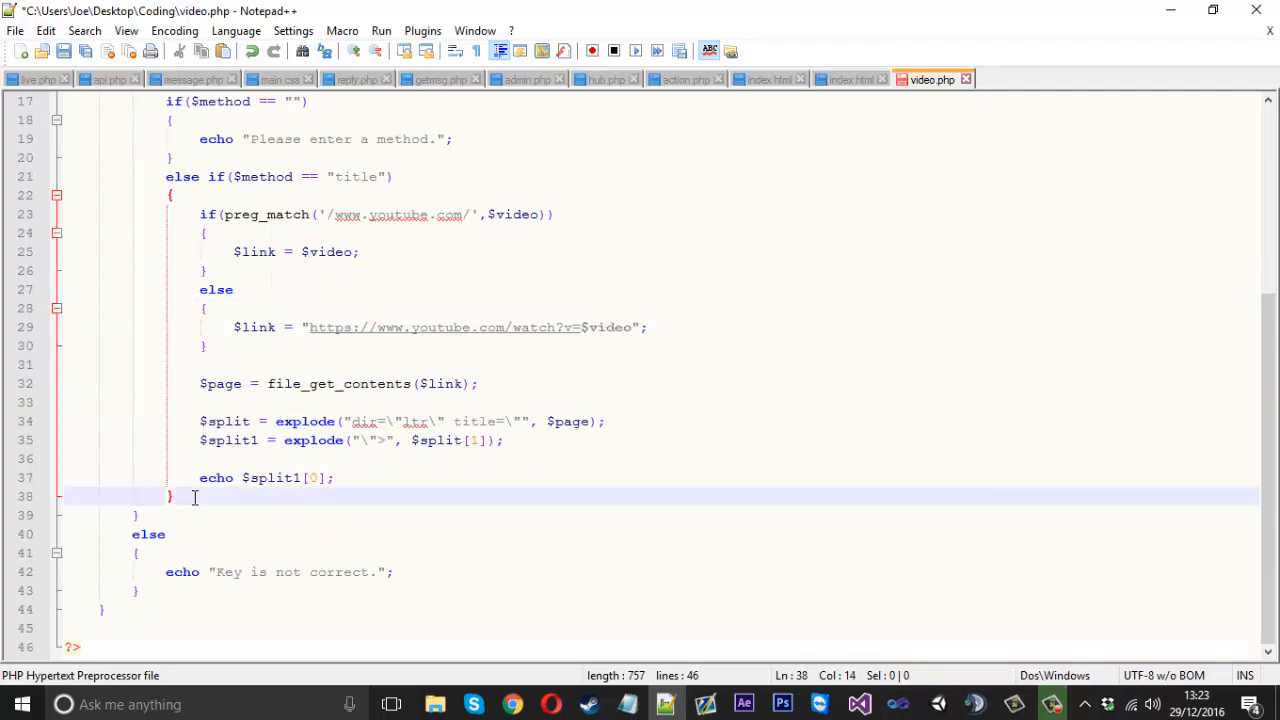
- Add else if($method == "views") echoing "1,8899,6666" and an else echoing "Method is invalid."
text(else if()
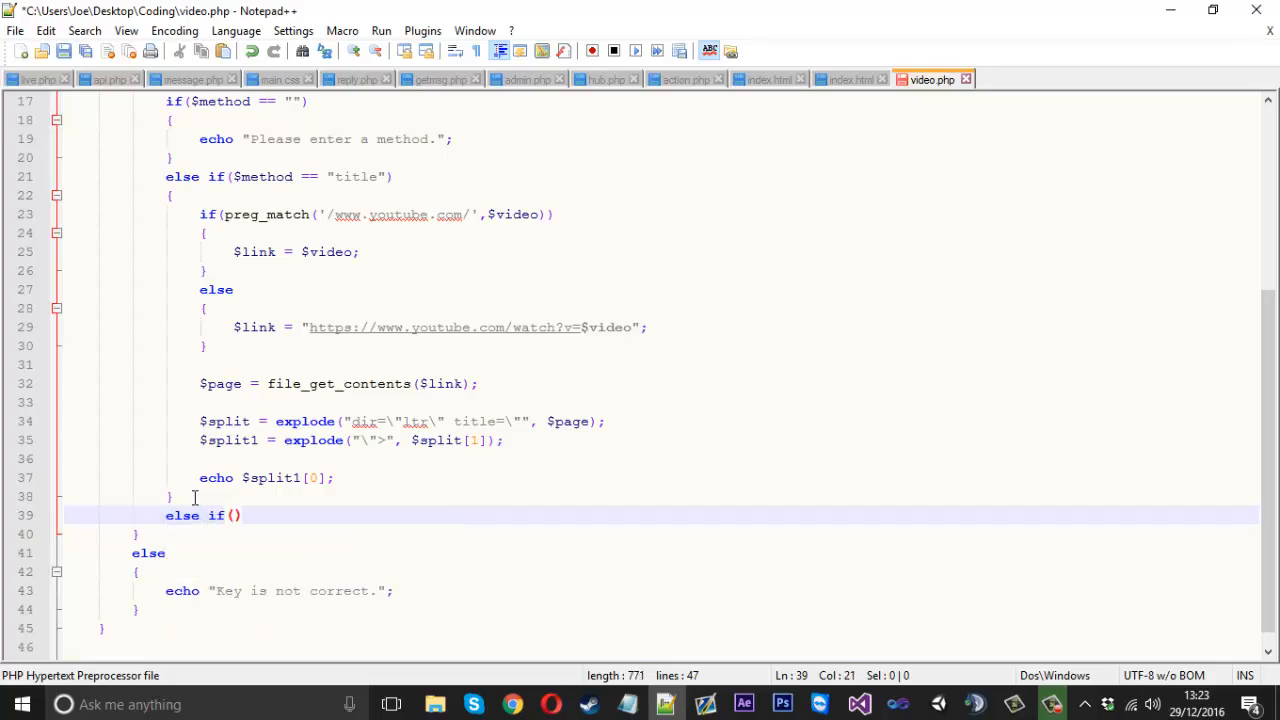
text($method == ")
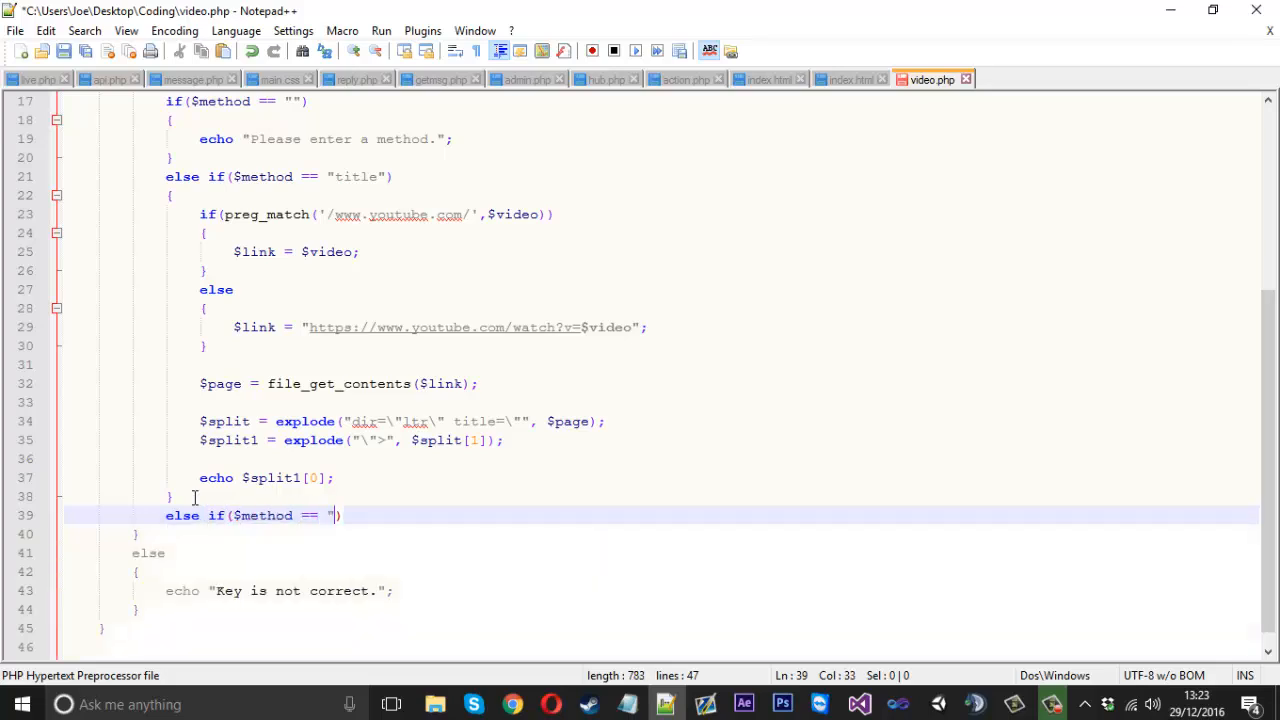
text(view")
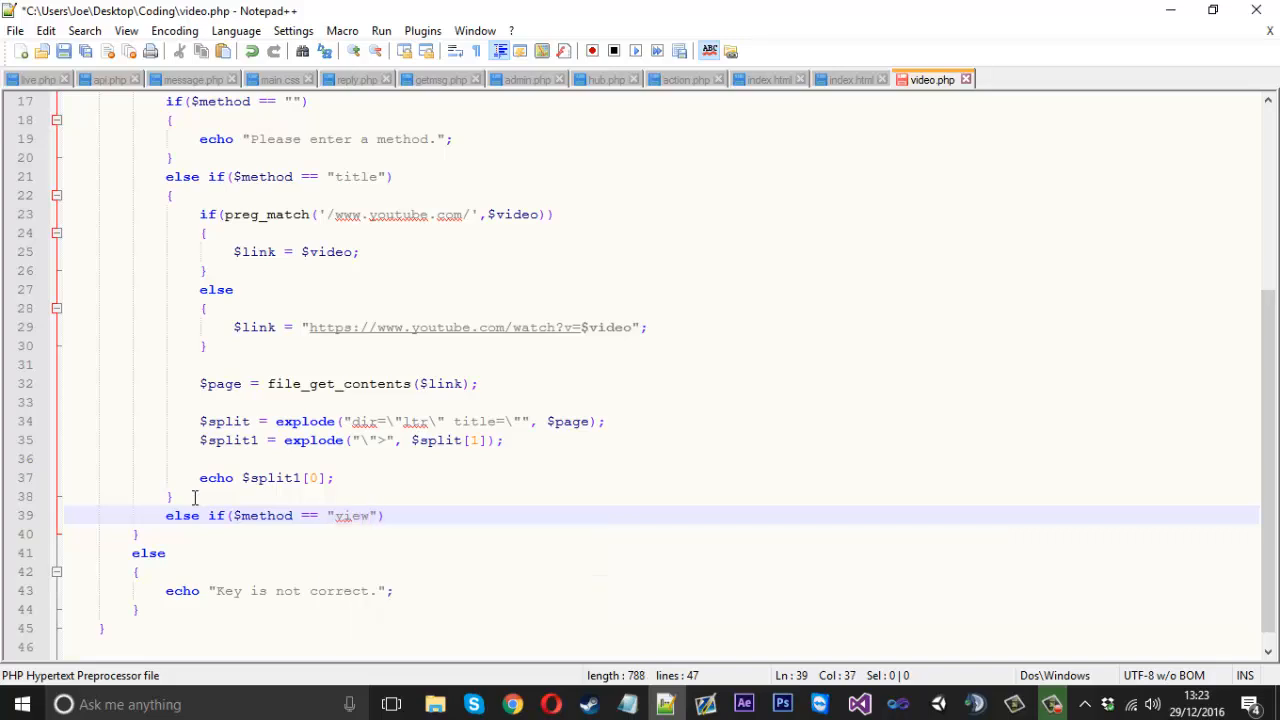
text(s)
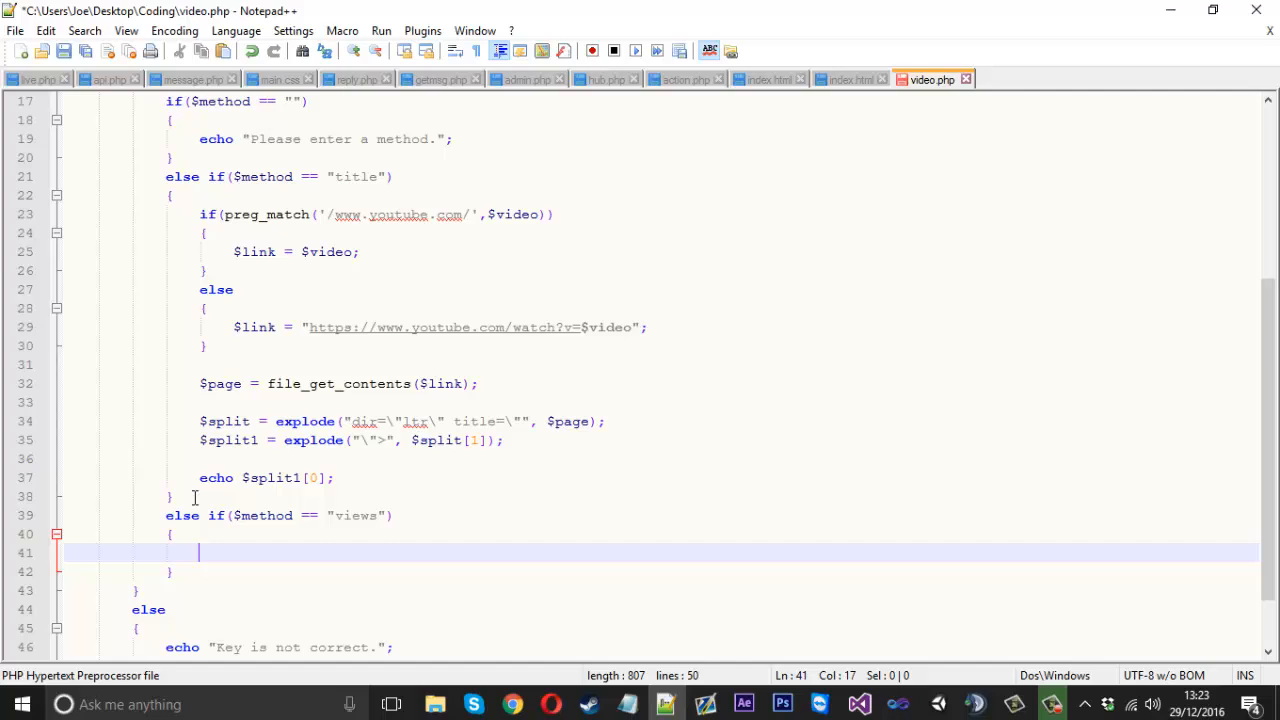
text(echo "")
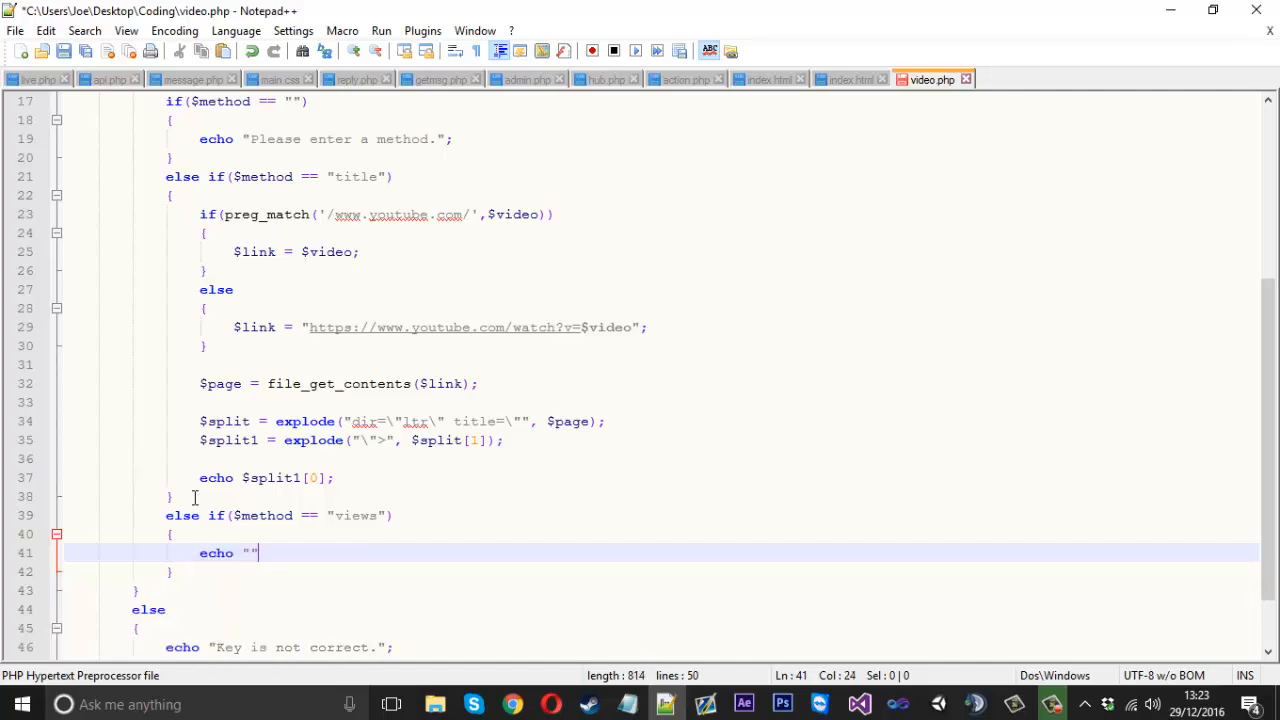
text(1,8899)
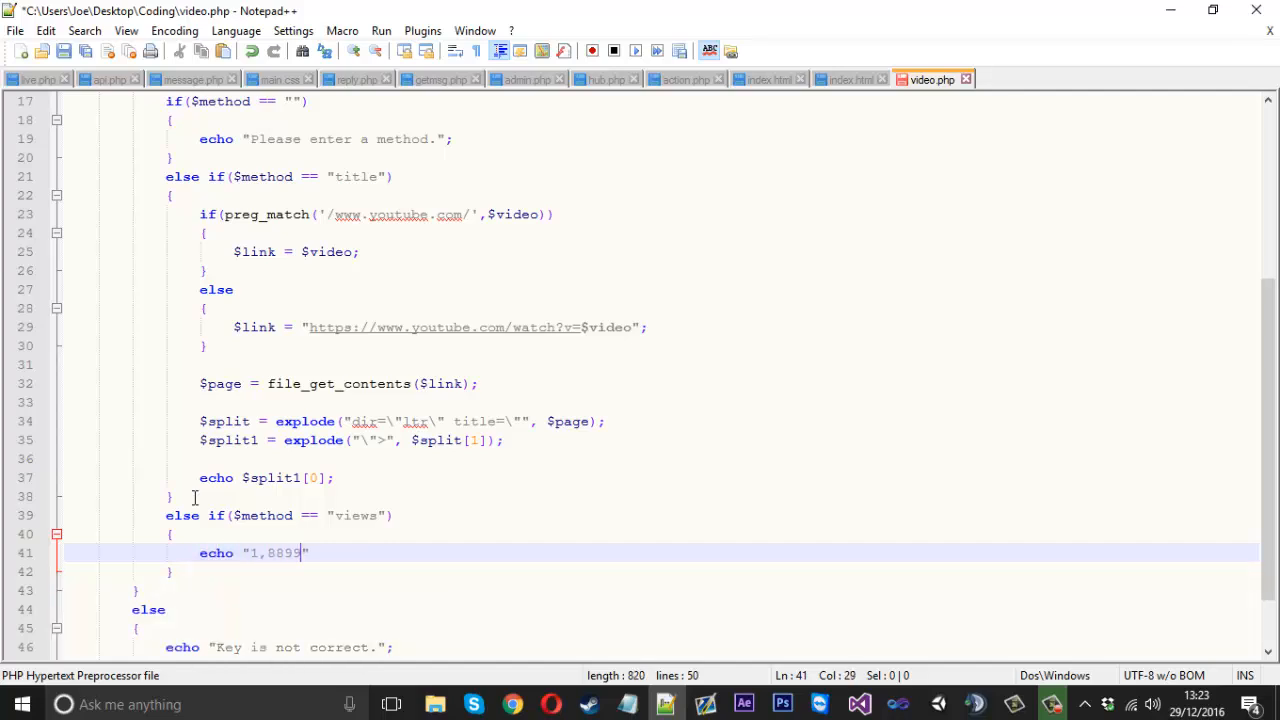
text(,6666)
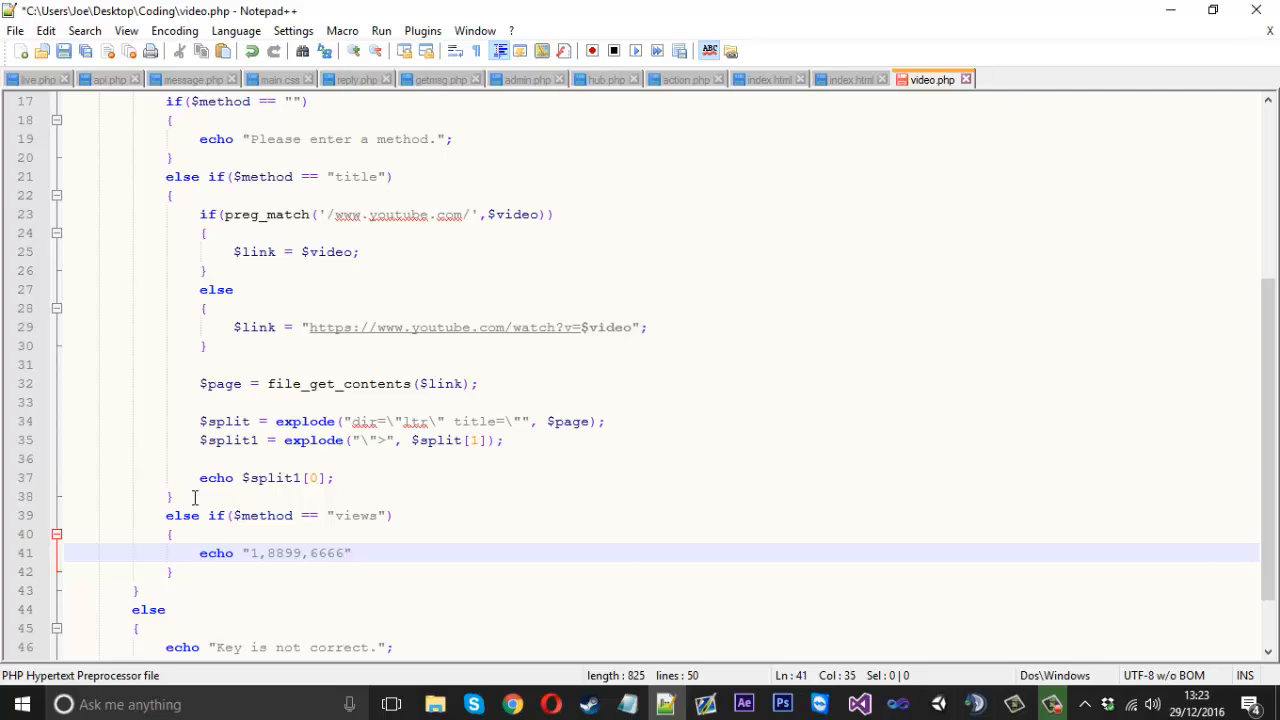
text(else)
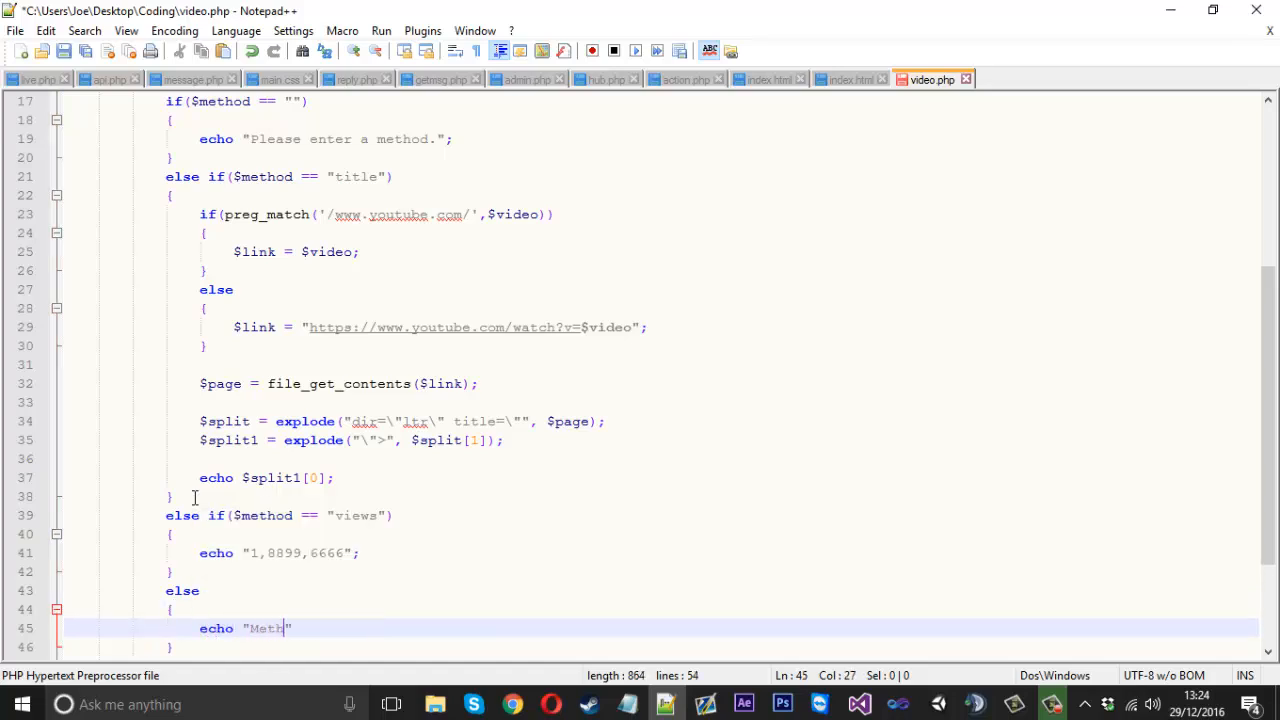
text(od is invalid)
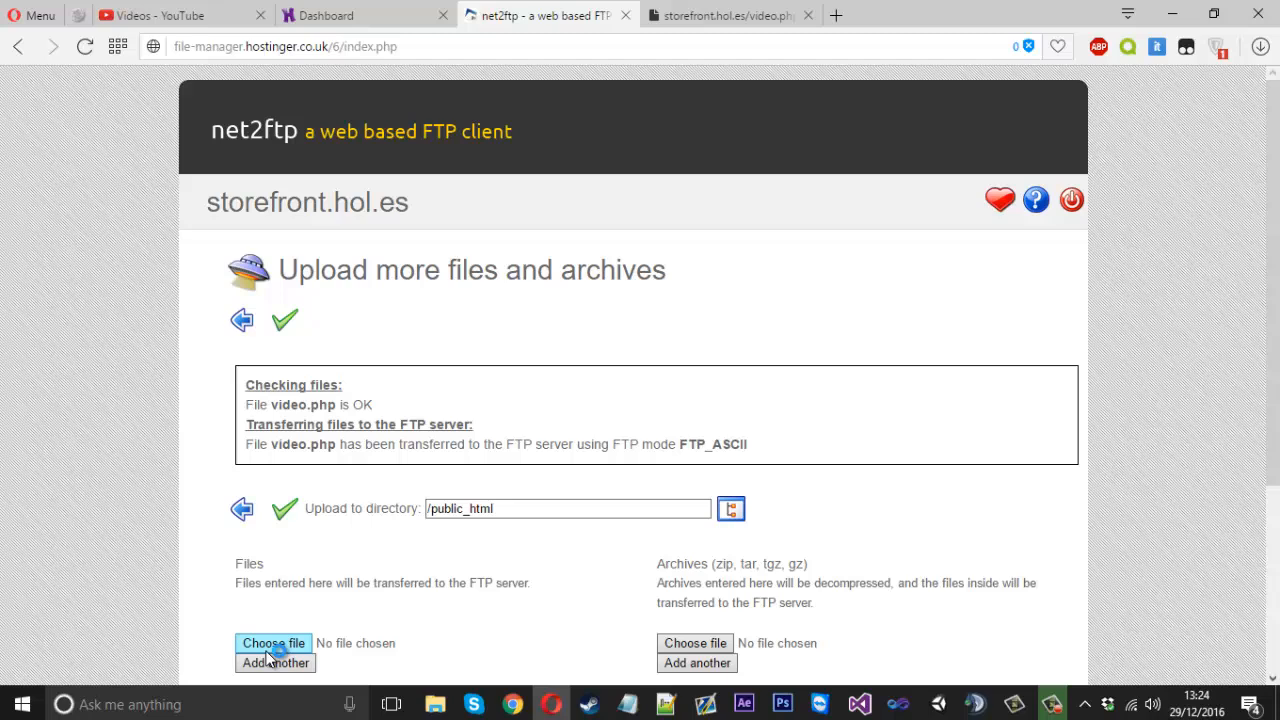
- Upload the updated video.php through net2ftp and load the live page, which shows Please enter a method
click(272, 644)
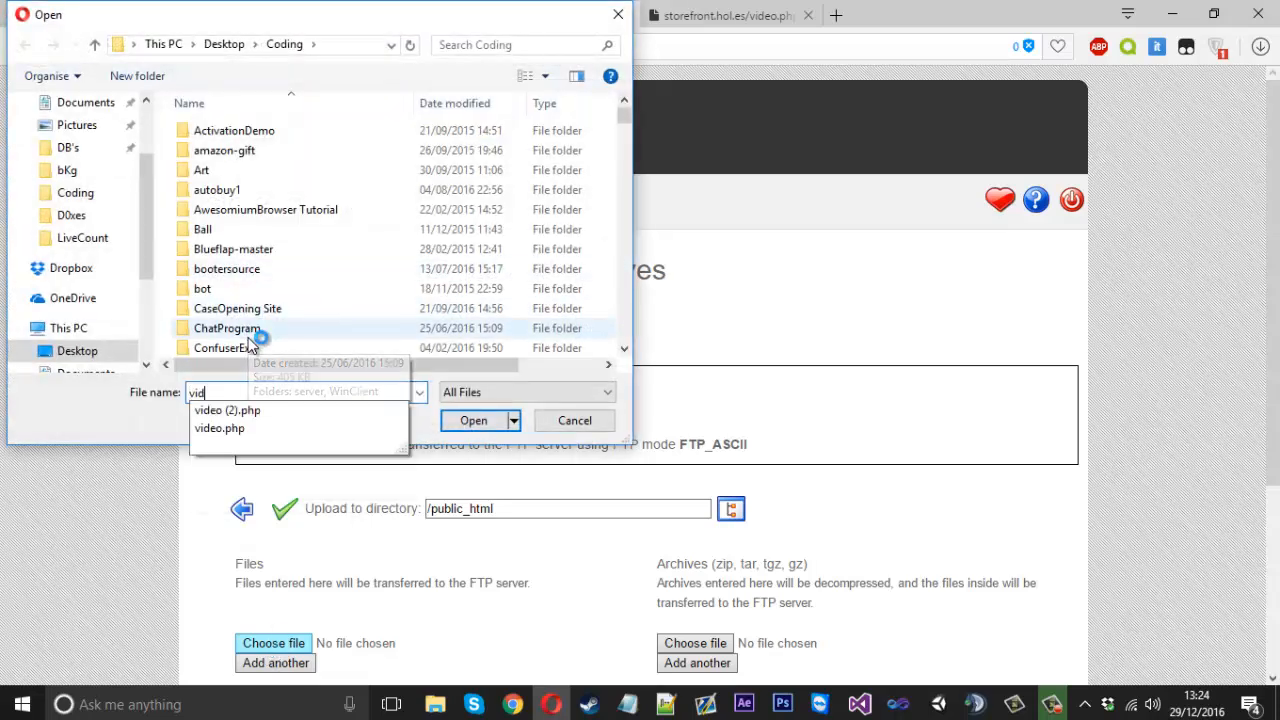
click(472, 420)
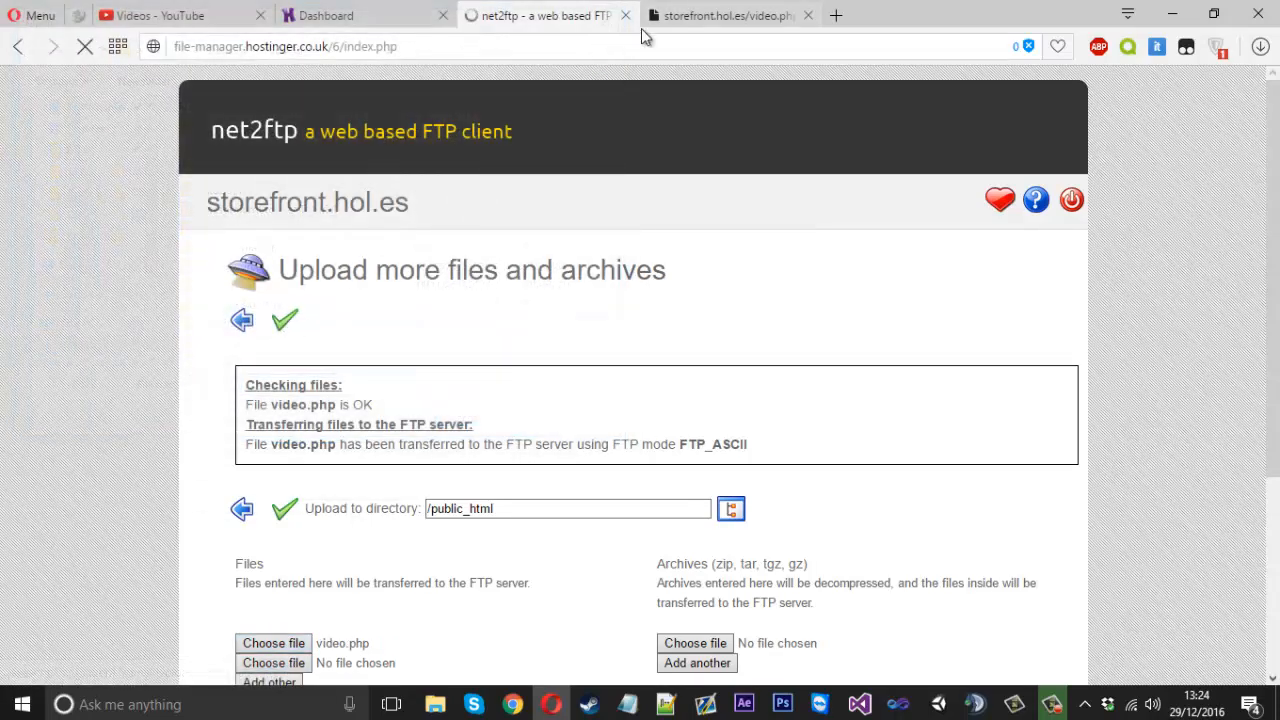
click(724, 16)
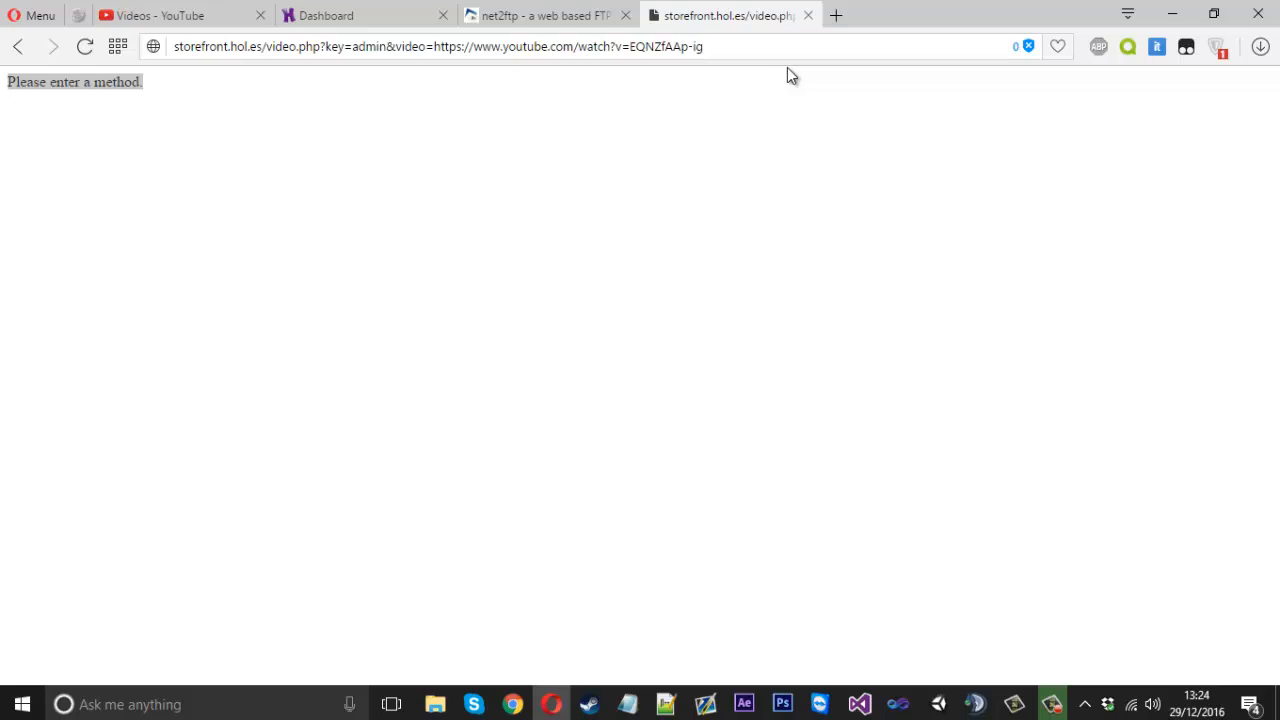
- Test the live script with &method=title, then method=views, returning the title and views figure
text(&method=)
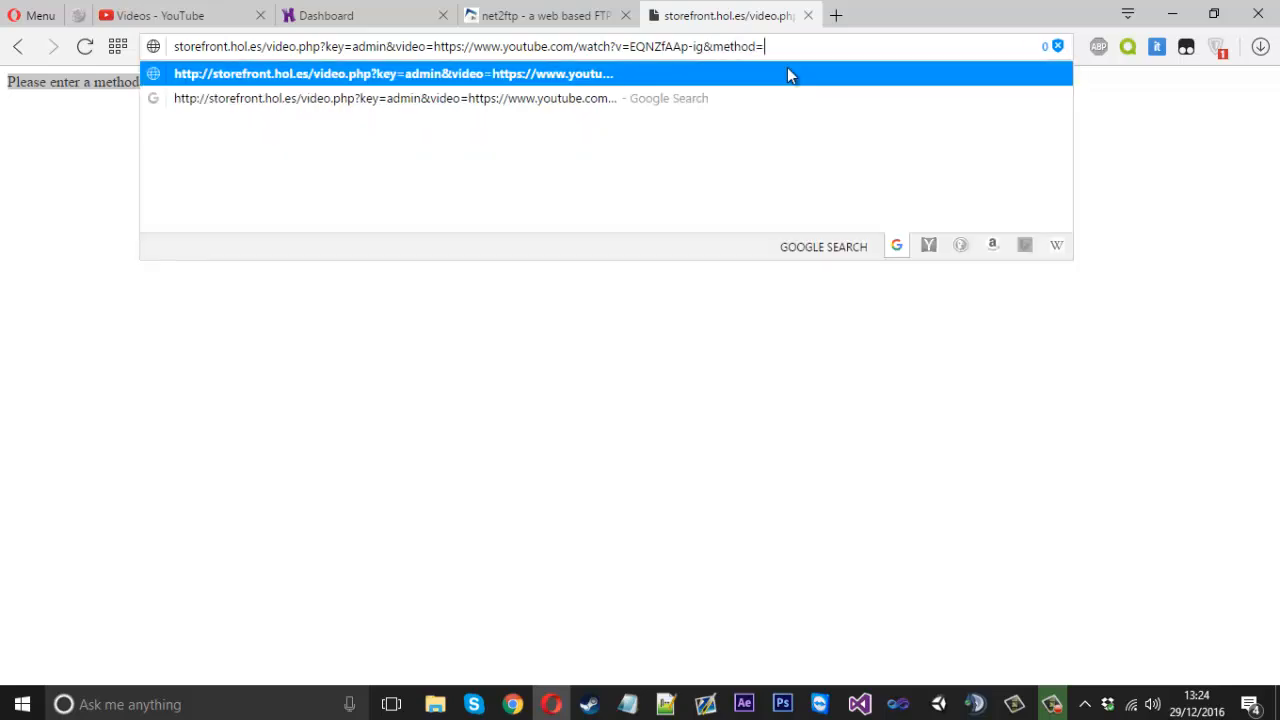
text(title)
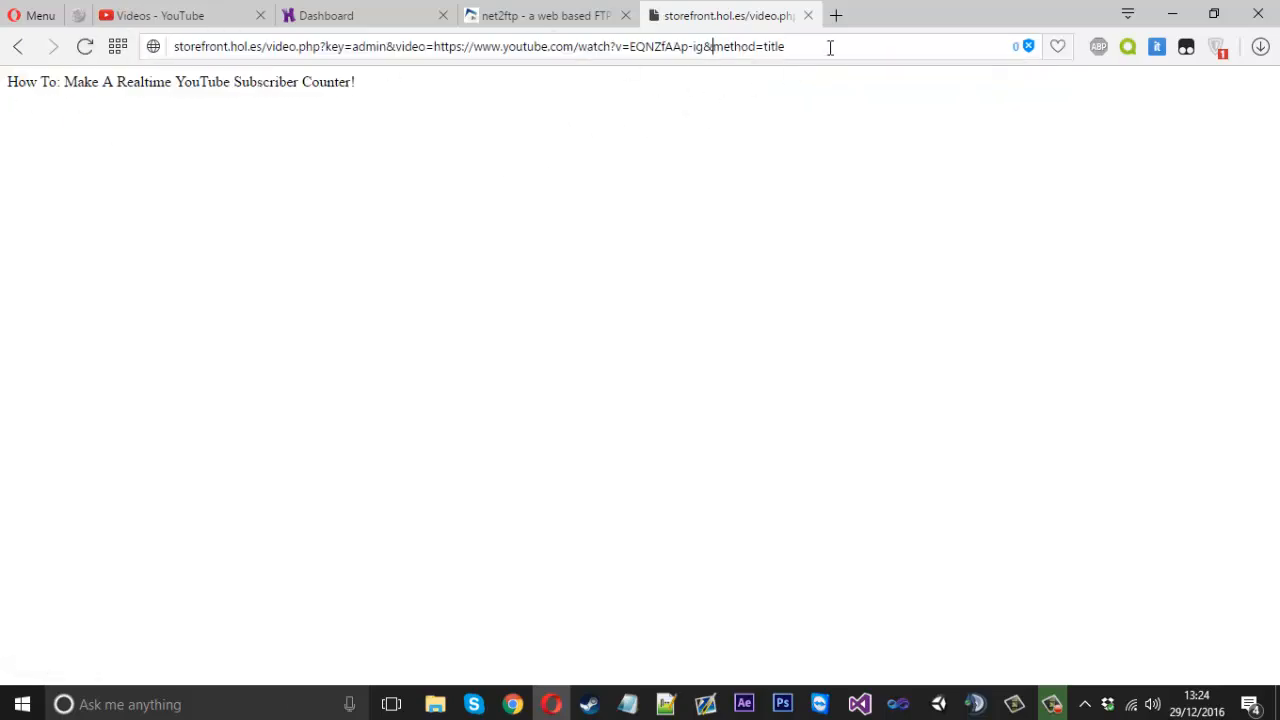
double_click(770, 46)
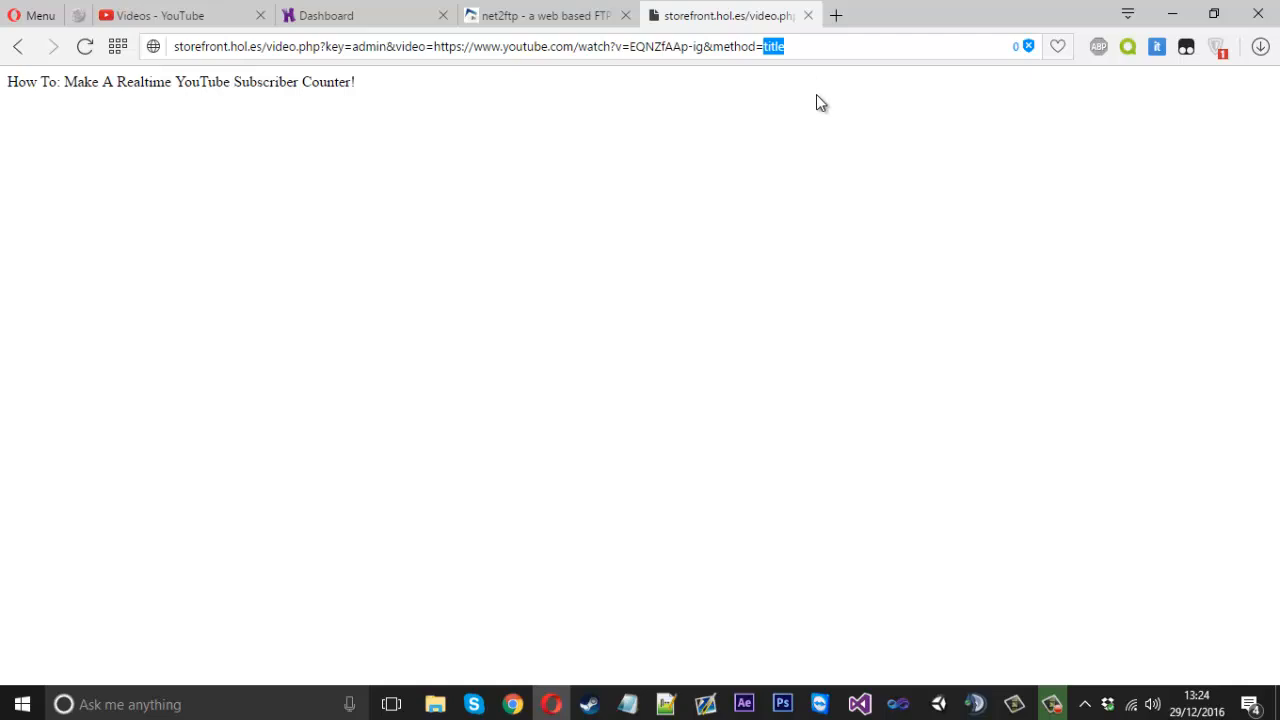
text(views)
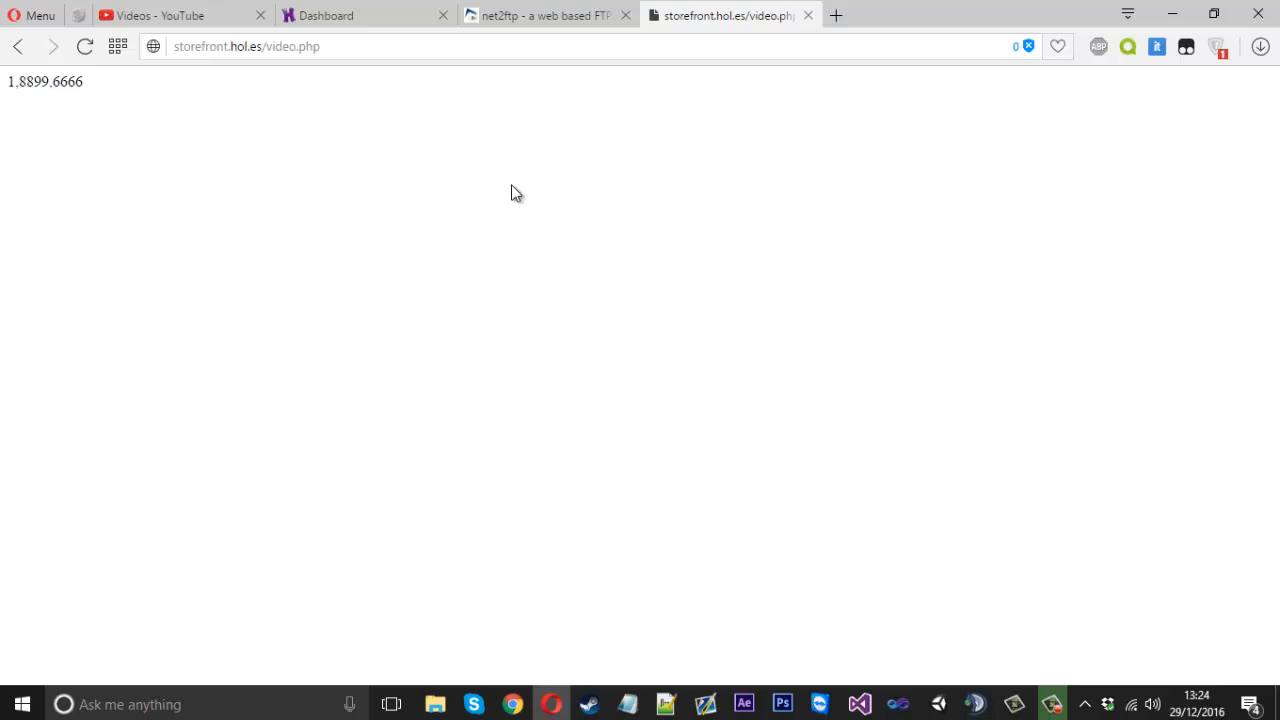
mouse_move(156, 124)
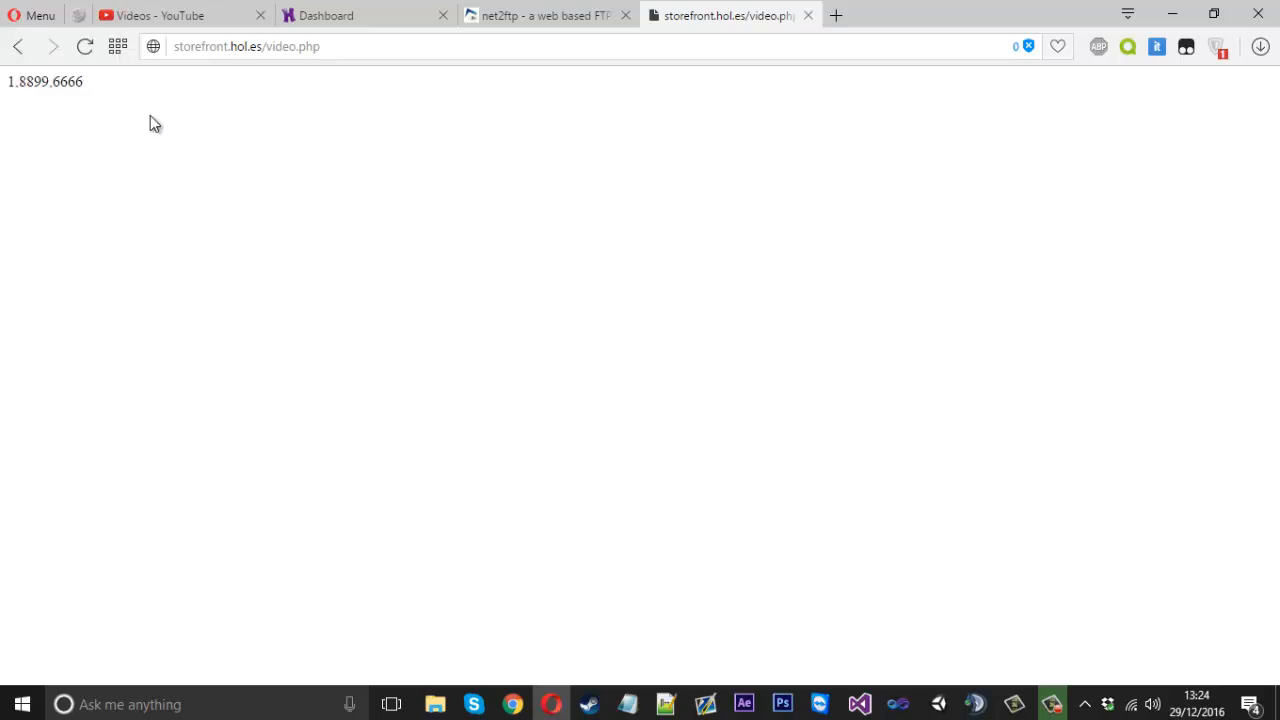
- Try an invalid method value 'thithit' in the URL and review the response
triple_click(44, 80)
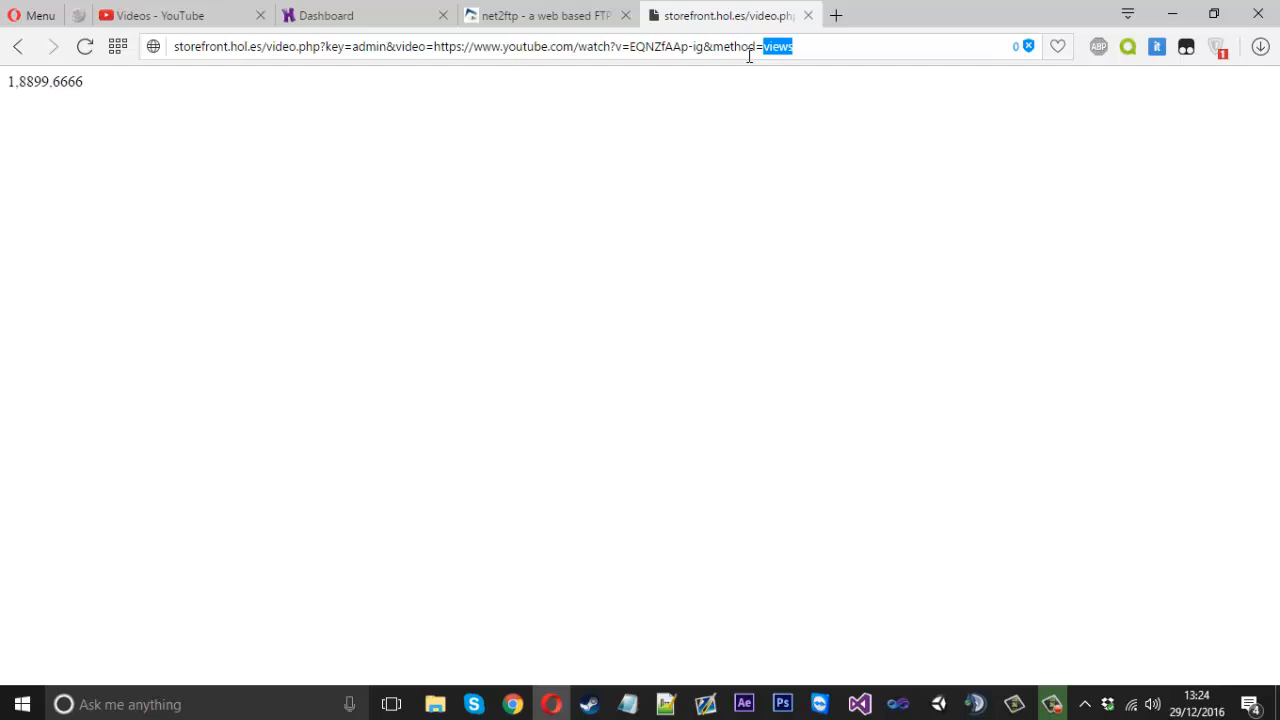
text(thithit)
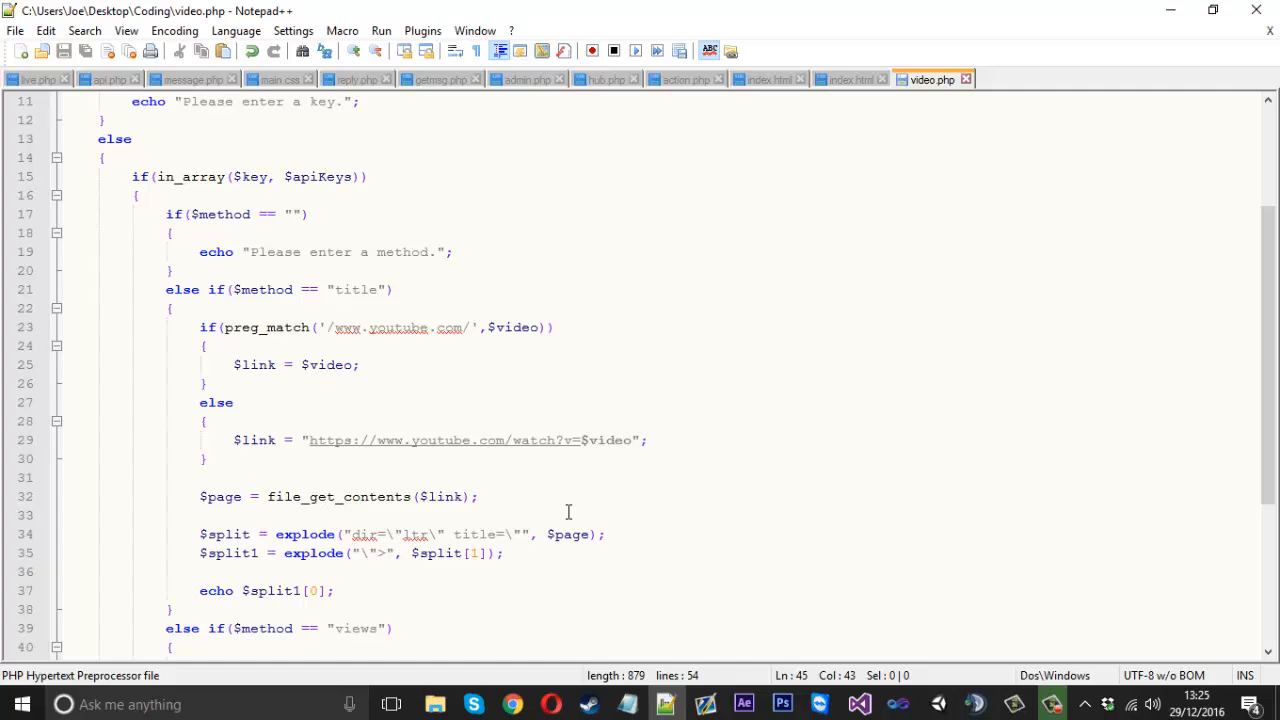
scroll(down, 3)
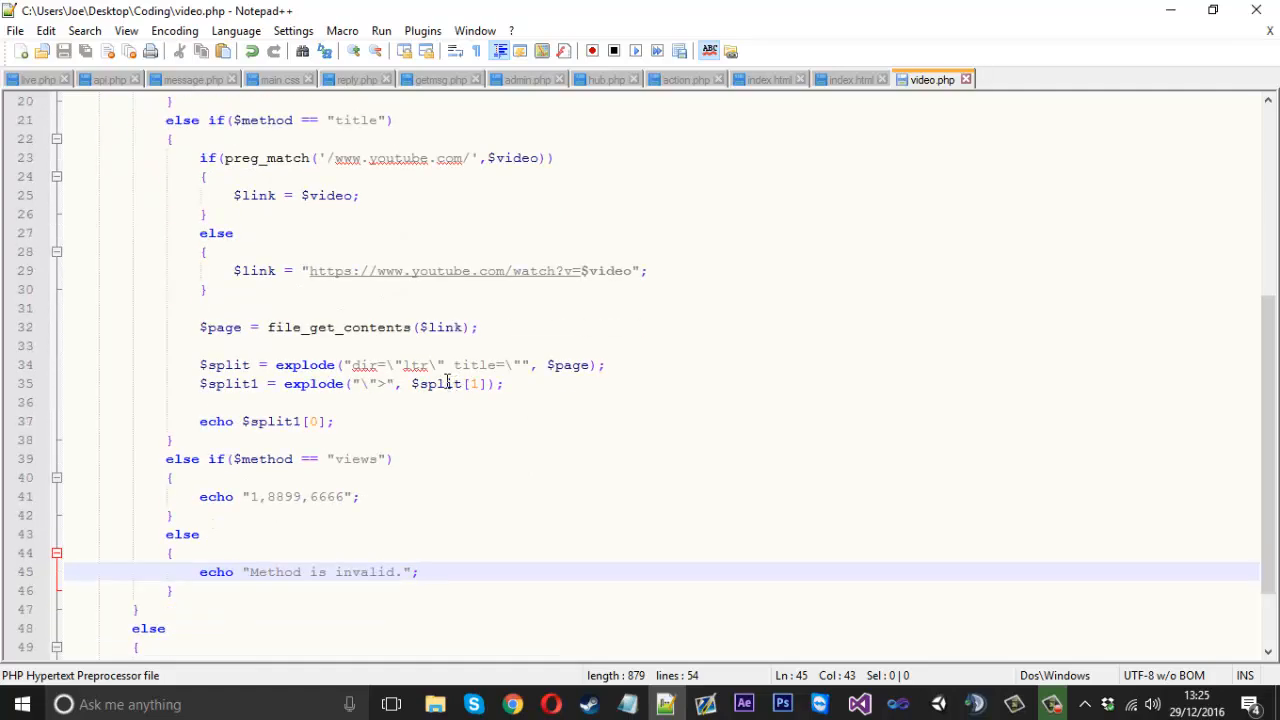